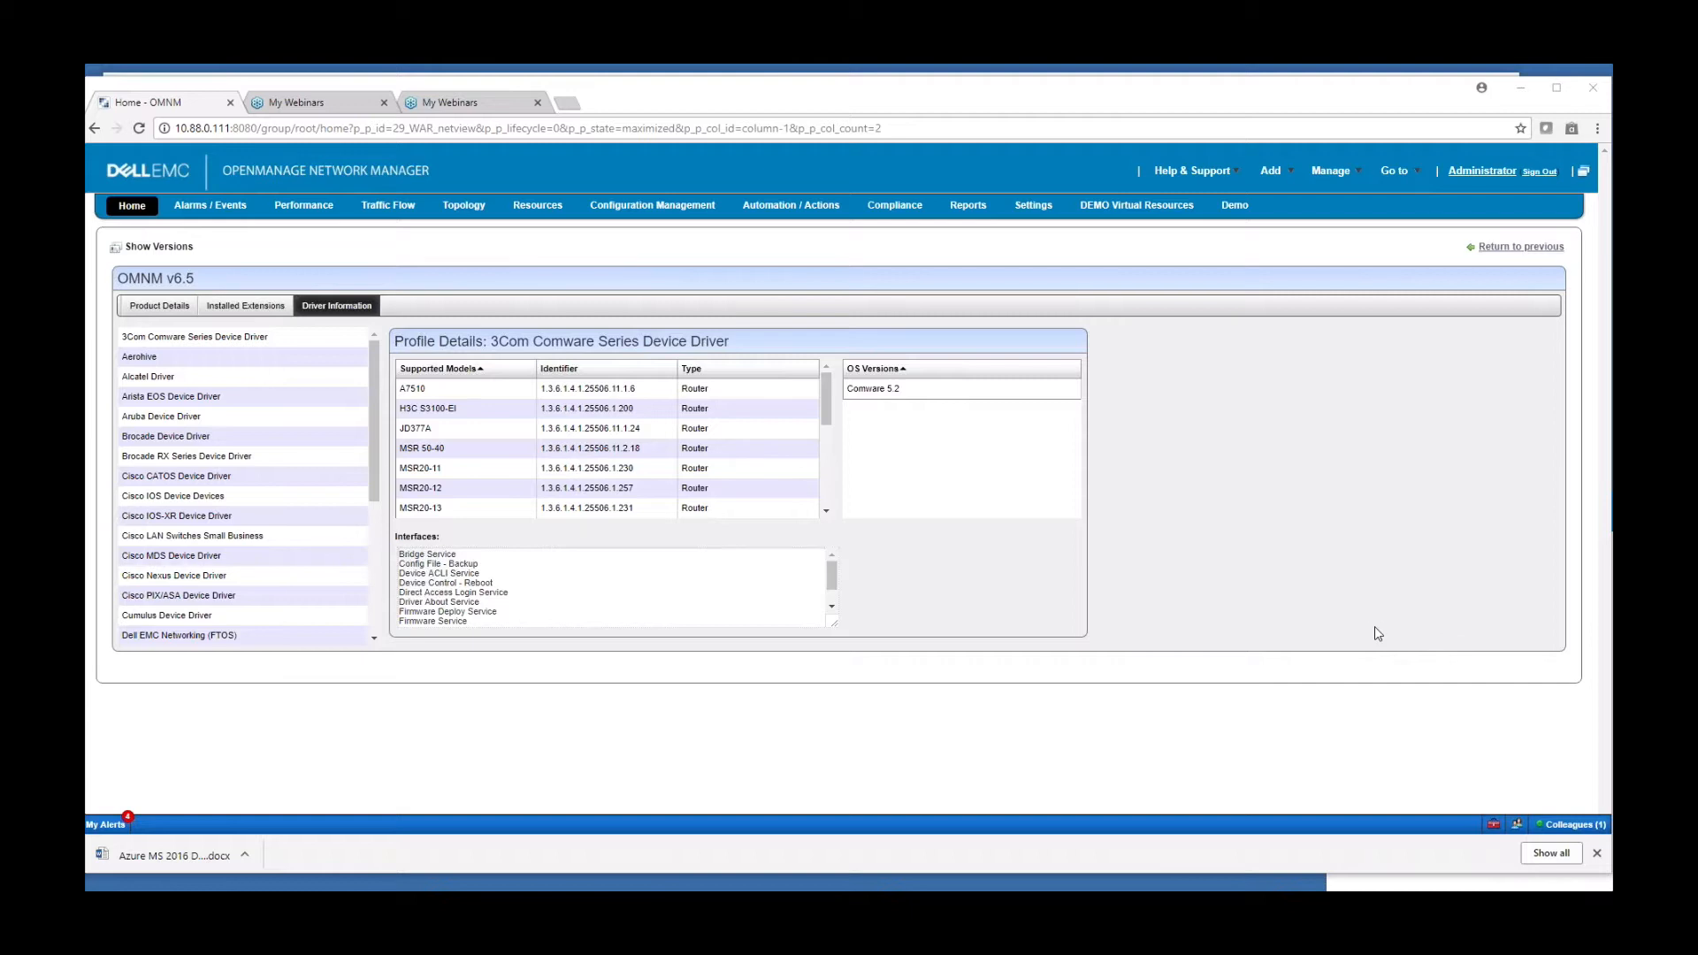
{"action": "mouse_move", "coordinate": [1370, 630]}
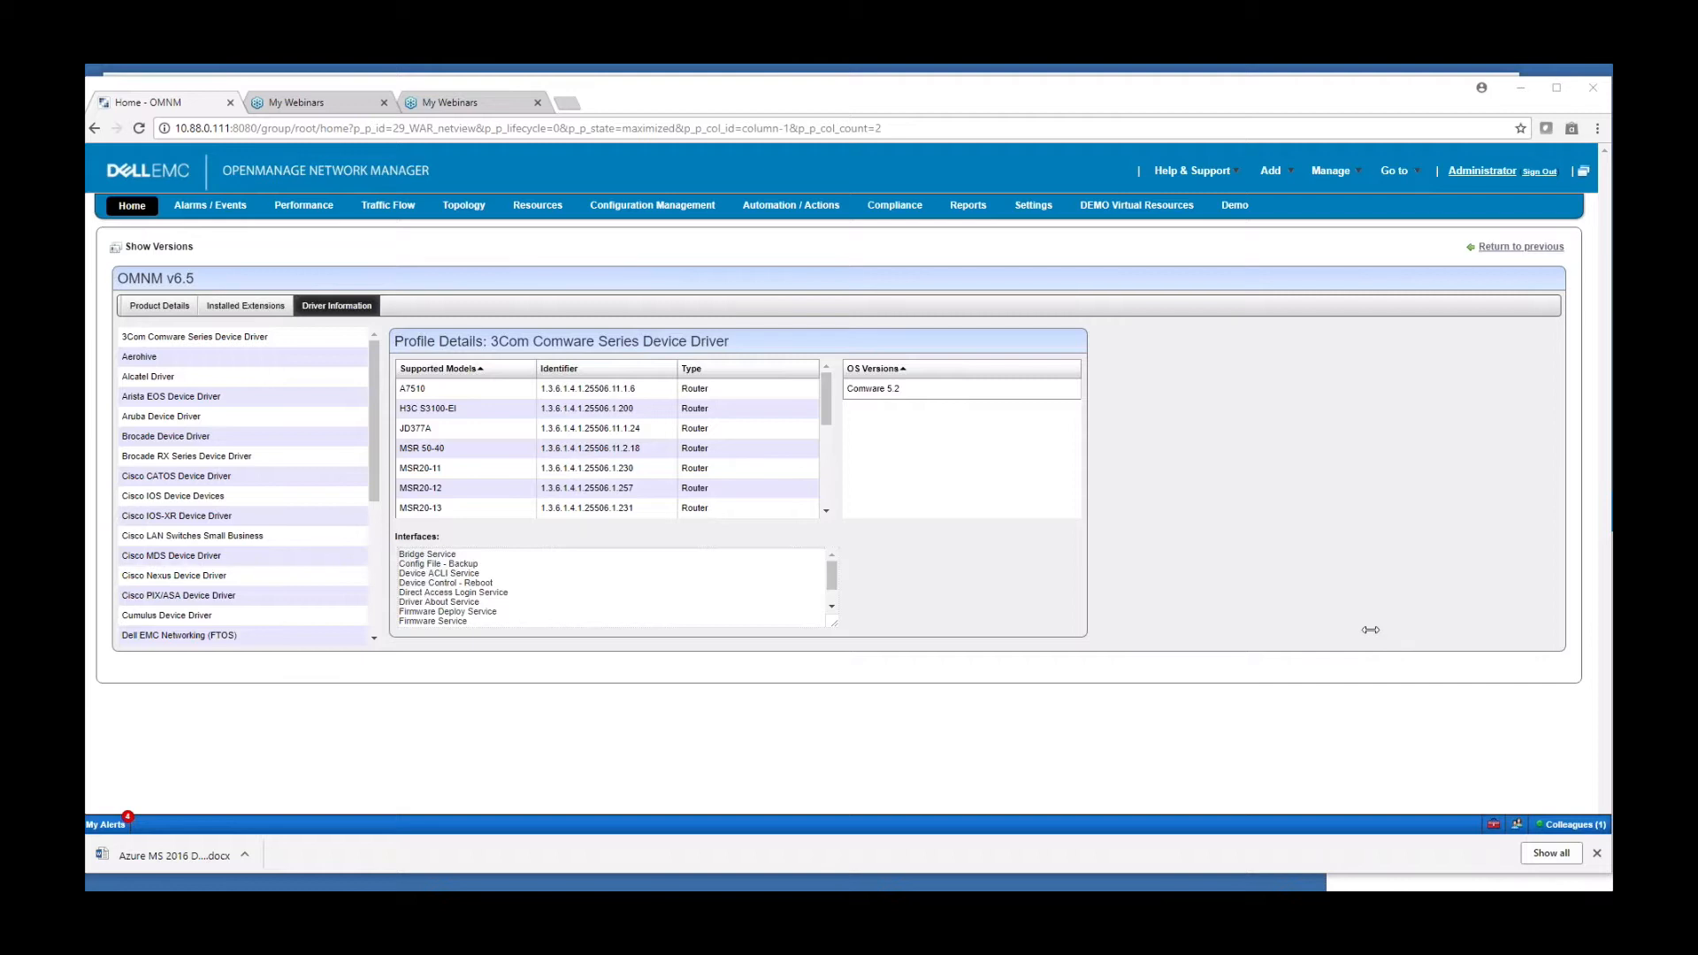
{"action": "mouse_move", "coordinate": [1370, 642]}
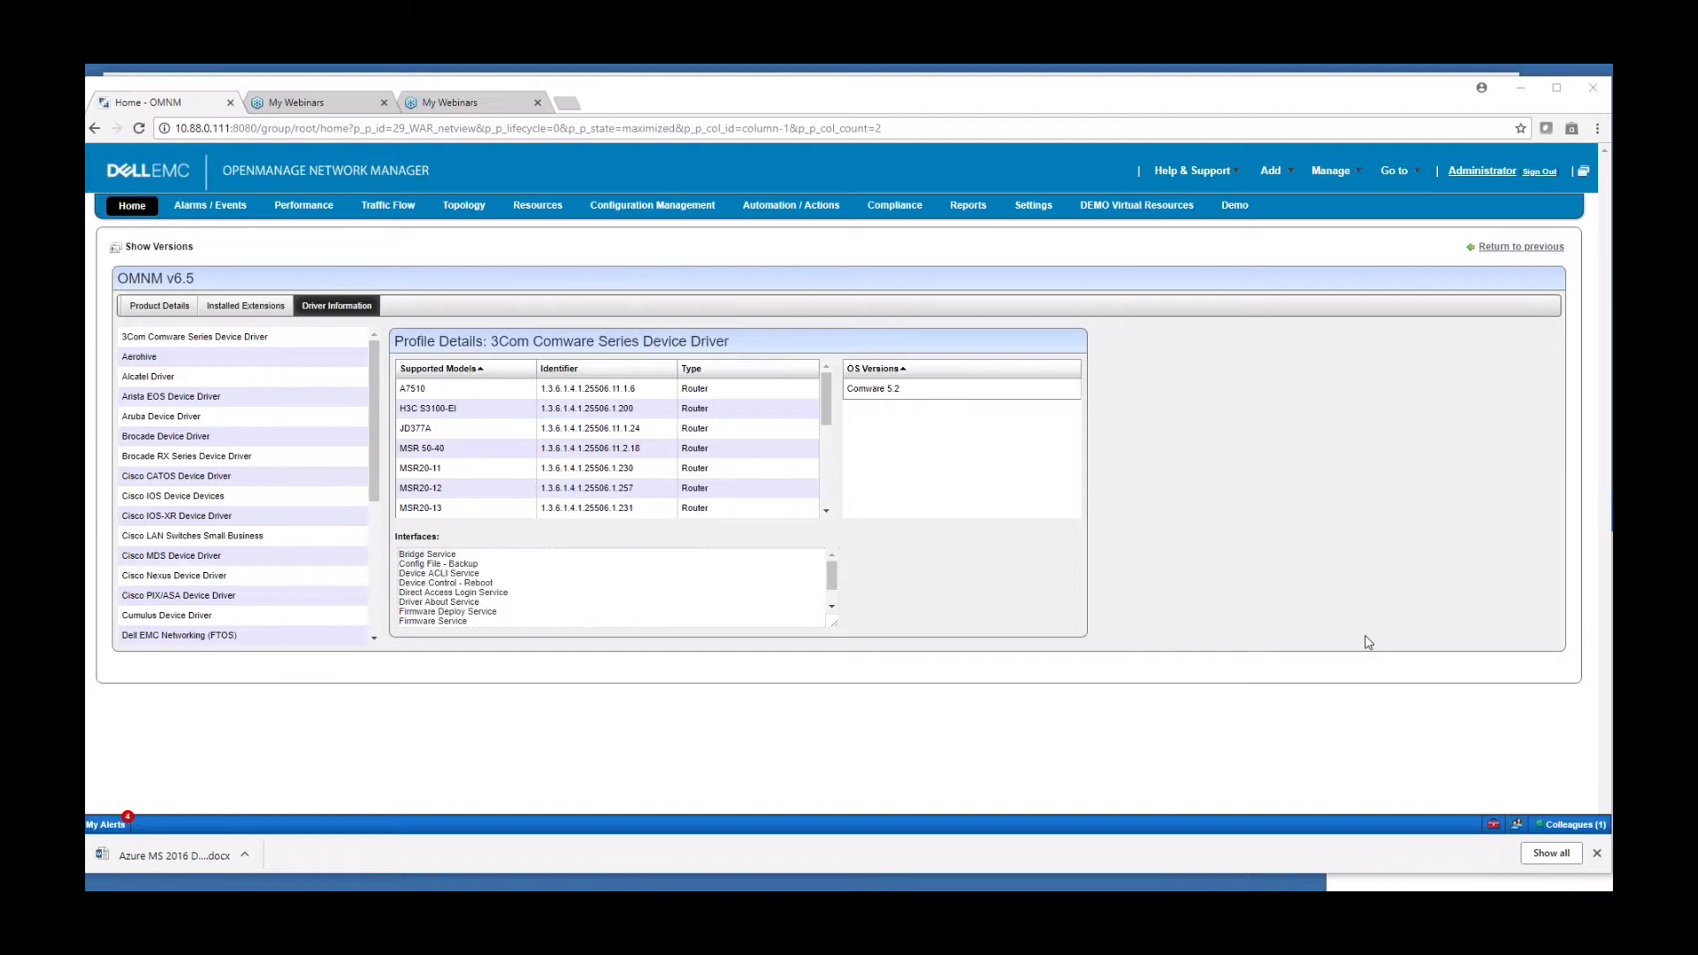
{"action": "mouse_move", "coordinate": [1391, 626]}
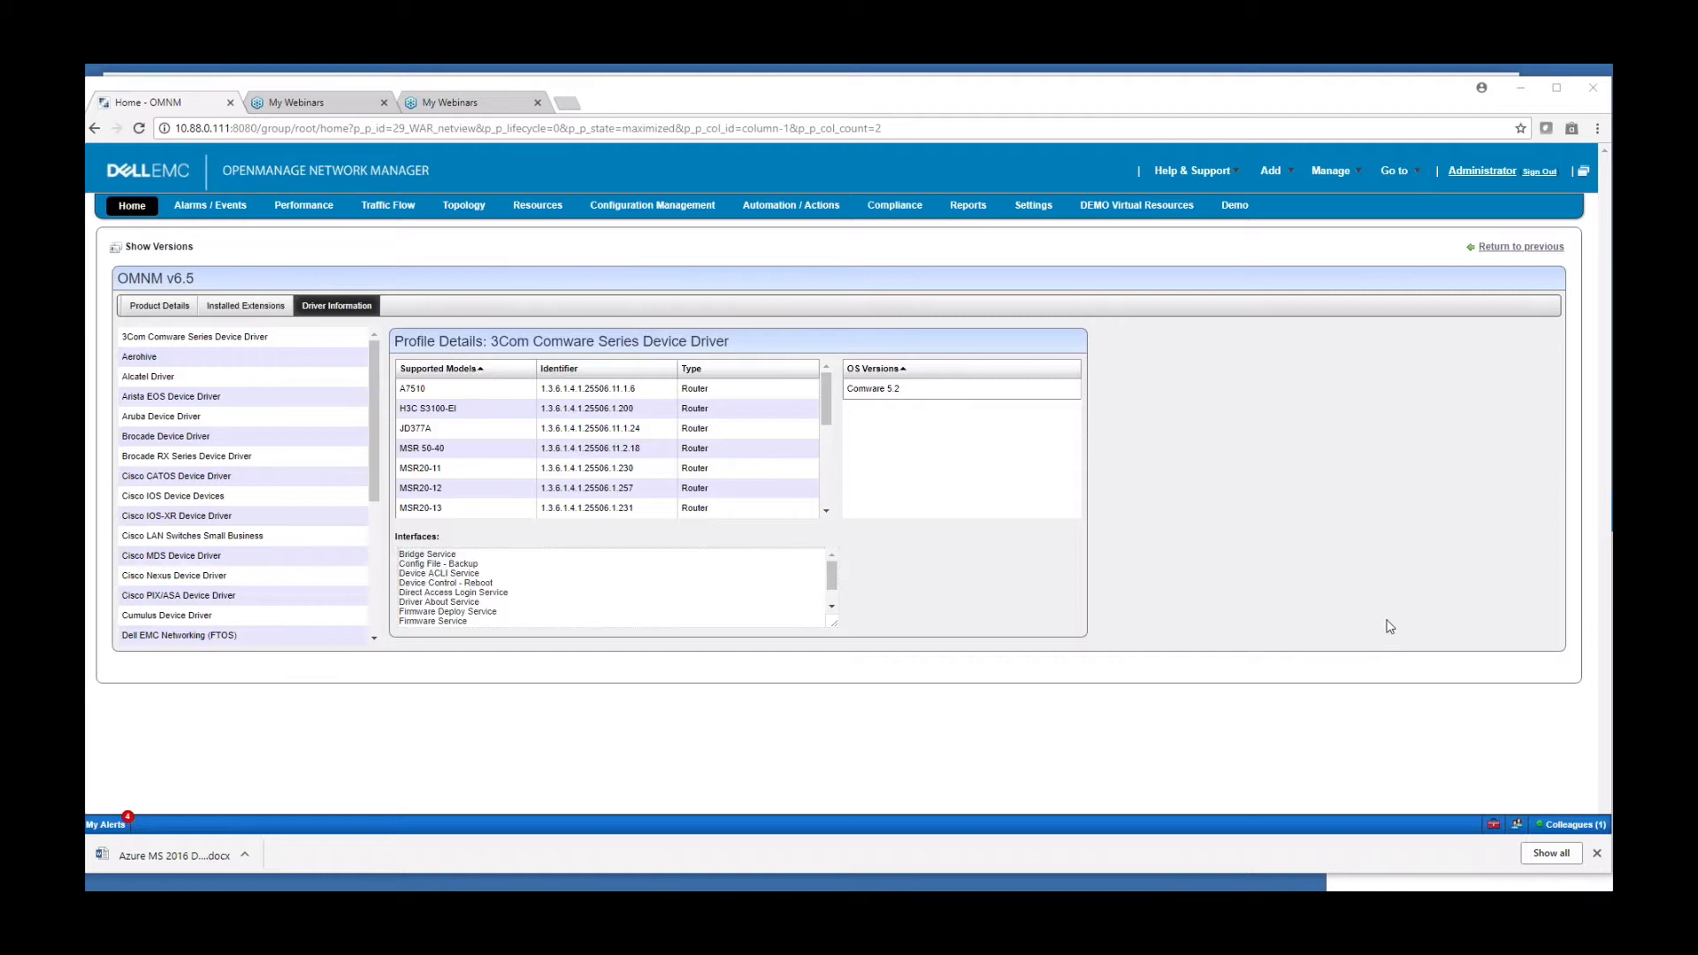
{"action": "mouse_move", "coordinate": [1382, 621]}
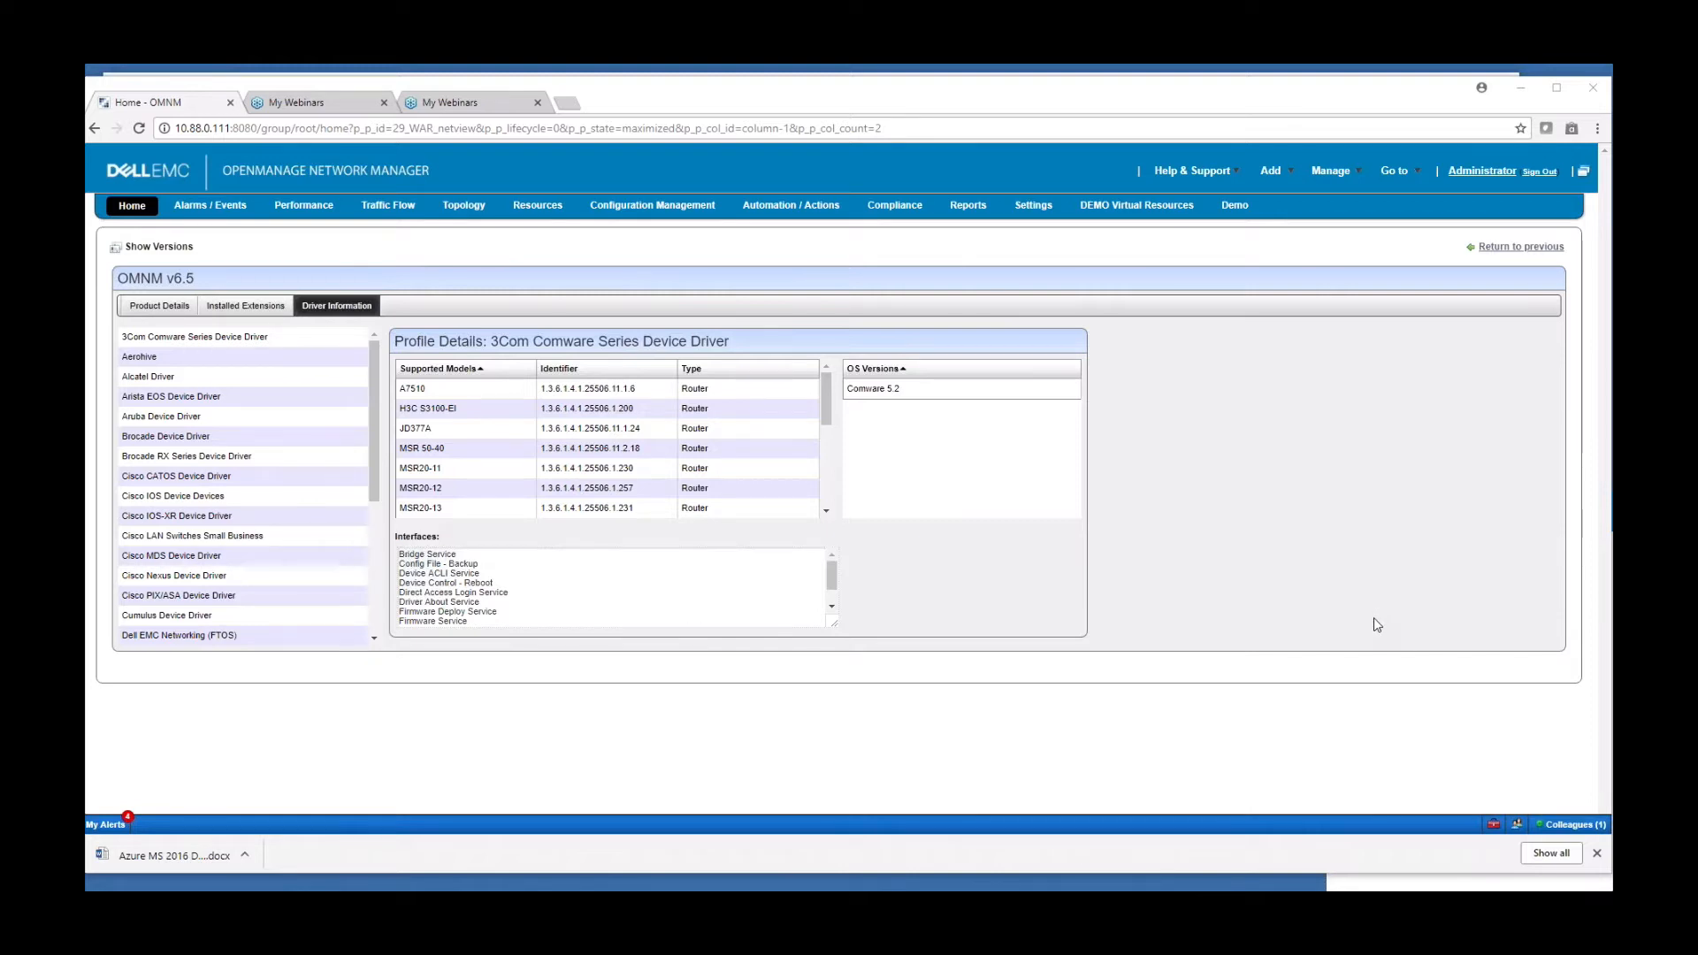
{"action": "mouse_move", "coordinate": [390, 391]}
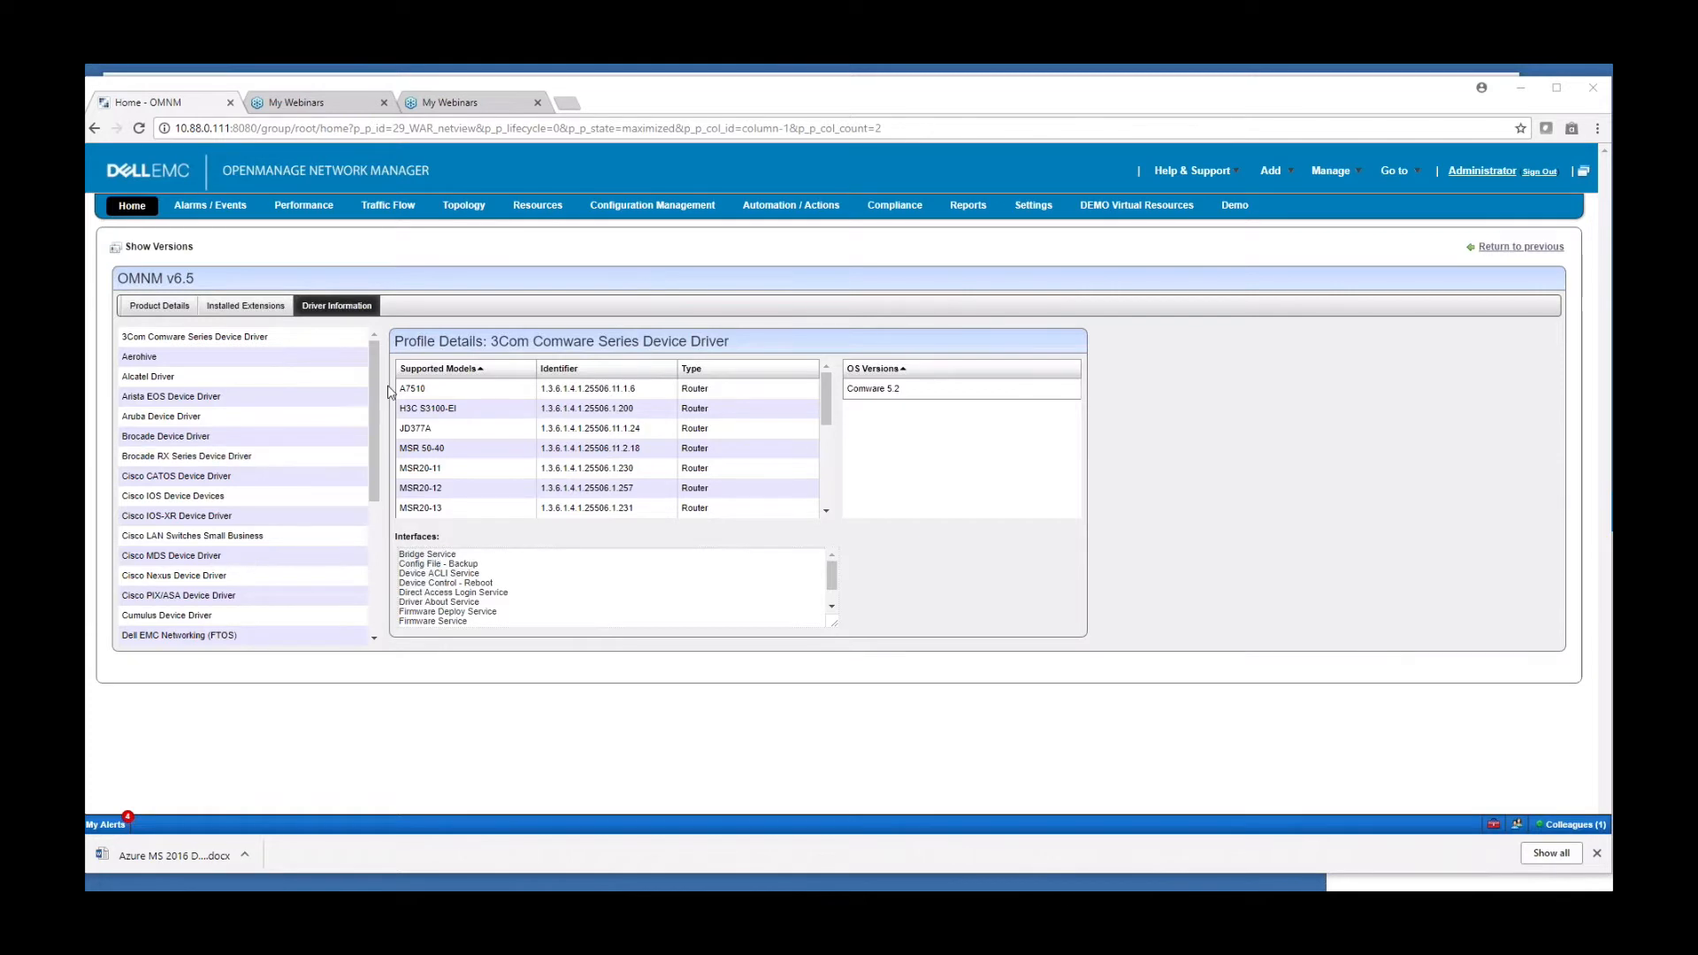
{"action": "mouse_move", "coordinate": [371, 396]}
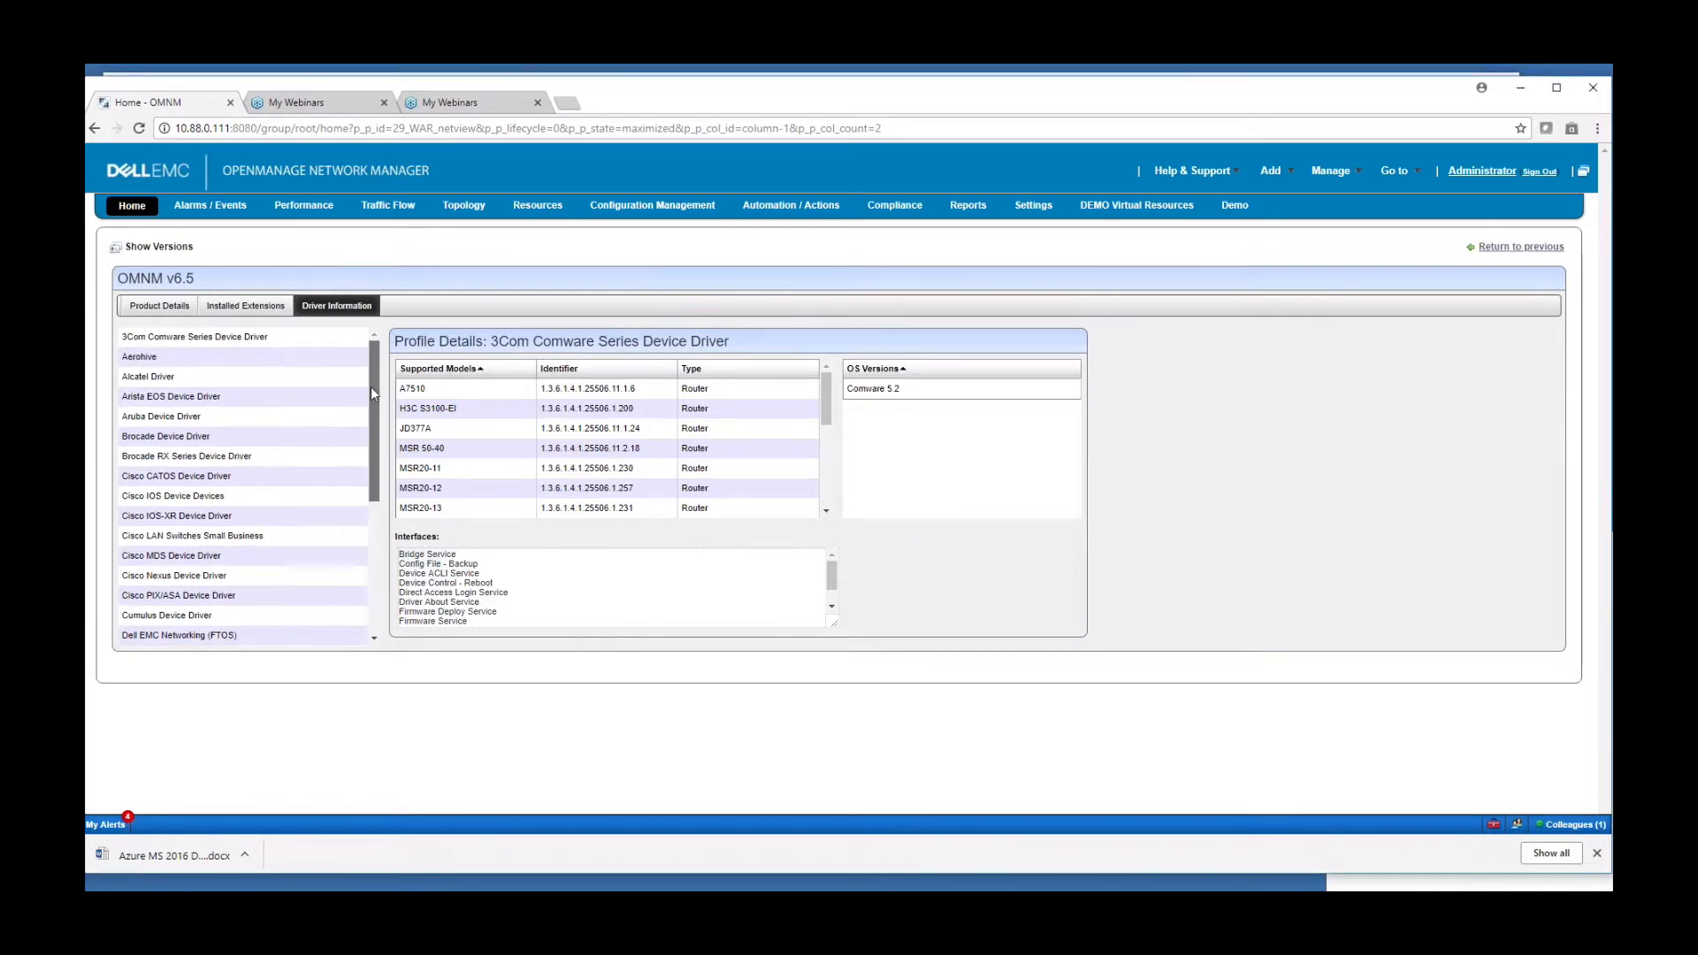
Step: Show the Alarms / Events overview listing current alarms and recent event history
{"action": "scroll", "scroll_direction": "down", "scroll_amount": 3}
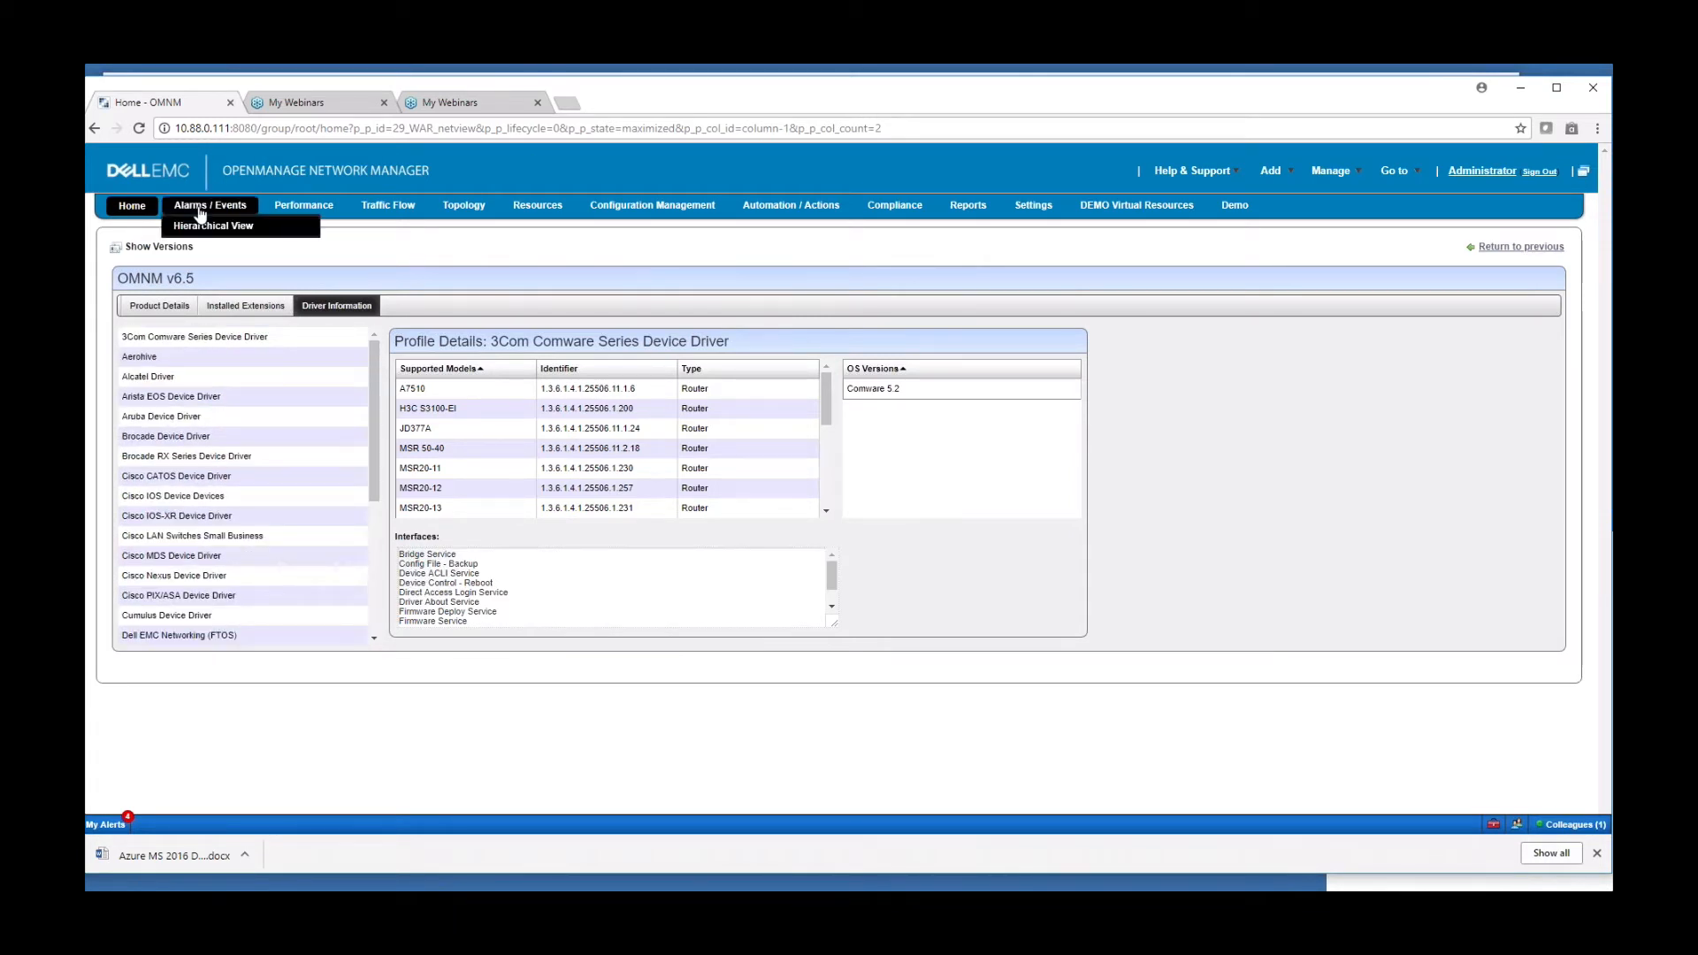
{"action": "left_click", "coordinate": [208, 206]}
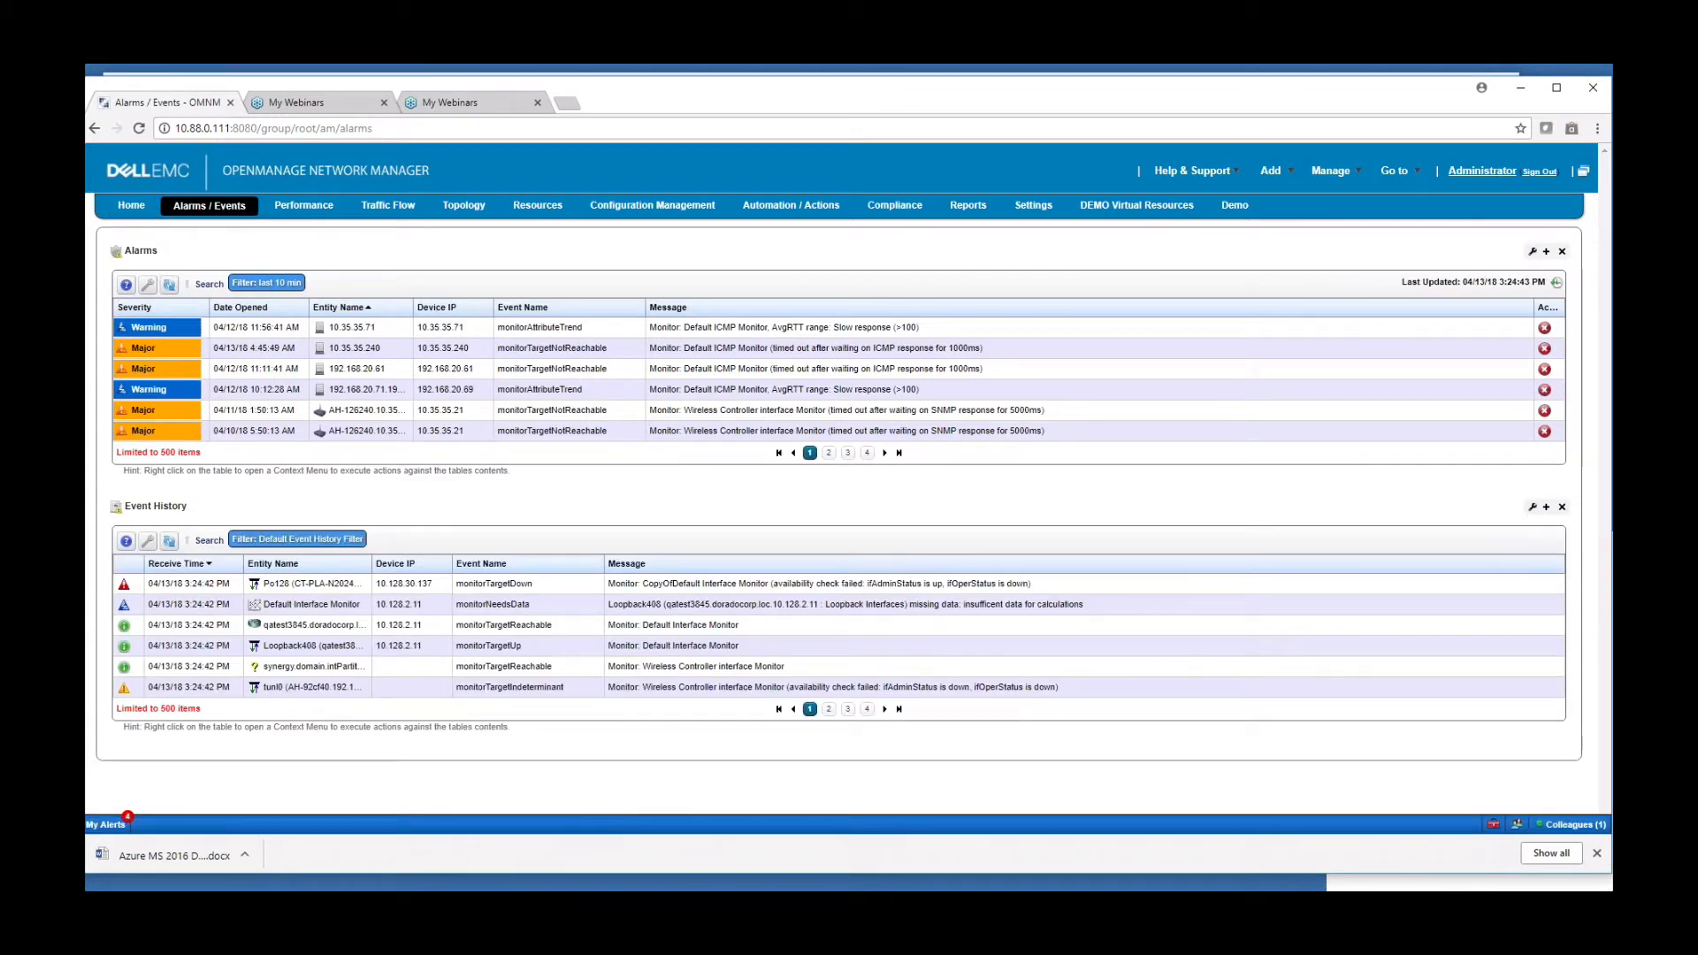
{"action": "mouse_move", "coordinate": [202, 242]}
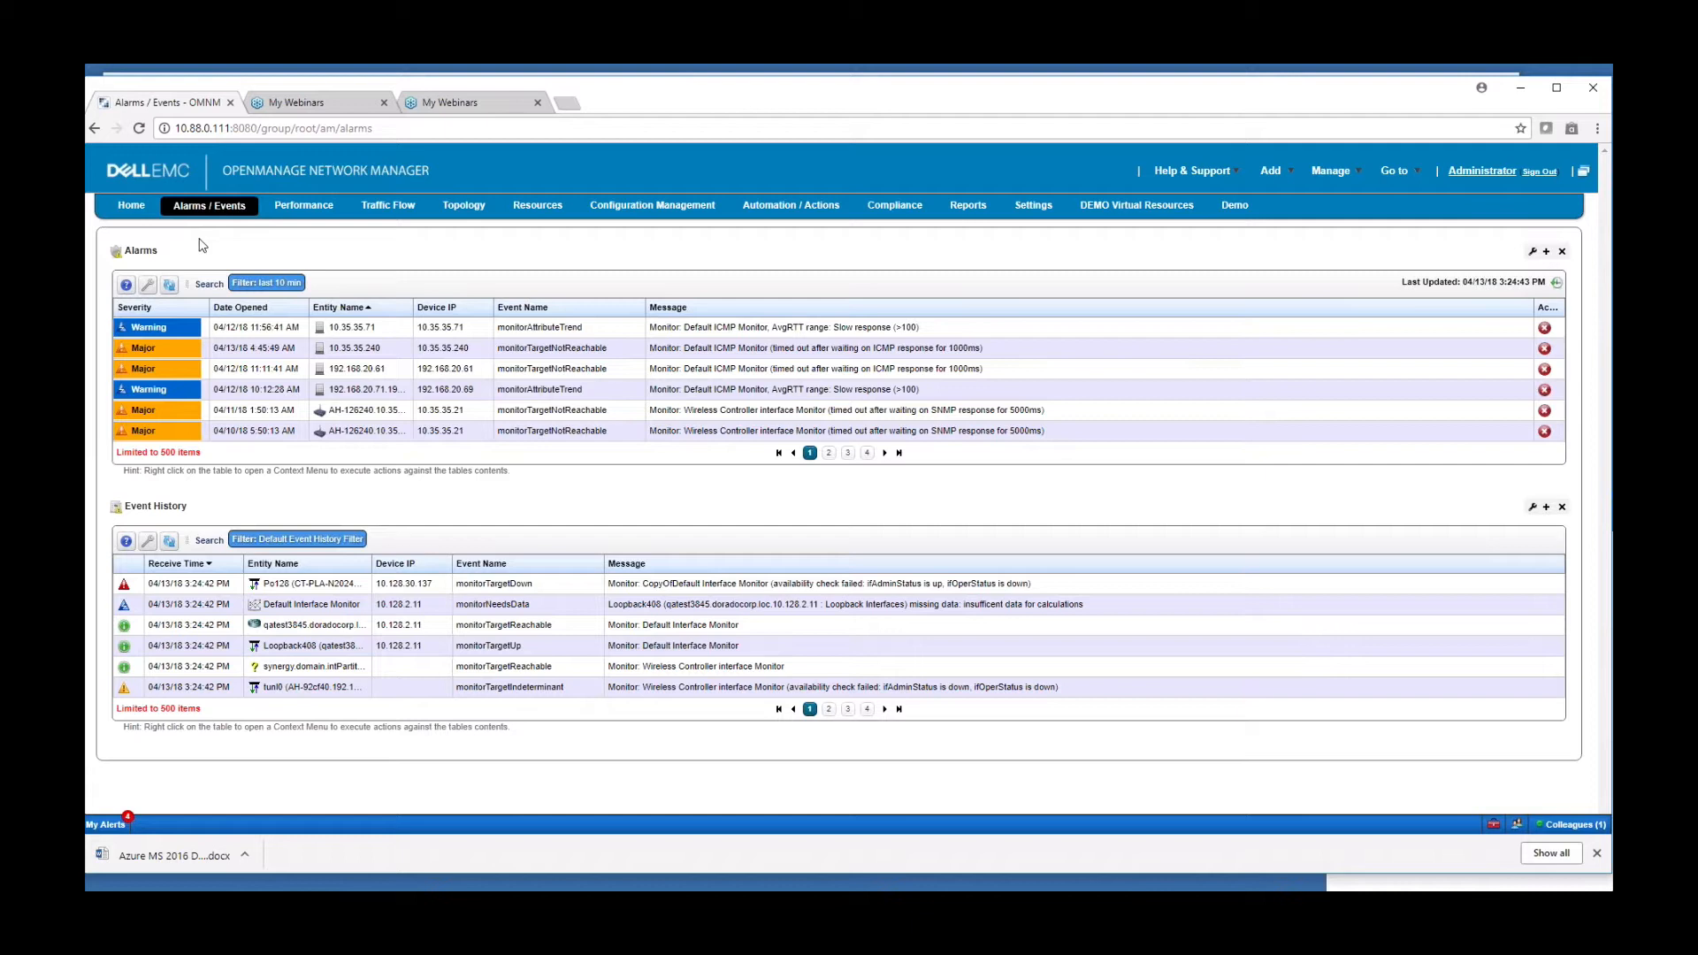
{"action": "mouse_move", "coordinate": [248, 242]}
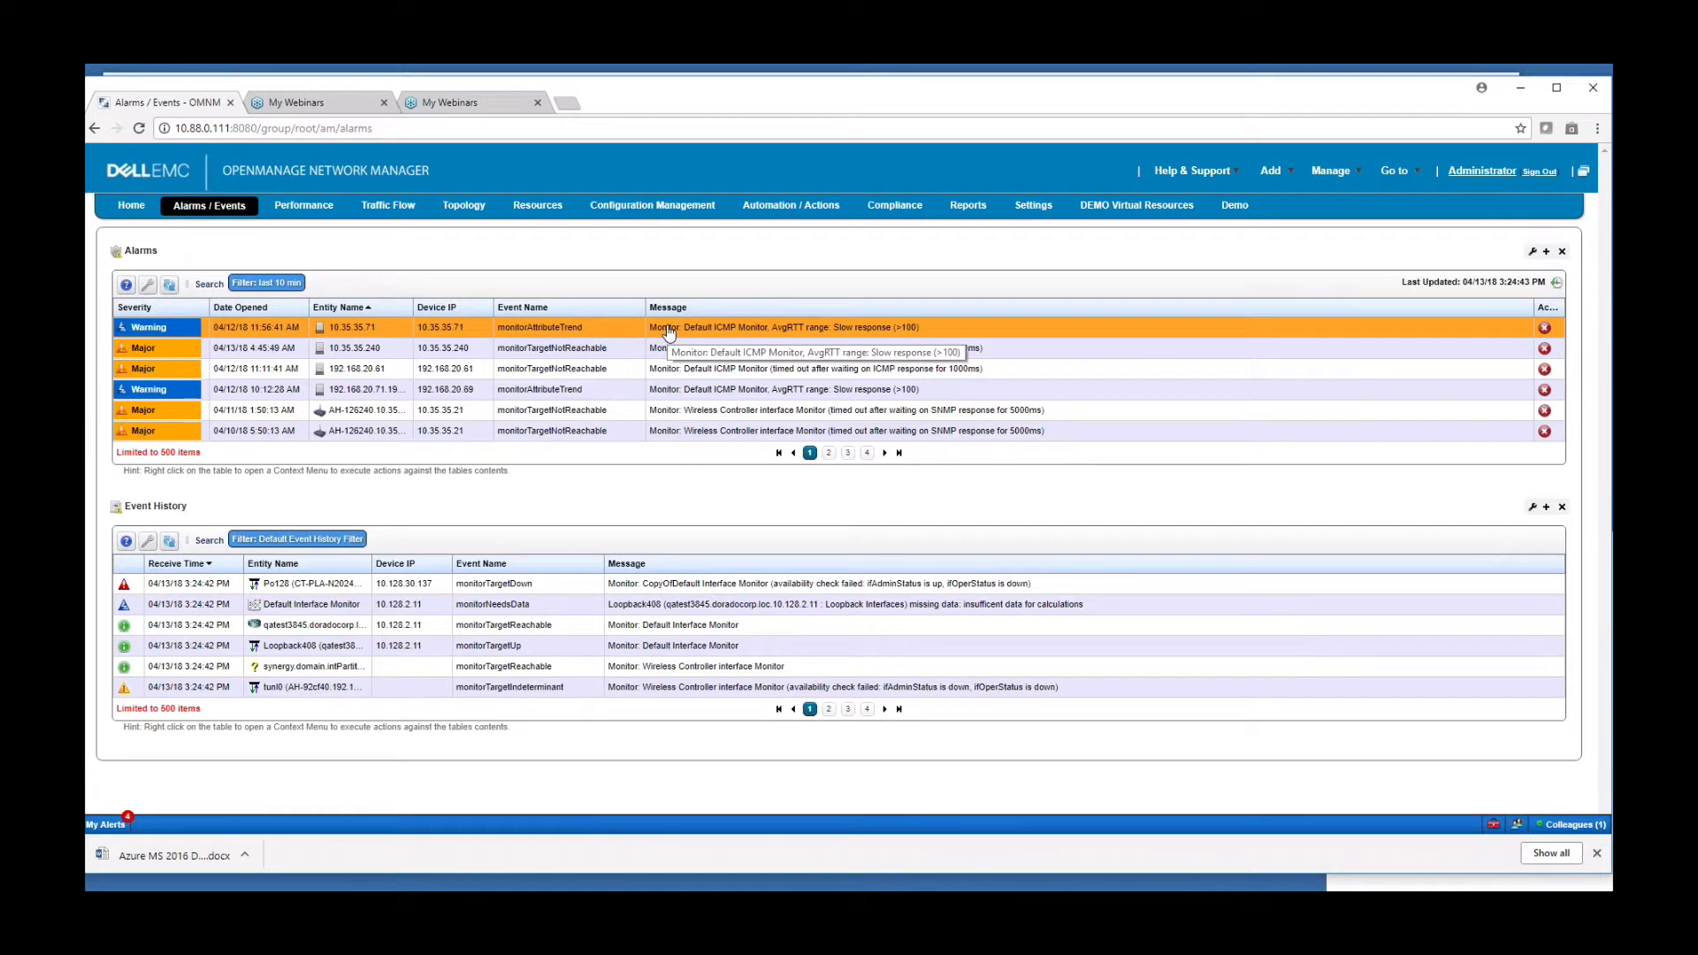
{"action": "mouse_move", "coordinate": [520, 329]}
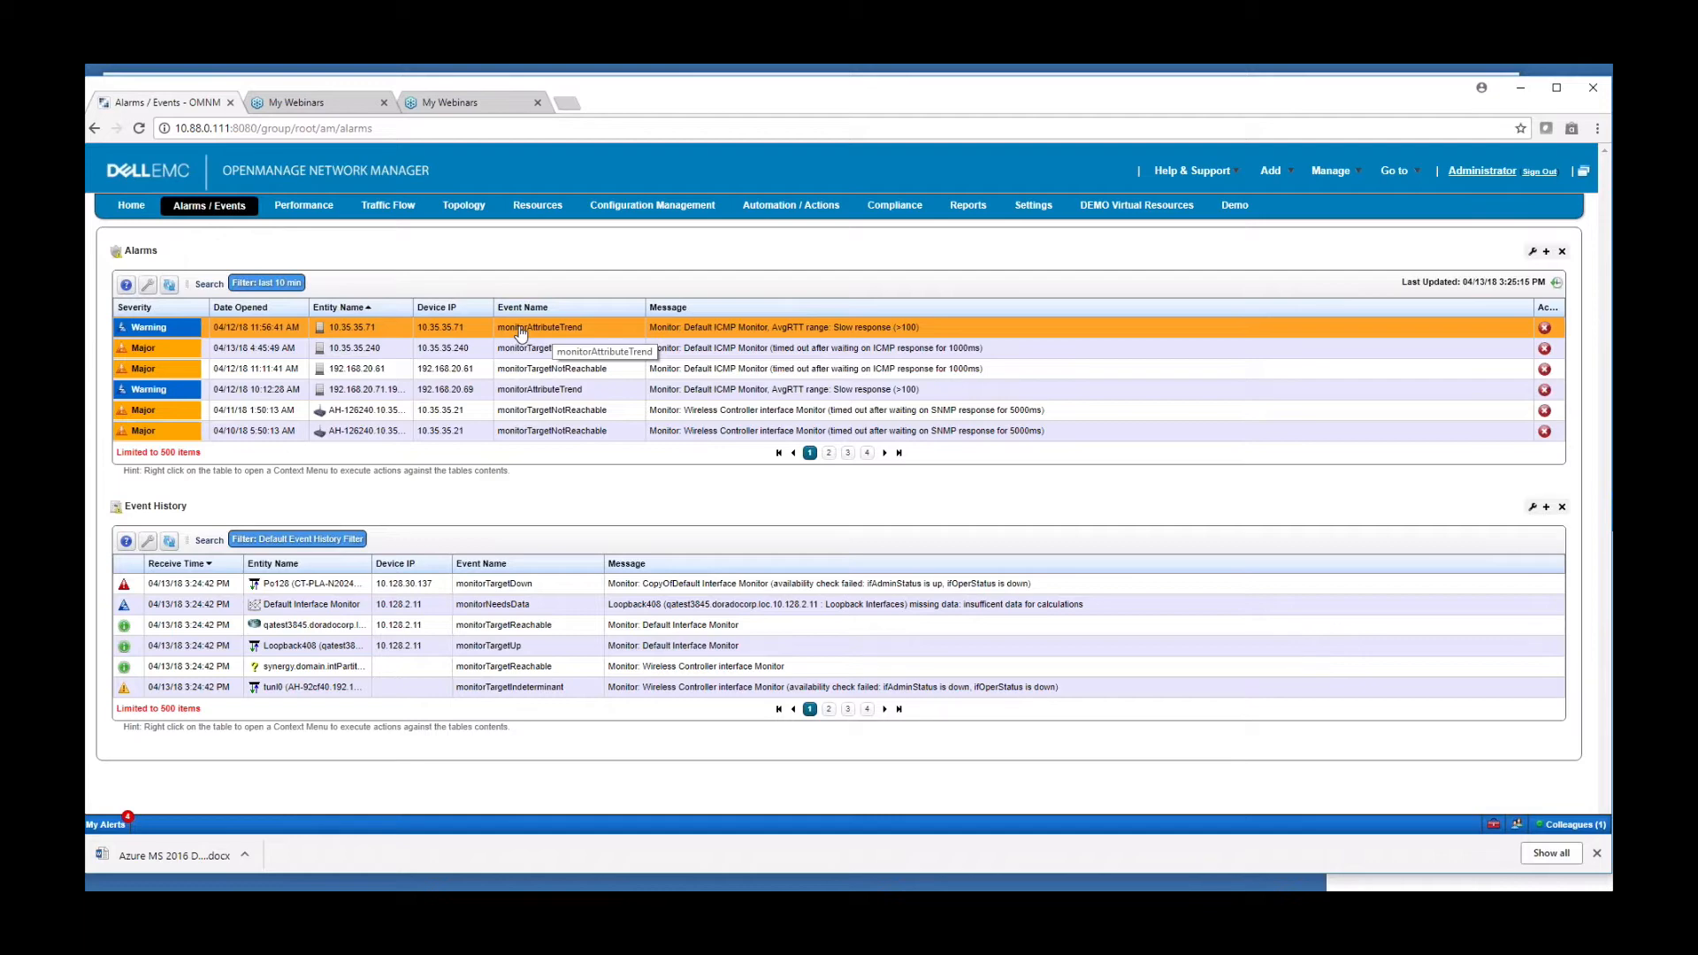
{"action": "mouse_move", "coordinate": [393, 333]}
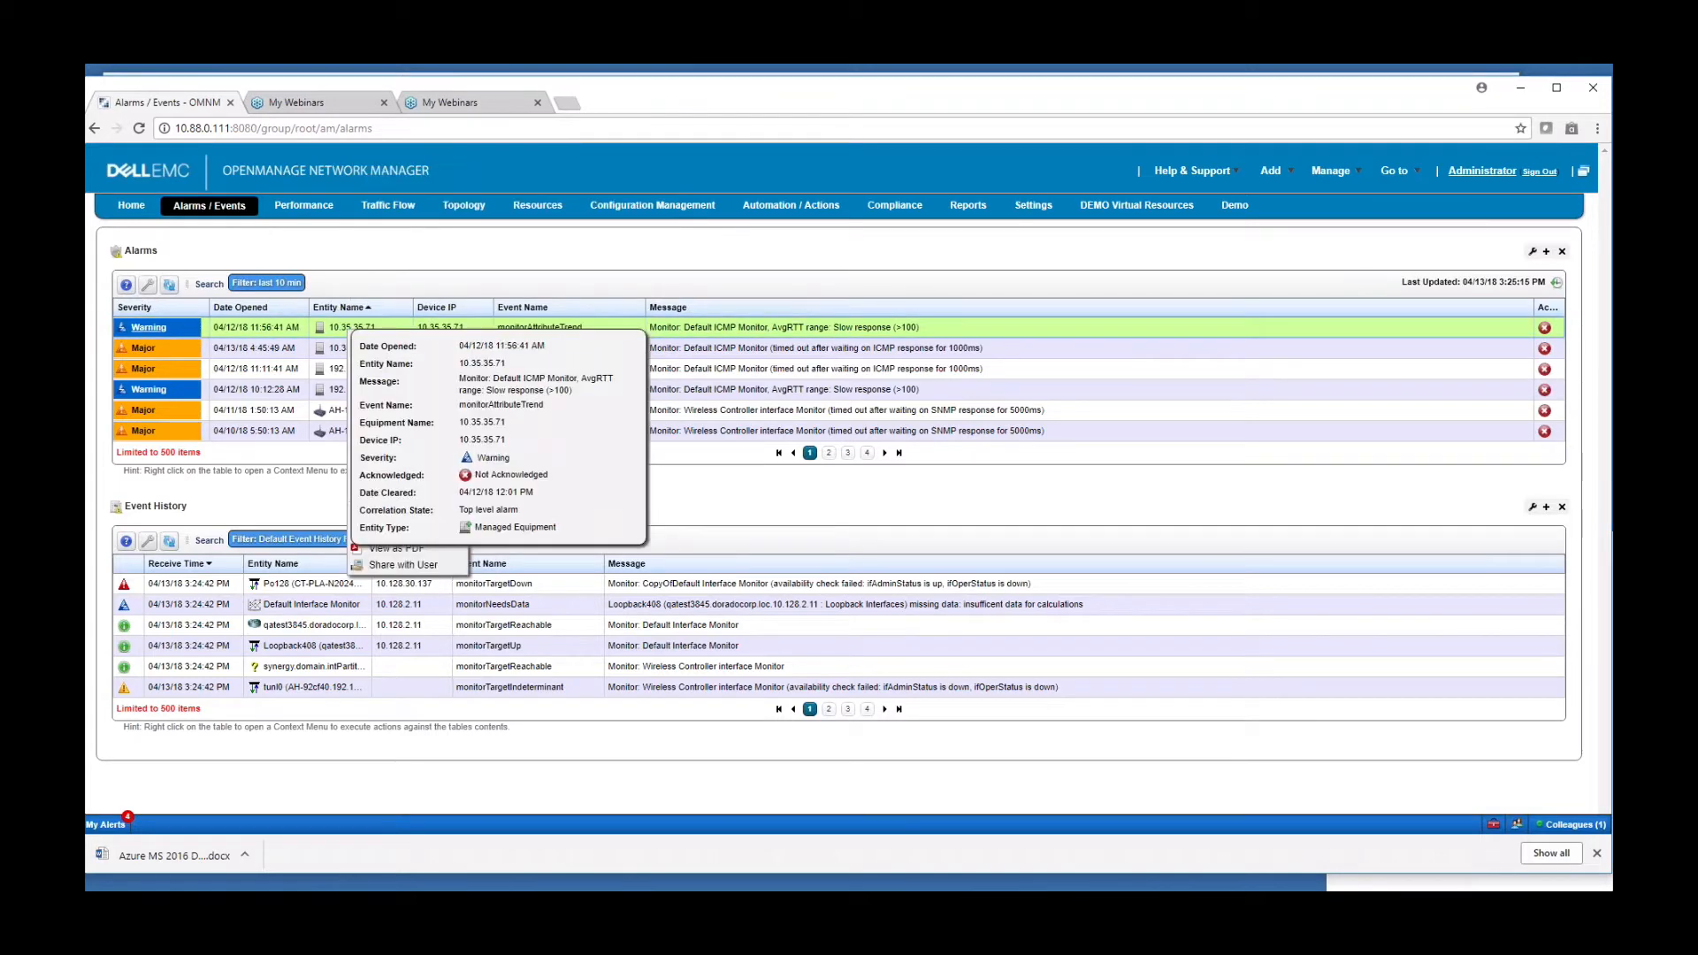
{"action": "right_click", "coordinate": [357, 326]}
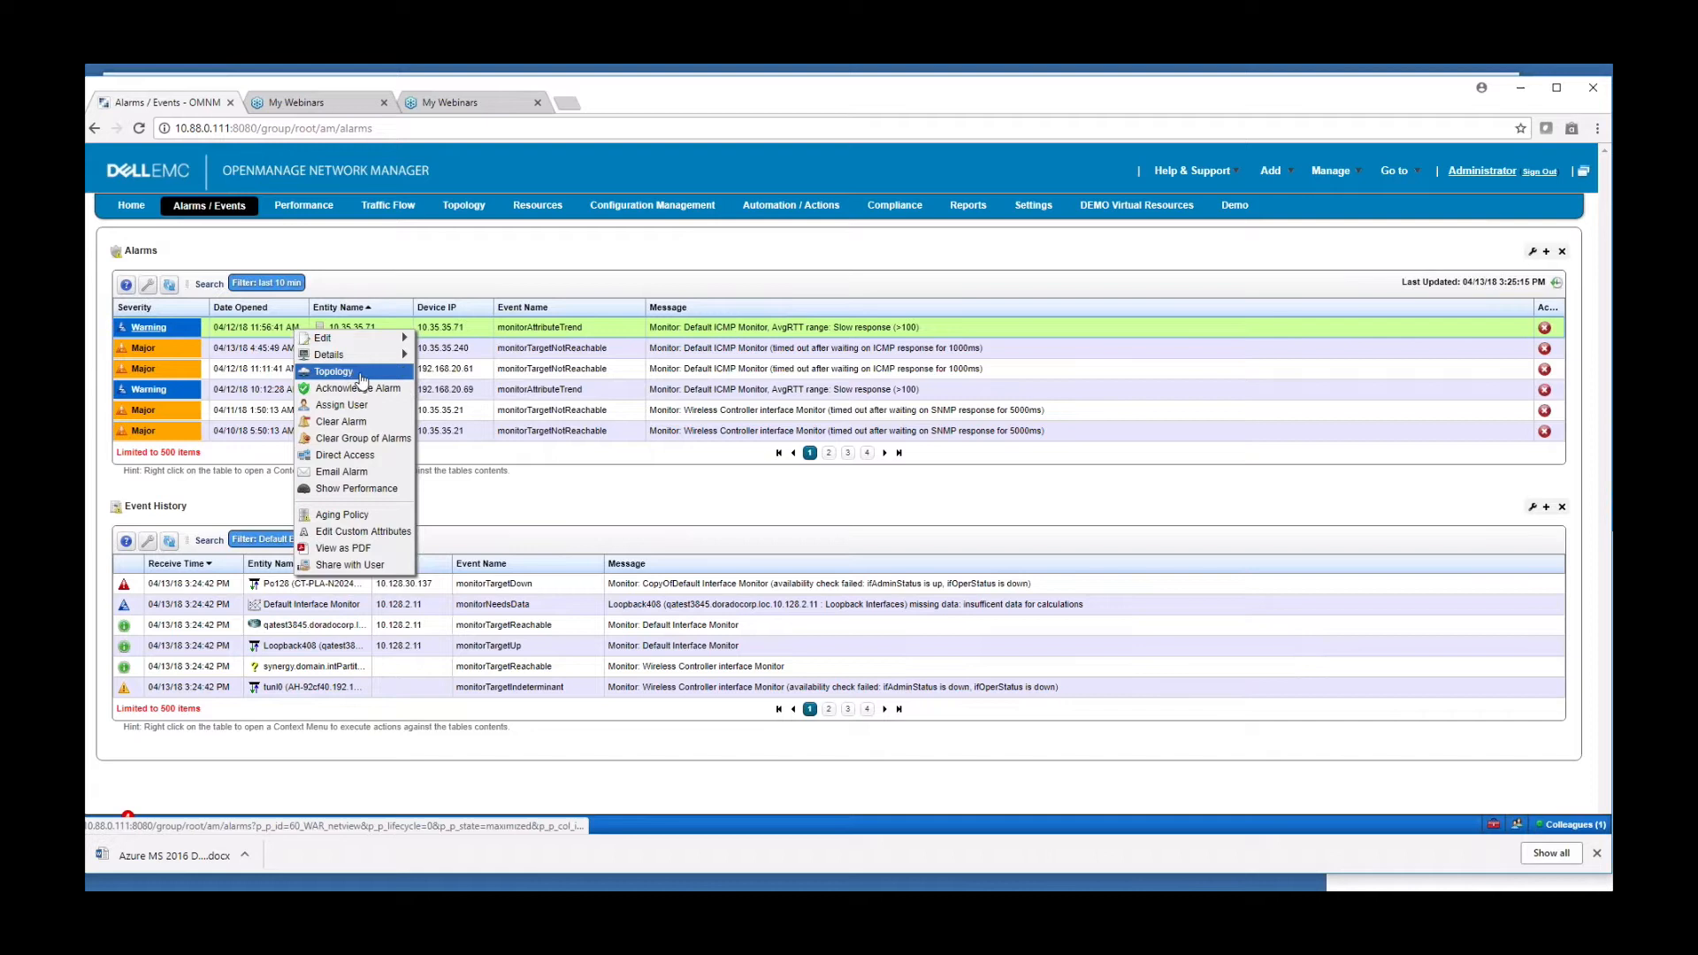
{"action": "mouse_move", "coordinate": [375, 425]}
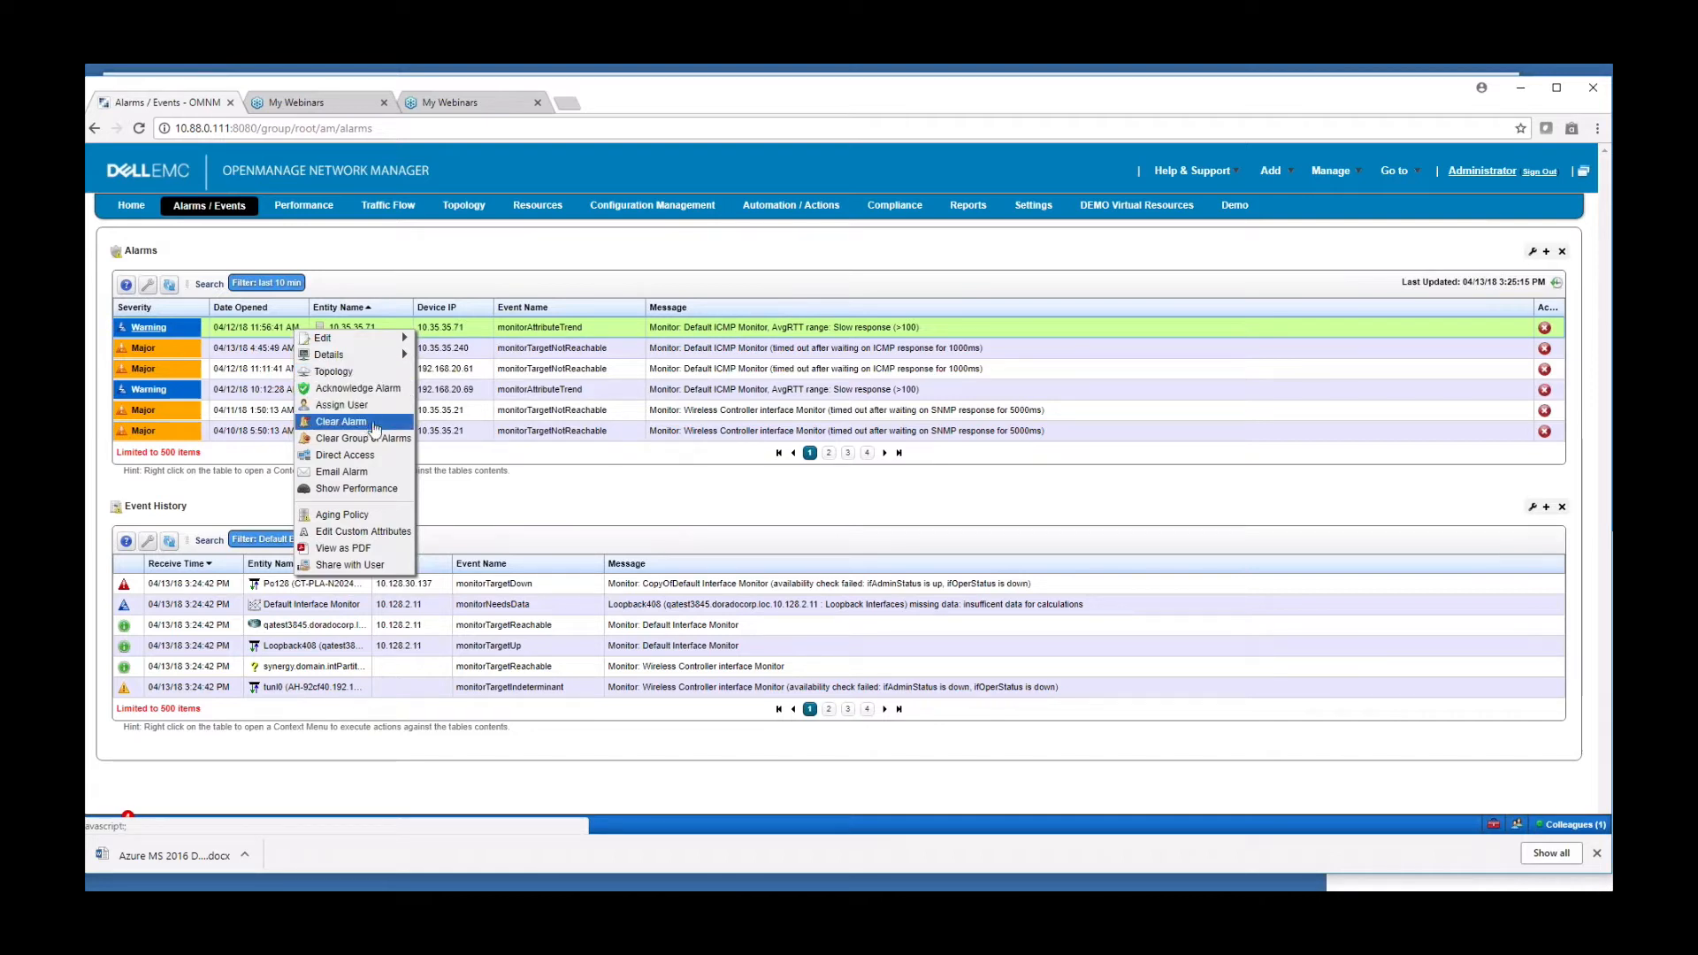
{"action": "mouse_move", "coordinate": [345, 455]}
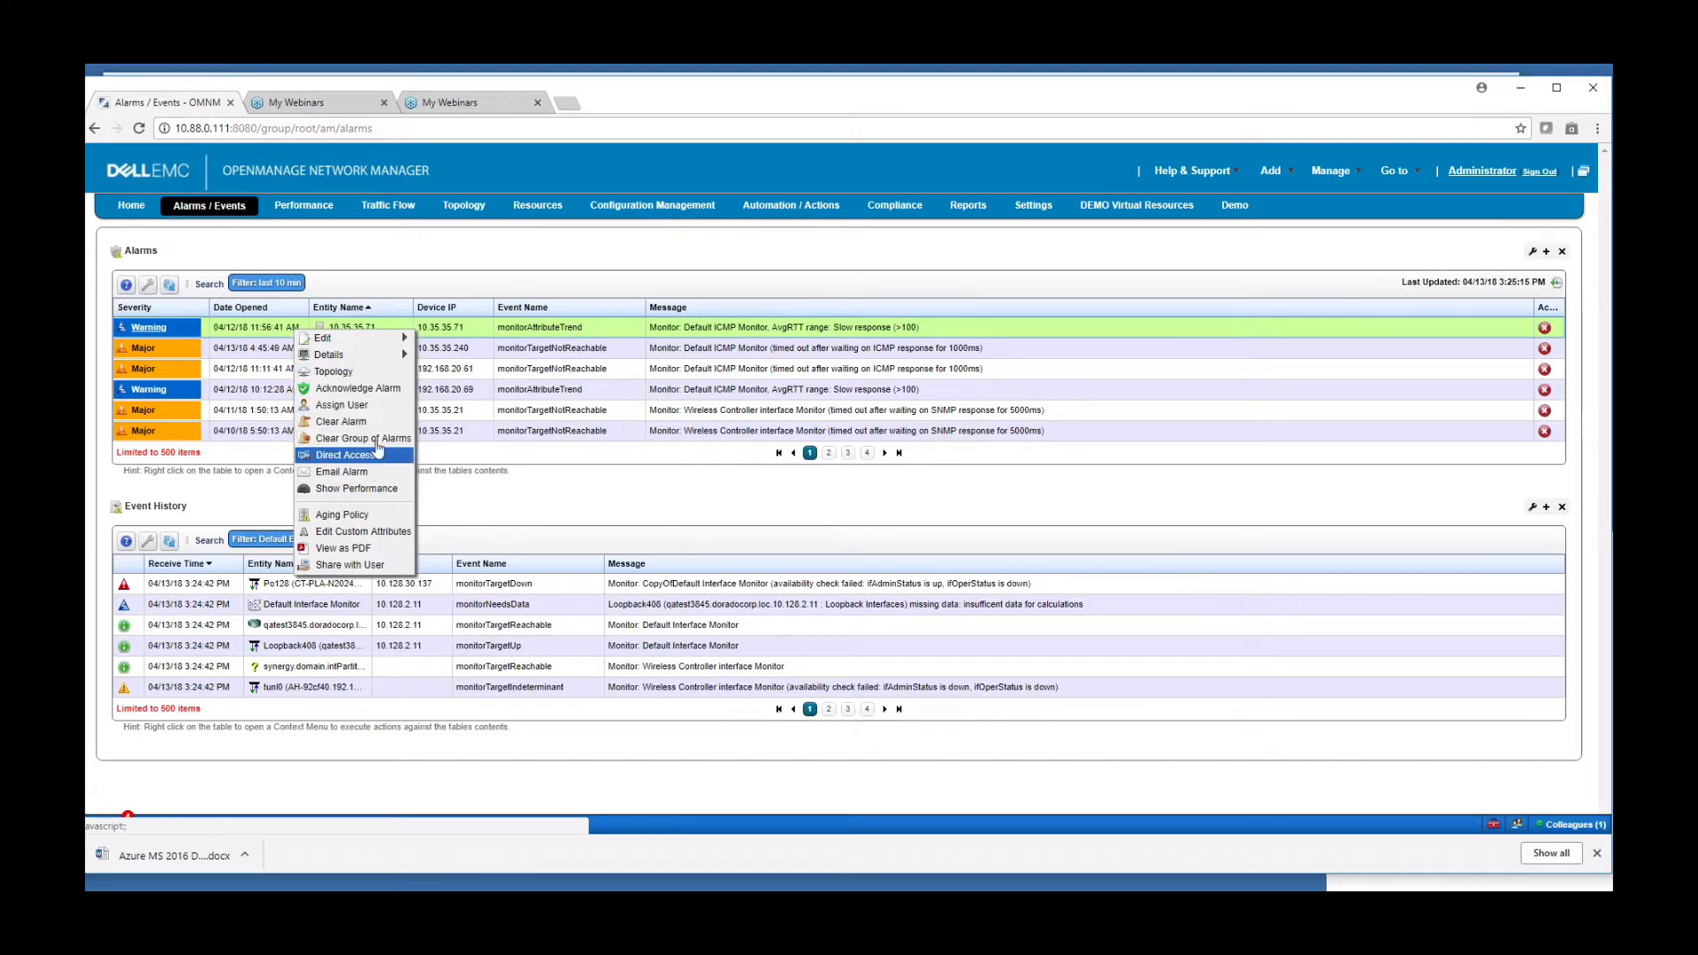
{"action": "mouse_move", "coordinate": [329, 353]}
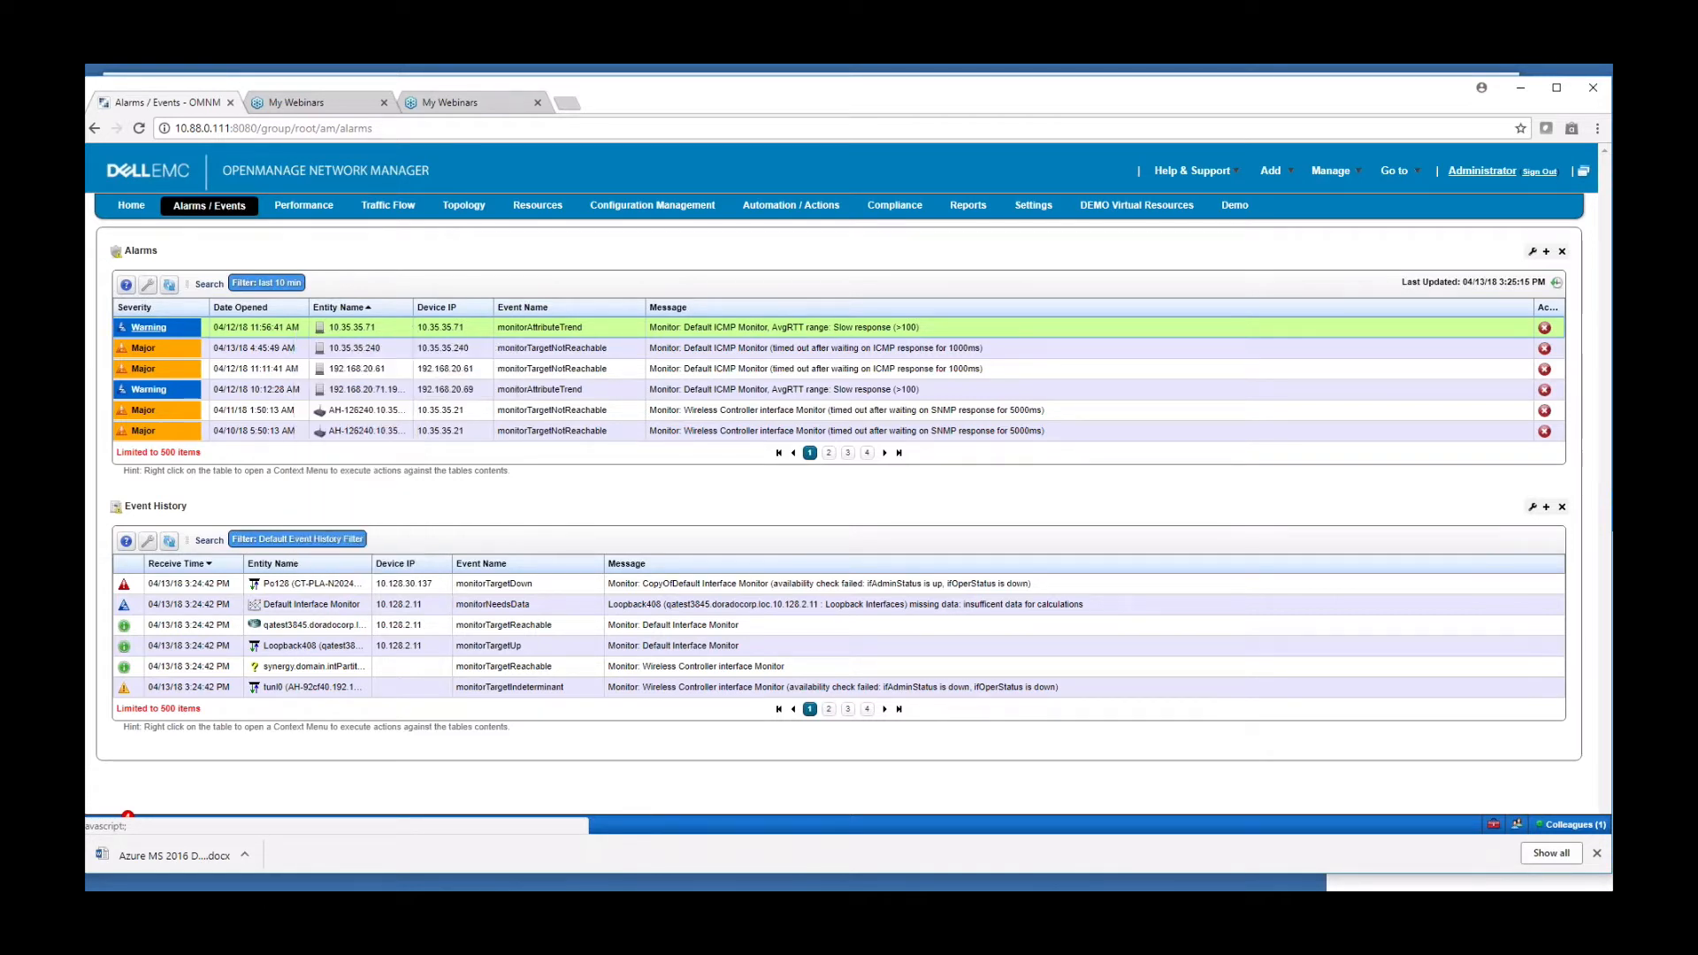
{"action": "left_click", "coordinate": [303, 205]}
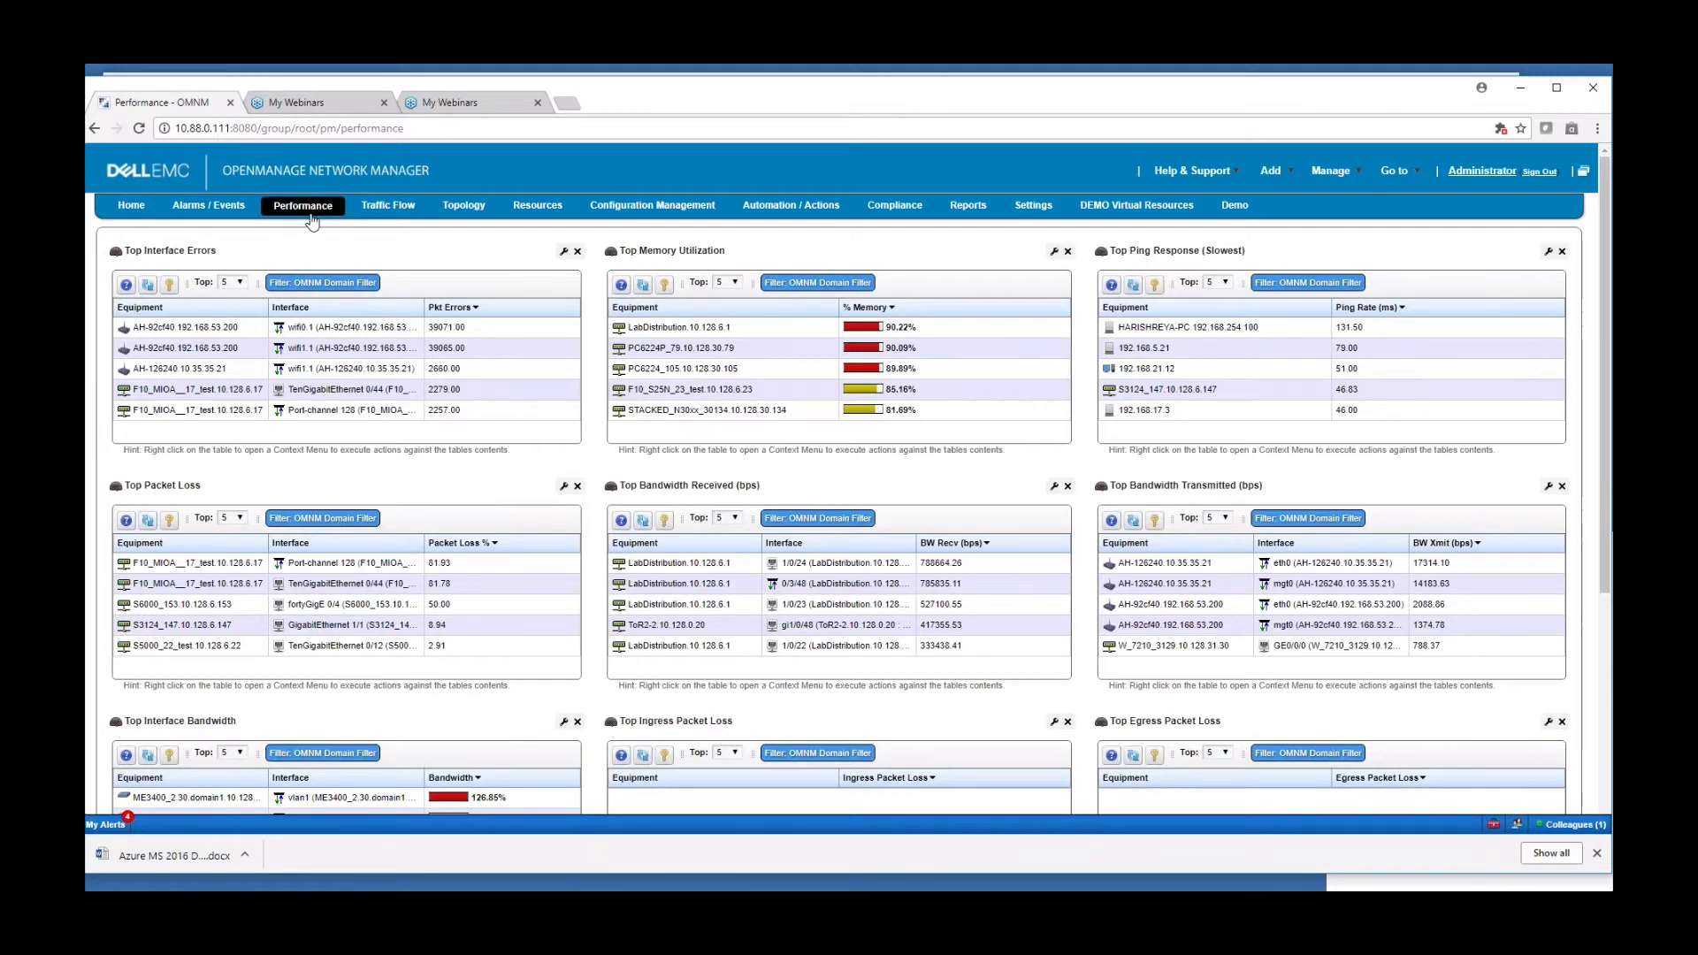
{"action": "mouse_move", "coordinate": [322, 241]}
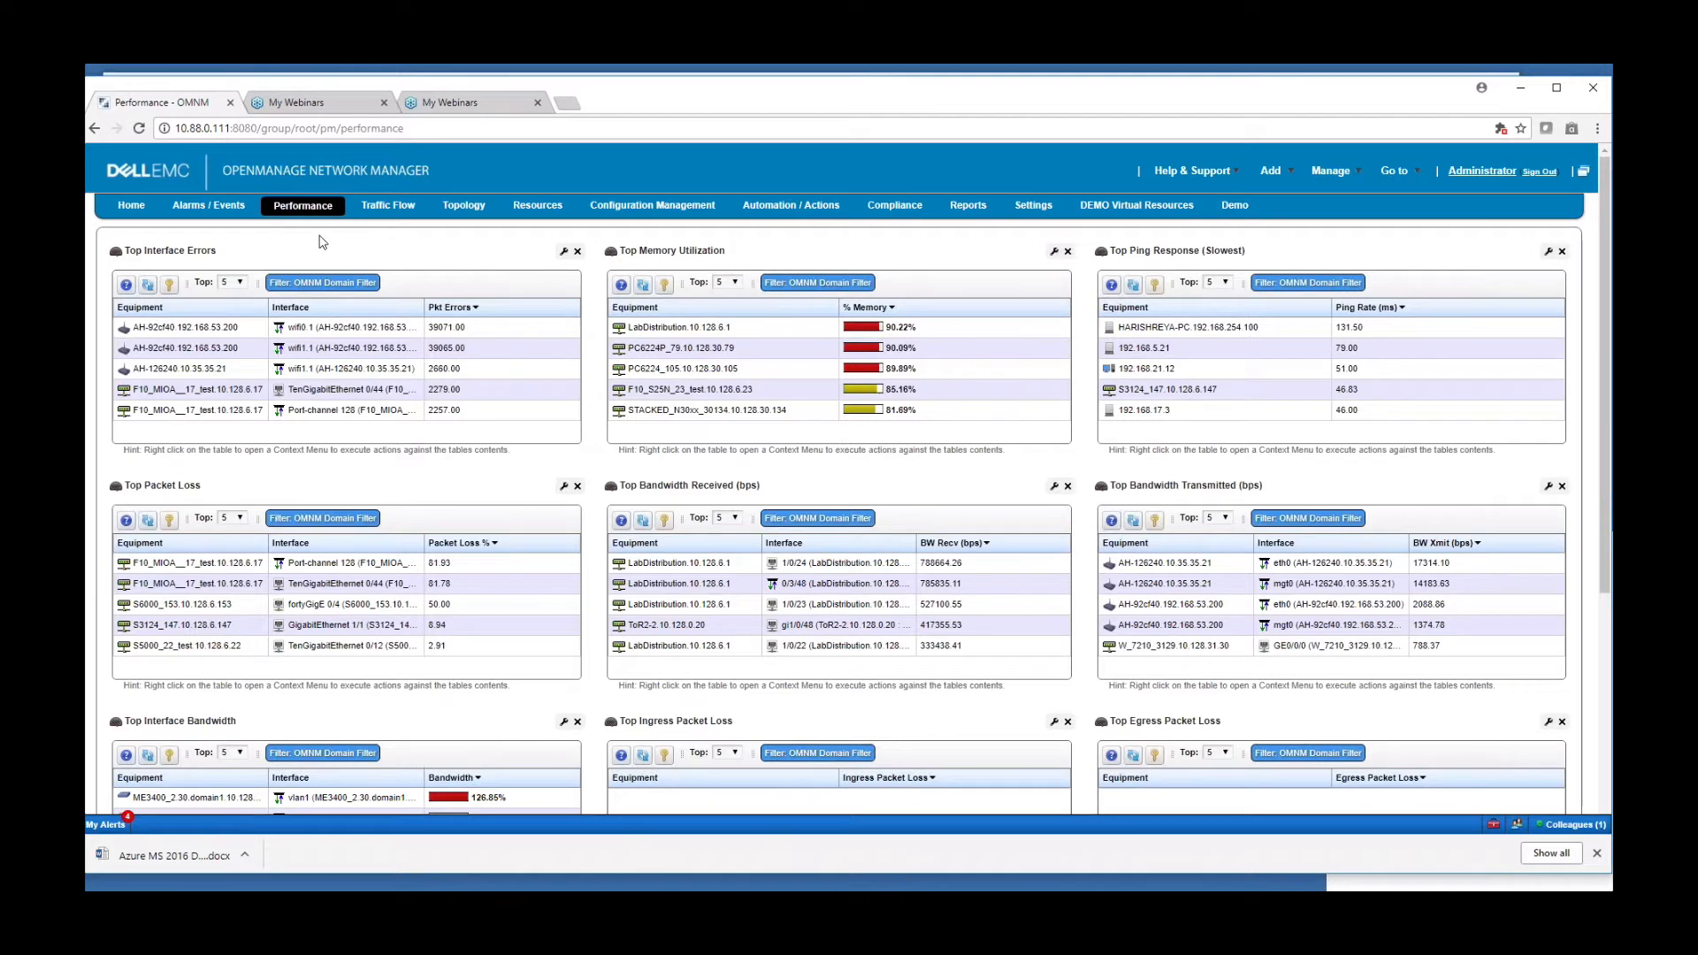
{"action": "mouse_move", "coordinate": [315, 244]}
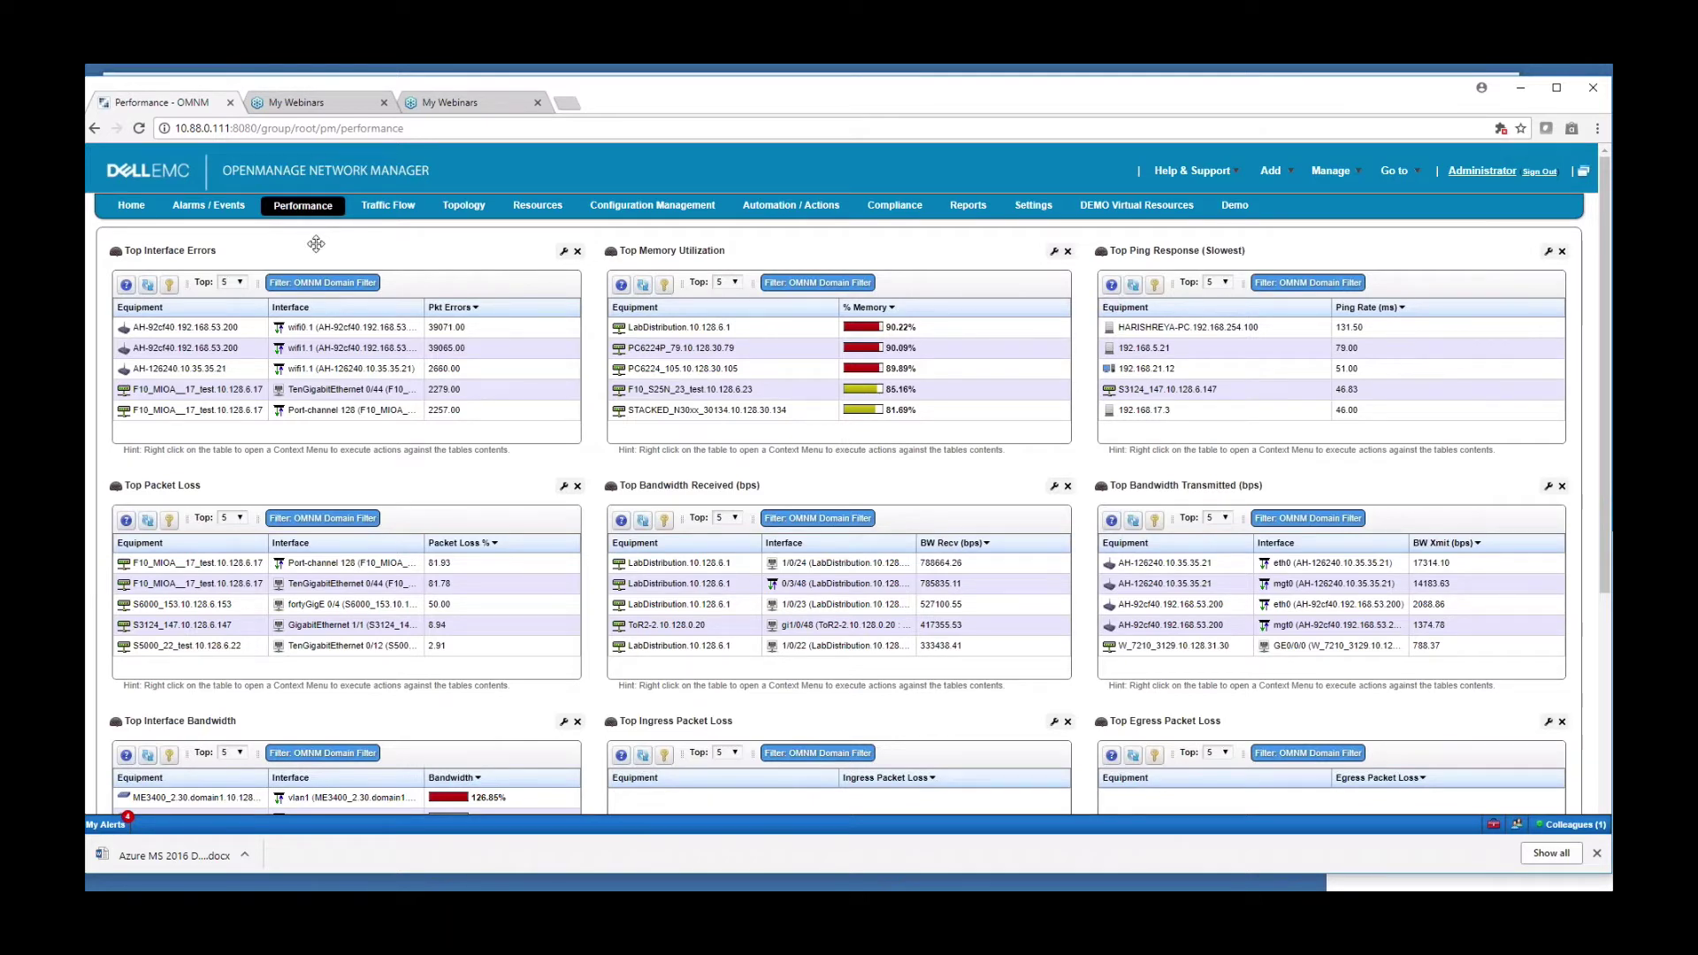
Step: Review the Performance dashboard's top-N portlets for interface errors, memory, ping, packet loss and bandwidth
{"action": "left_click", "coordinate": [683, 347]}
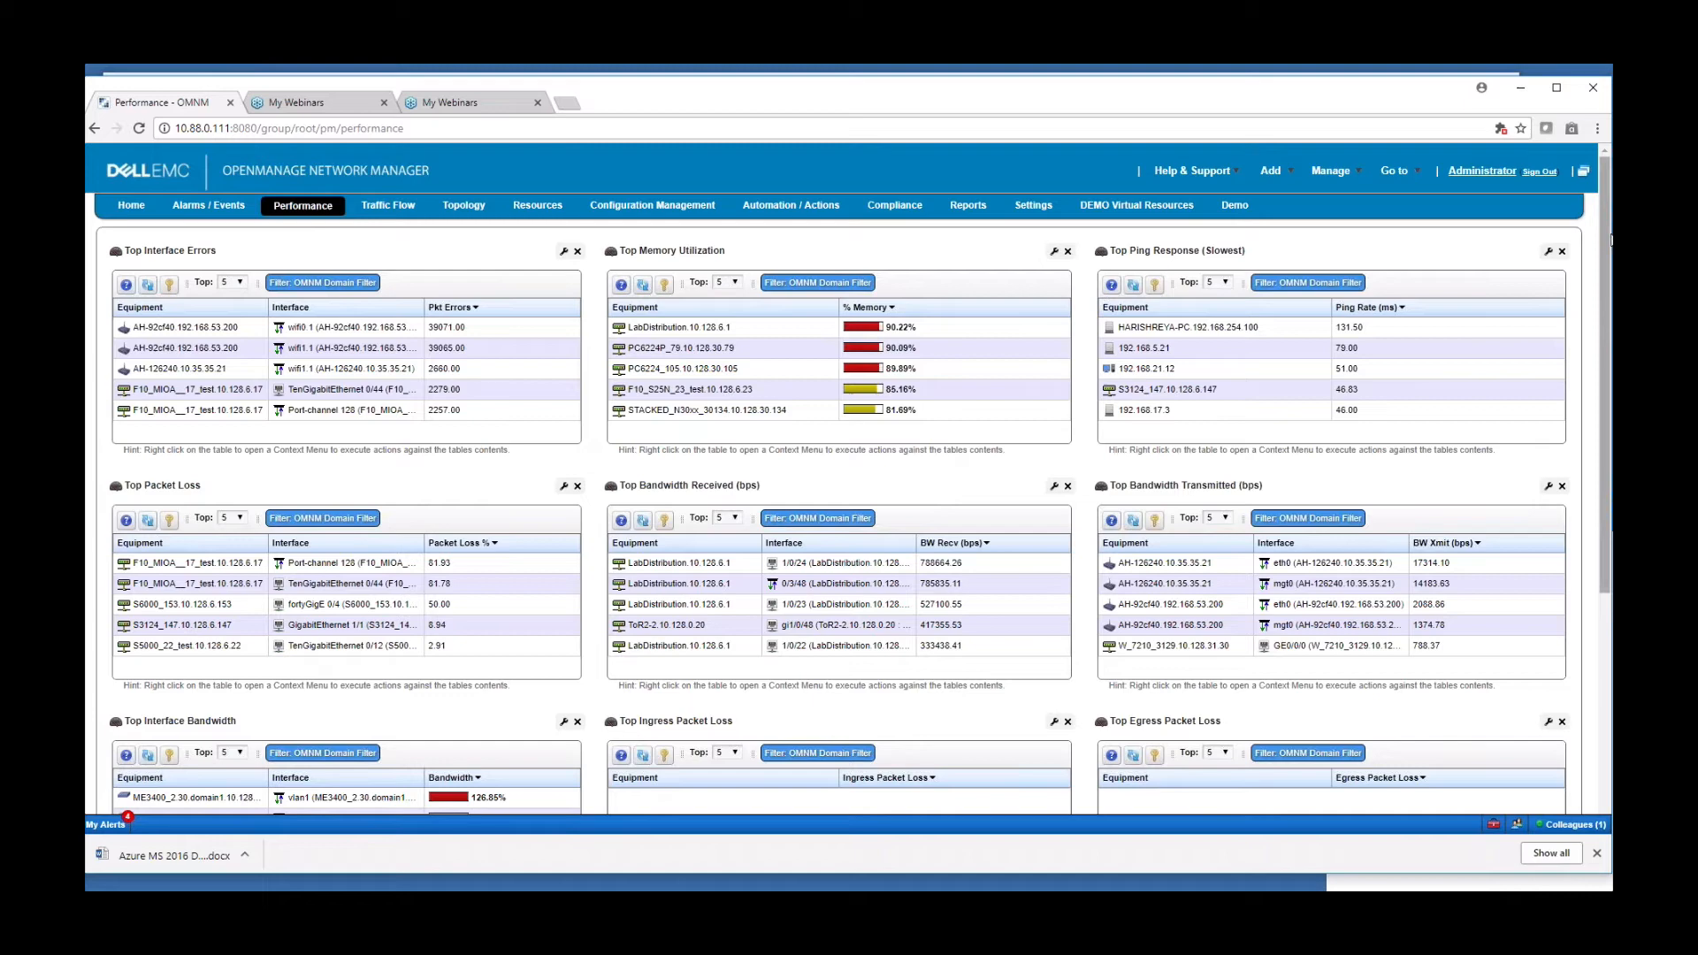
{"action": "scroll", "scroll_direction": "down", "scroll_amount": 3}
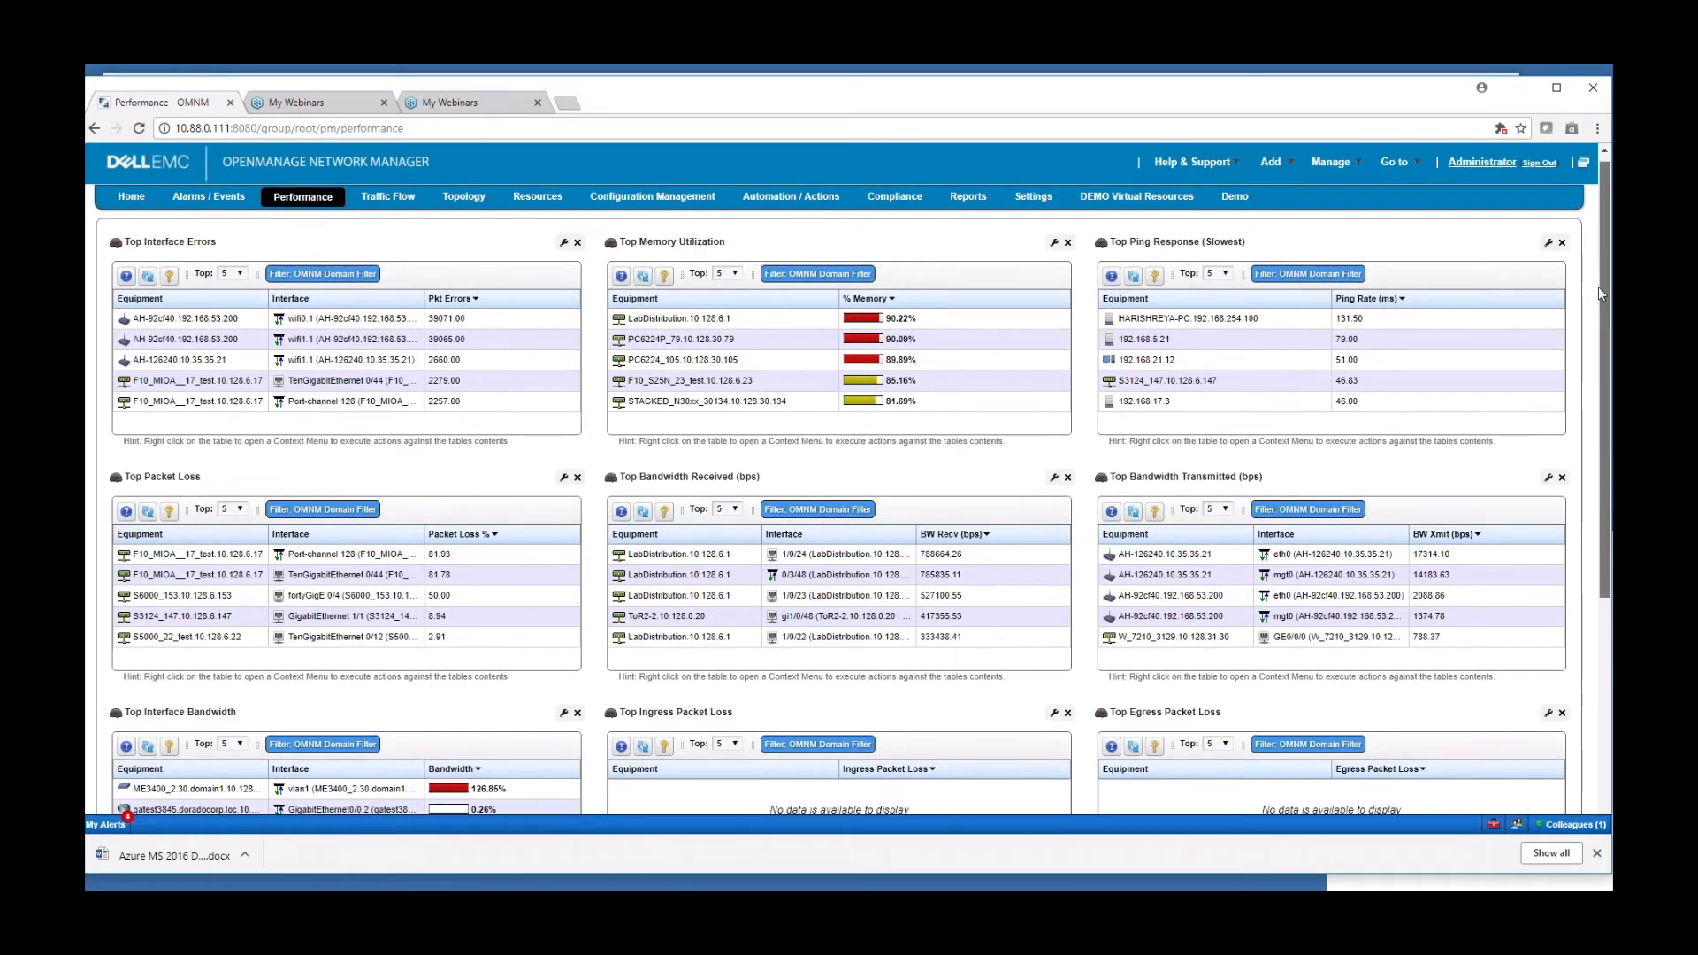
{"action": "scroll", "scroll_direction": "down", "scroll_amount": 3}
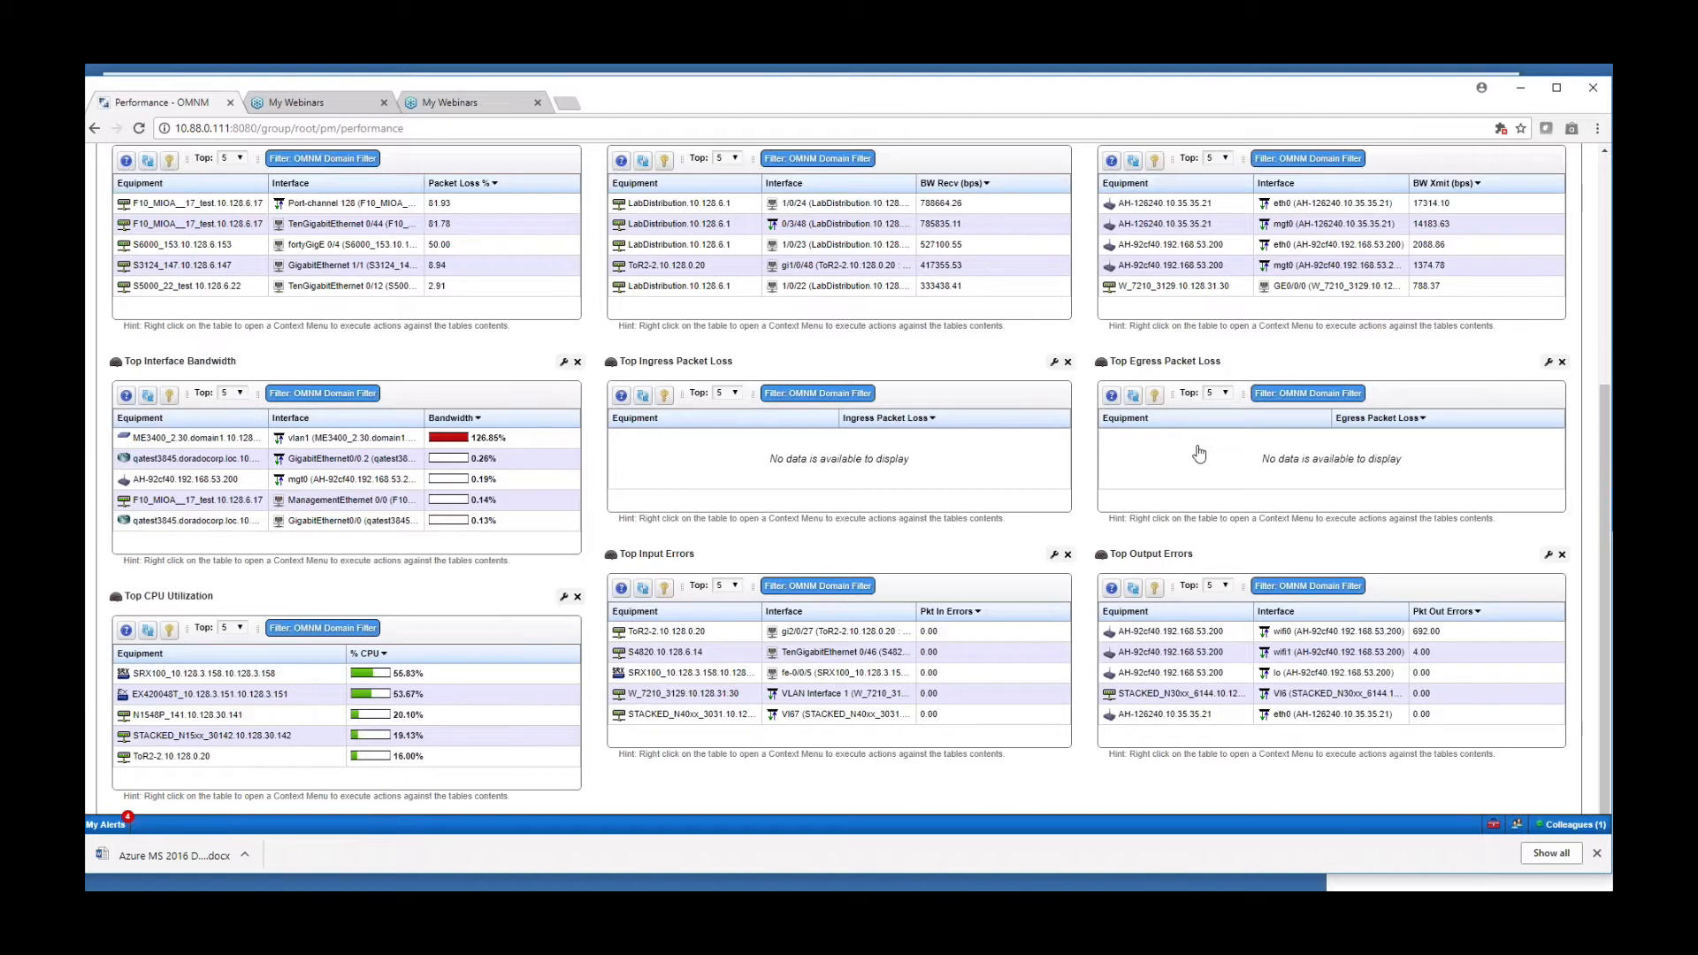
{"action": "mouse_move", "coordinate": [343, 614]}
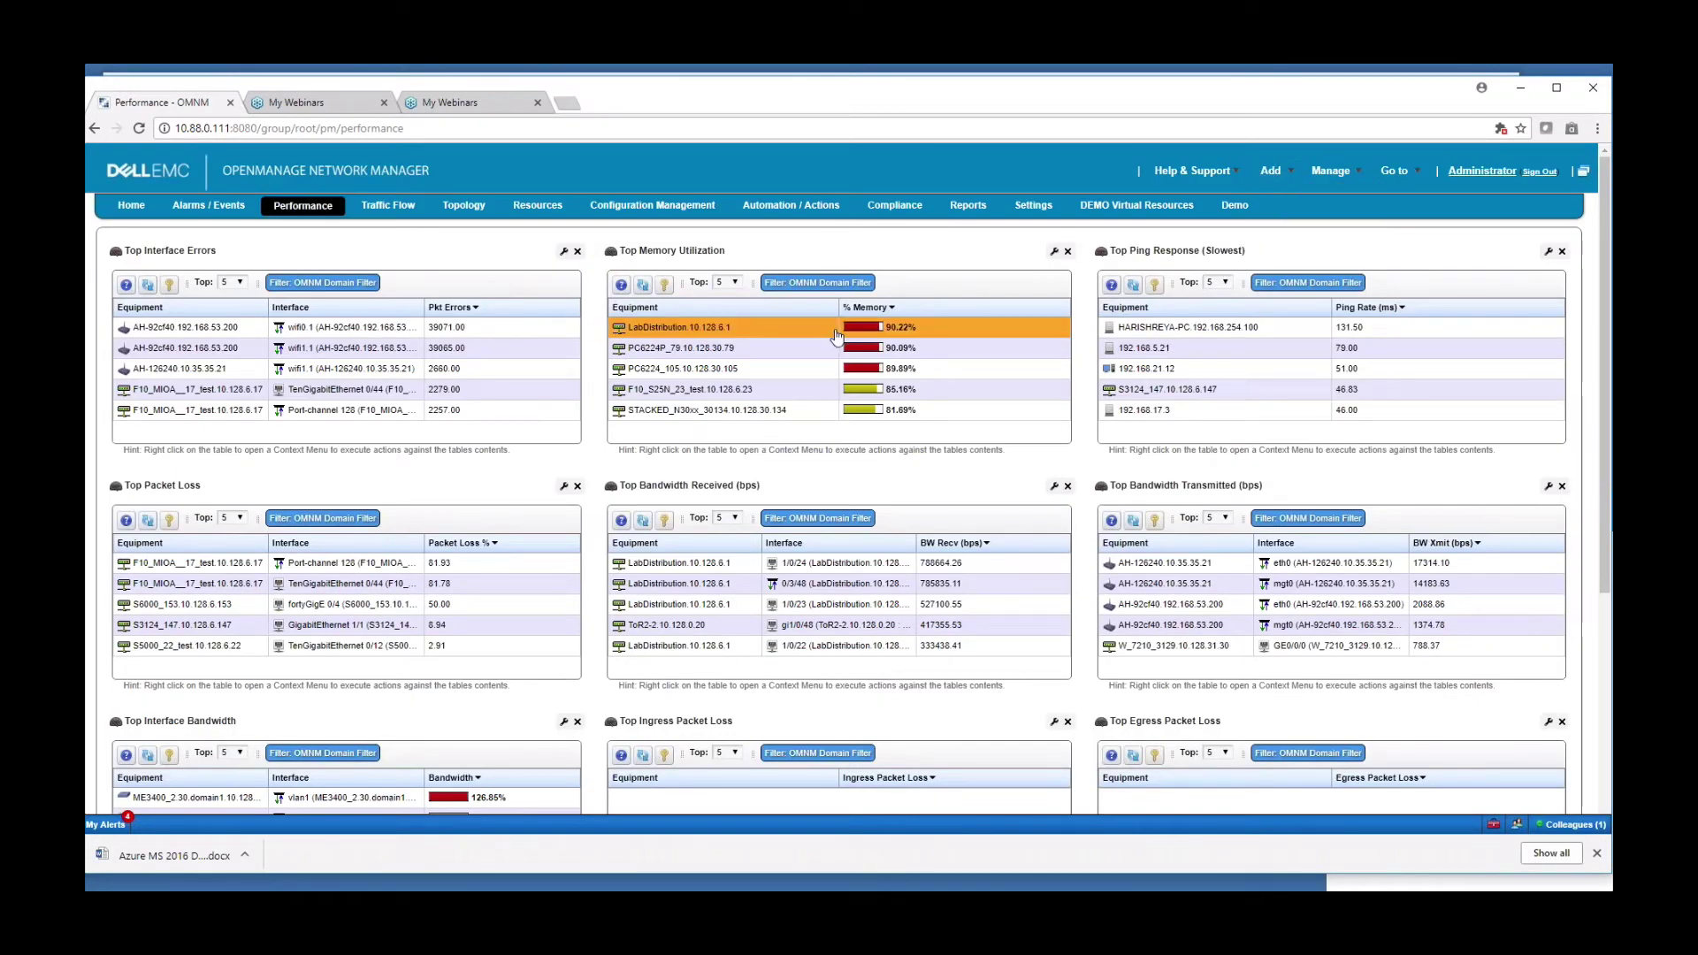
{"action": "mouse_move", "coordinate": [729, 333]}
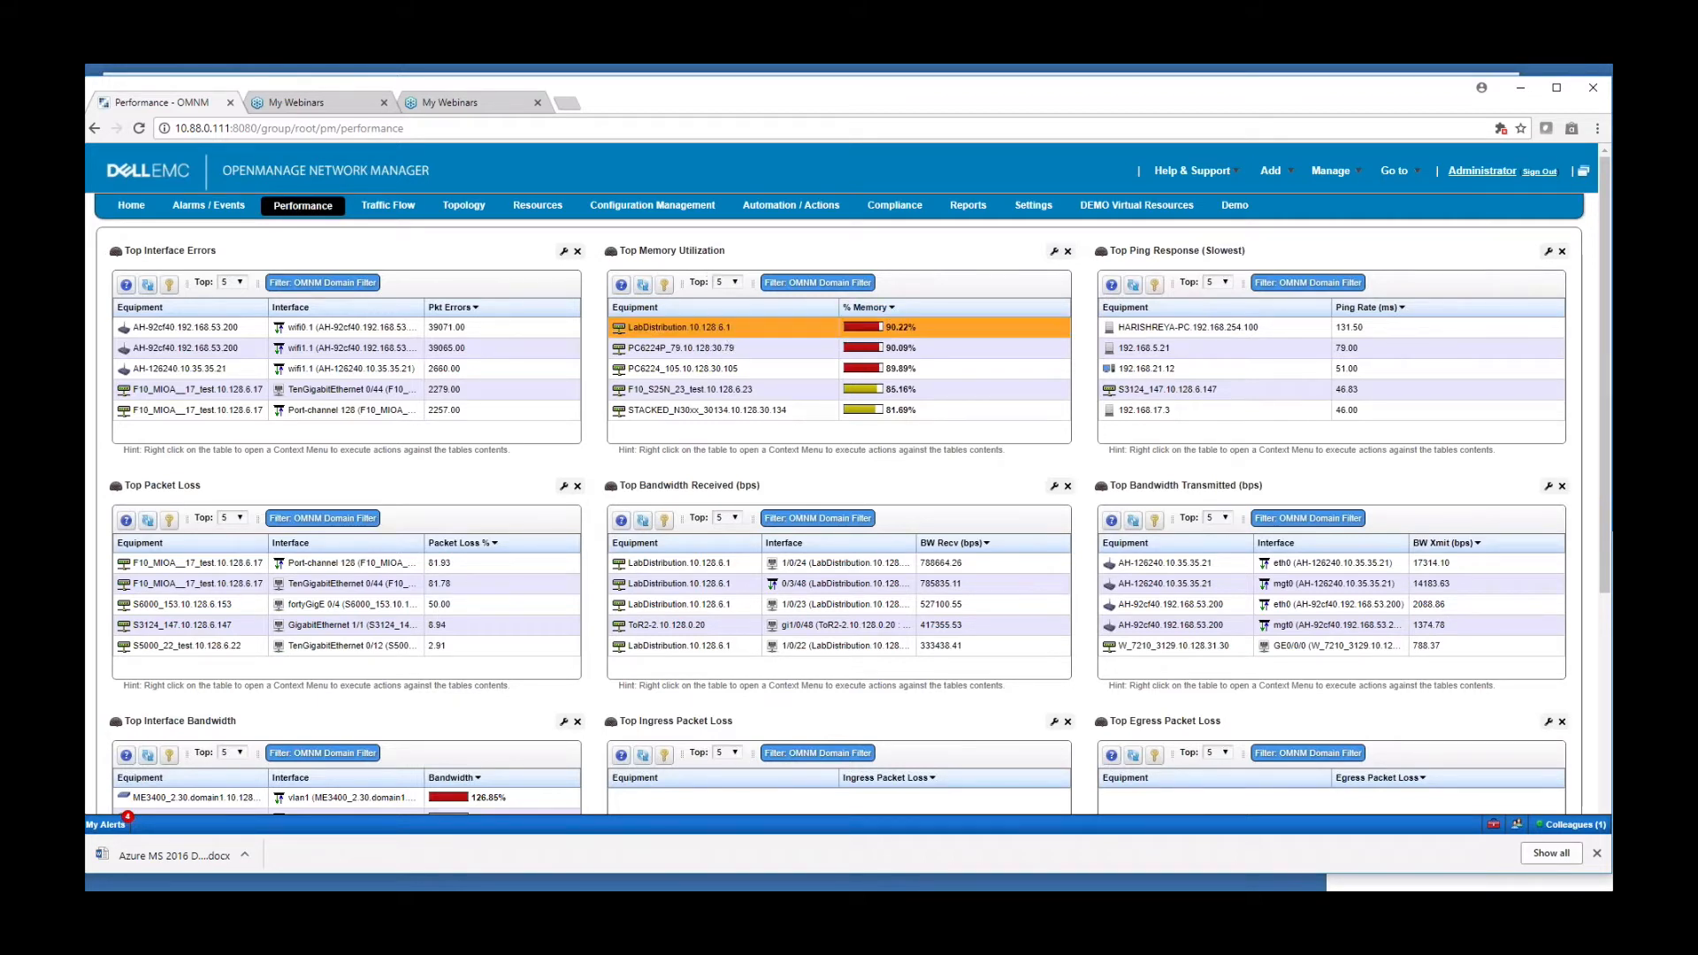
{"action": "mouse_move", "coordinate": [806, 331]}
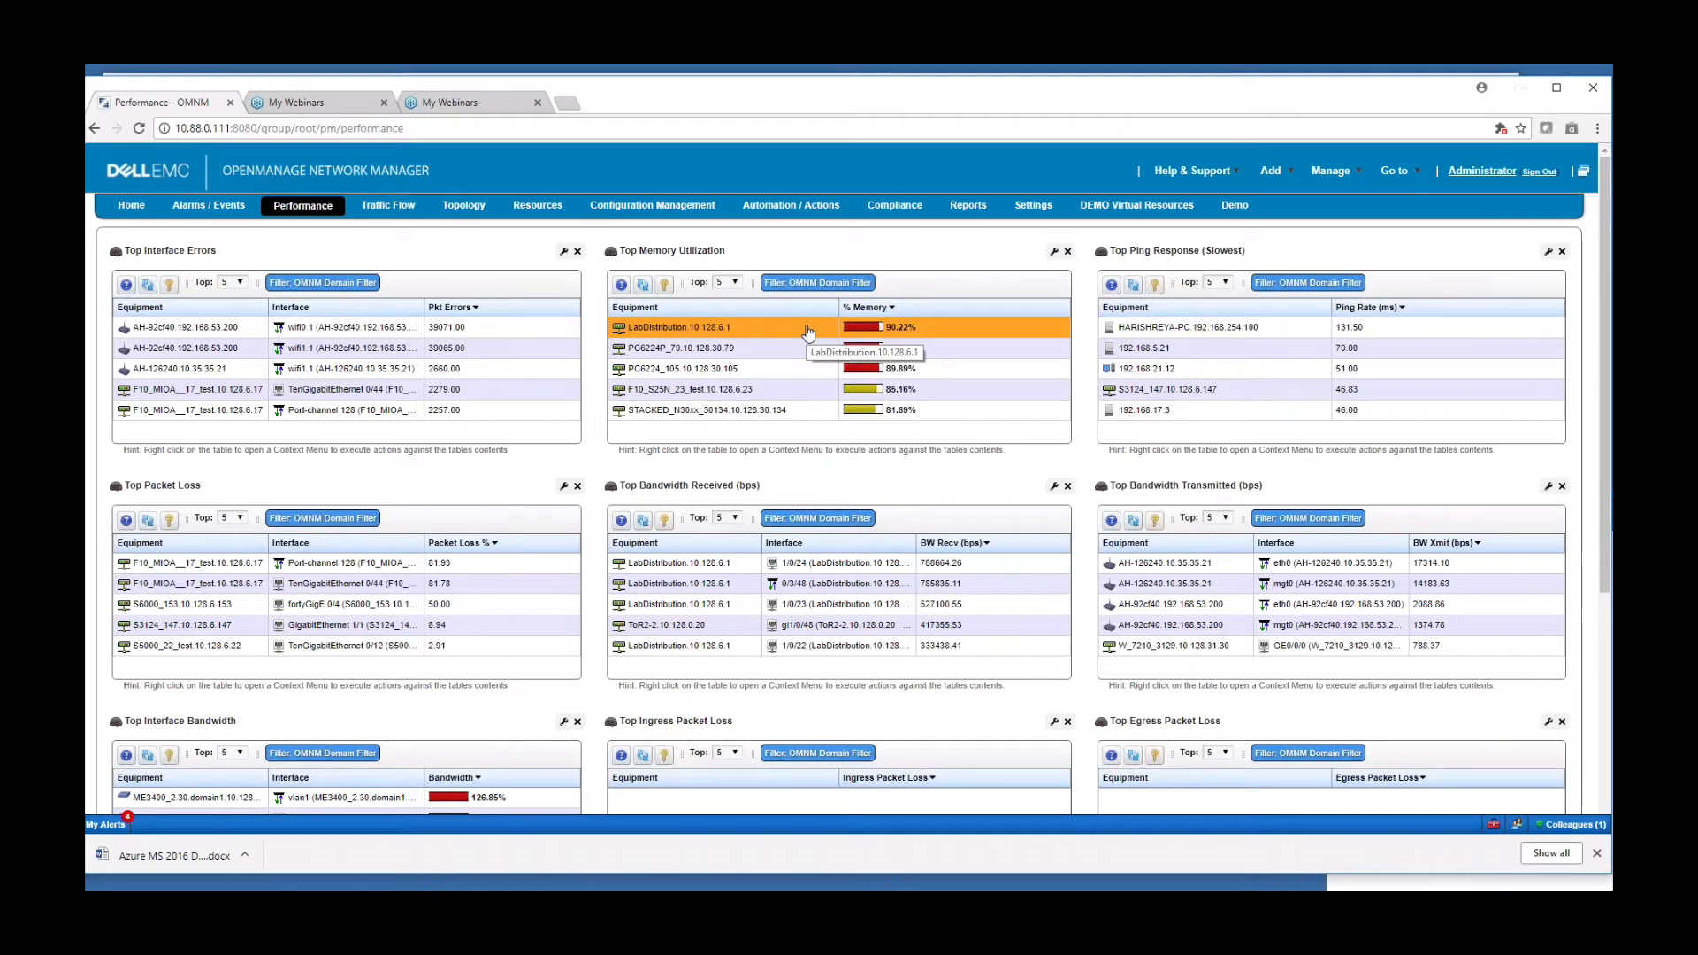
{"action": "mouse_move", "coordinate": [1380, 612]}
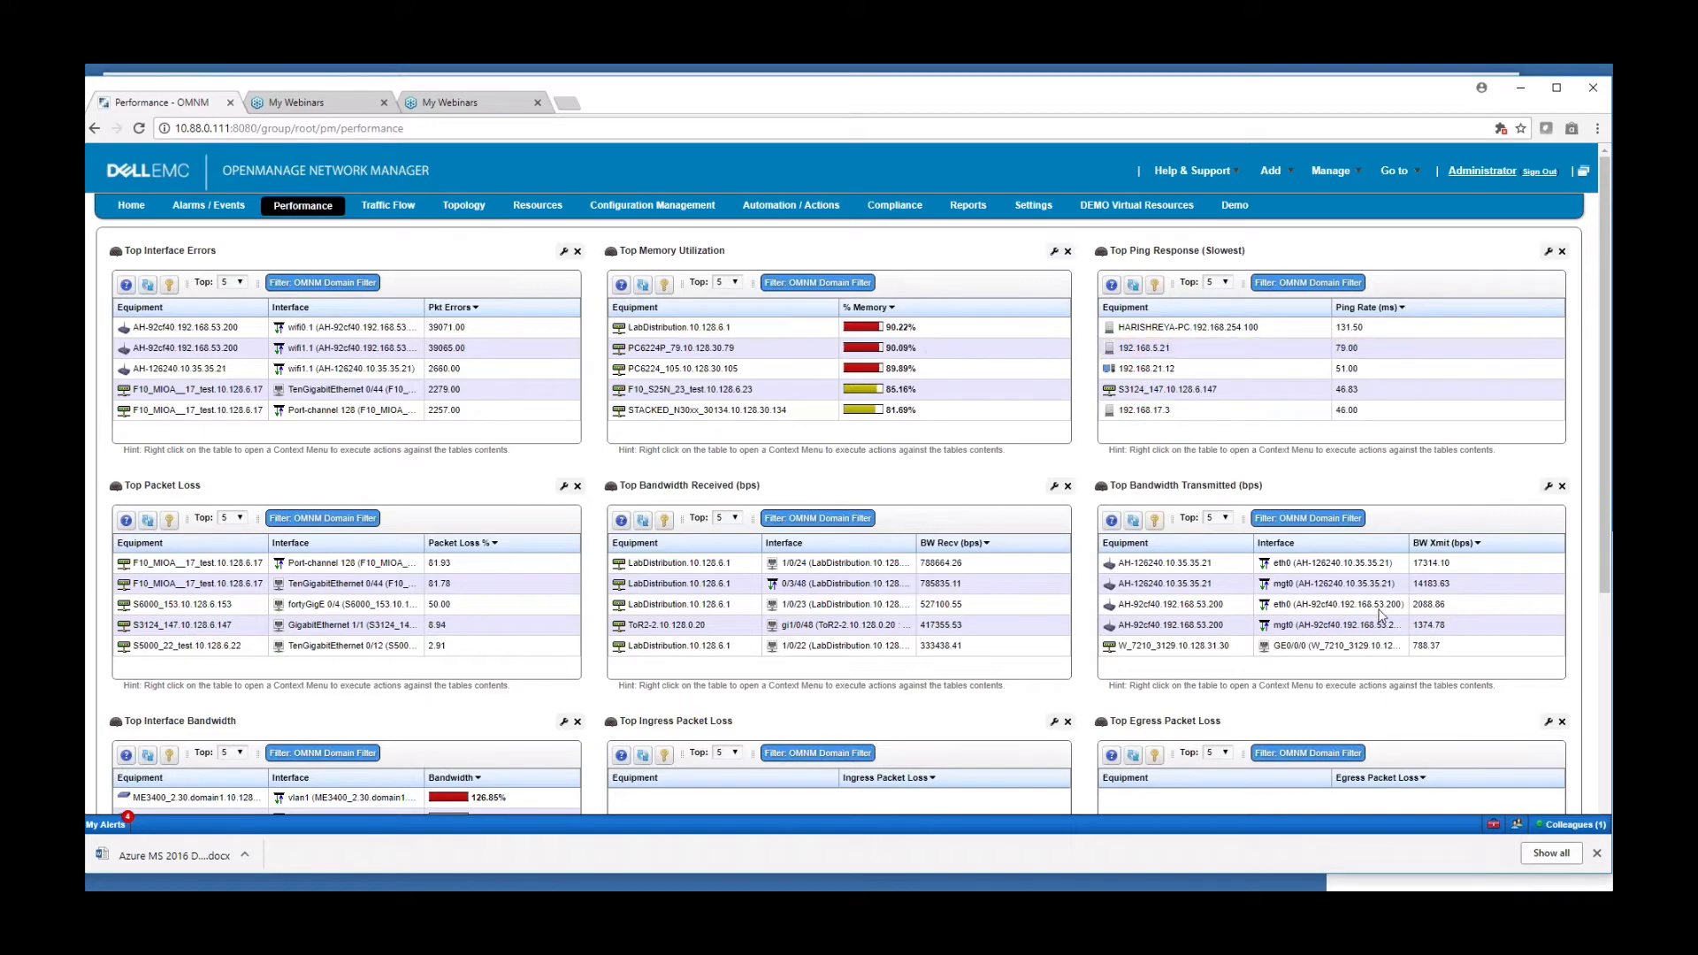
{"action": "left_click", "coordinate": [387, 177]}
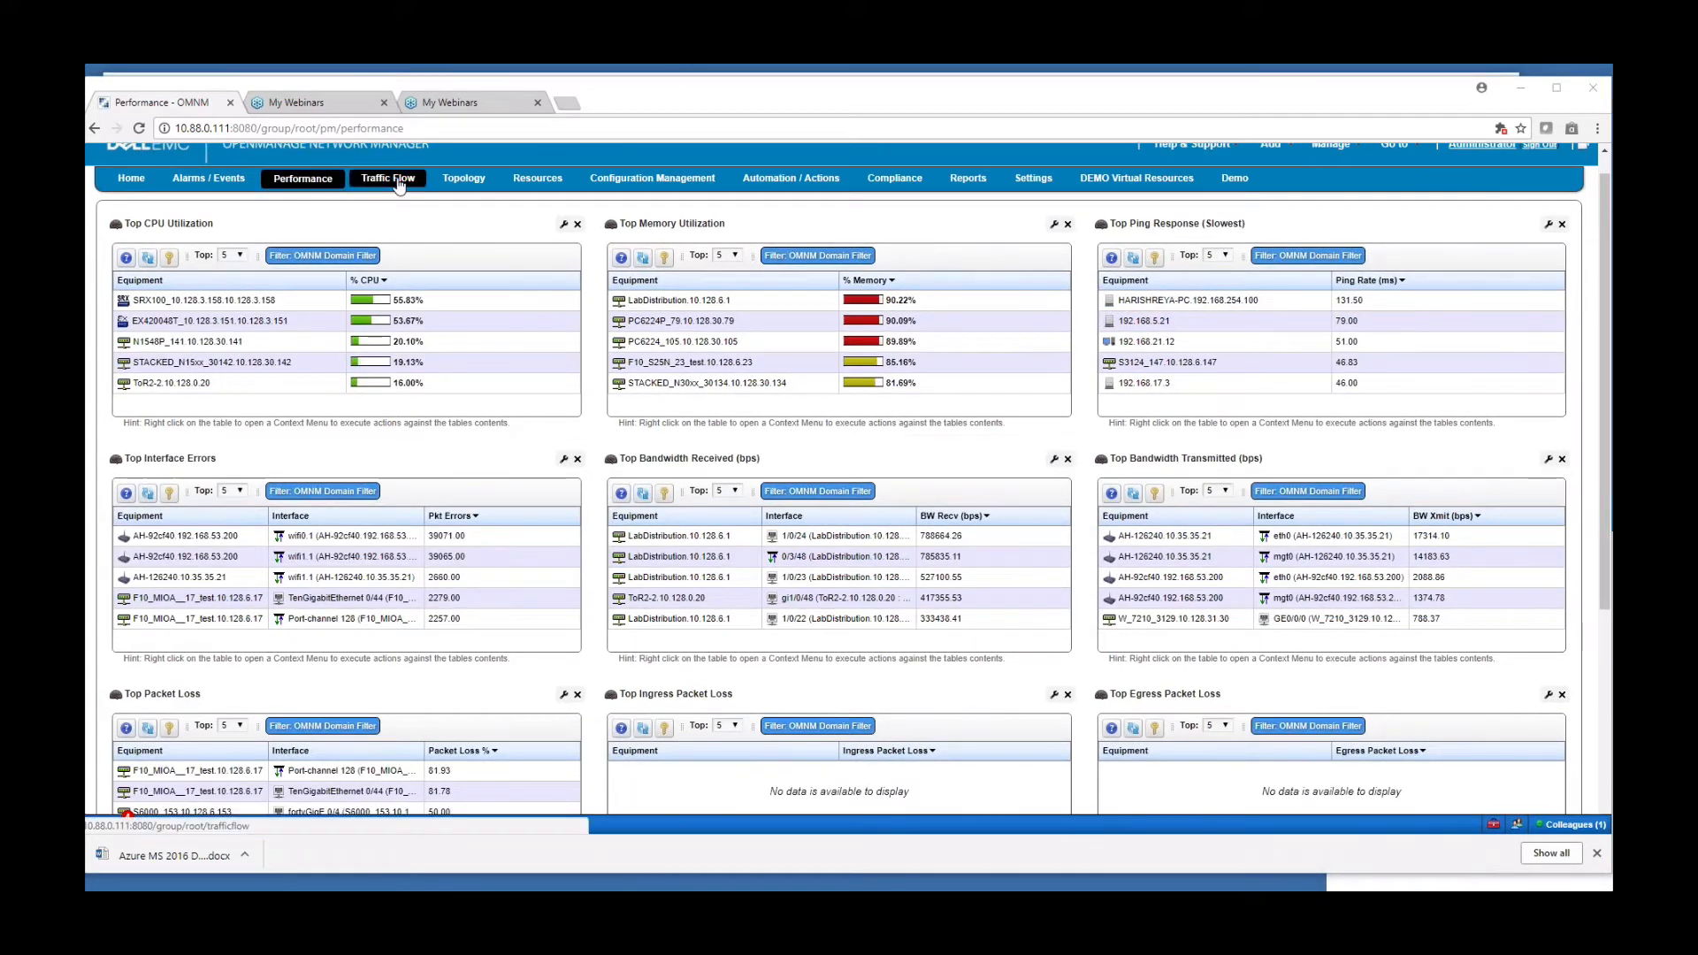
Step: From Traffic Flow's Top 5 Applications, show Telnet's one-hour bytes detail graph
{"action": "left_click", "coordinate": [387, 177]}
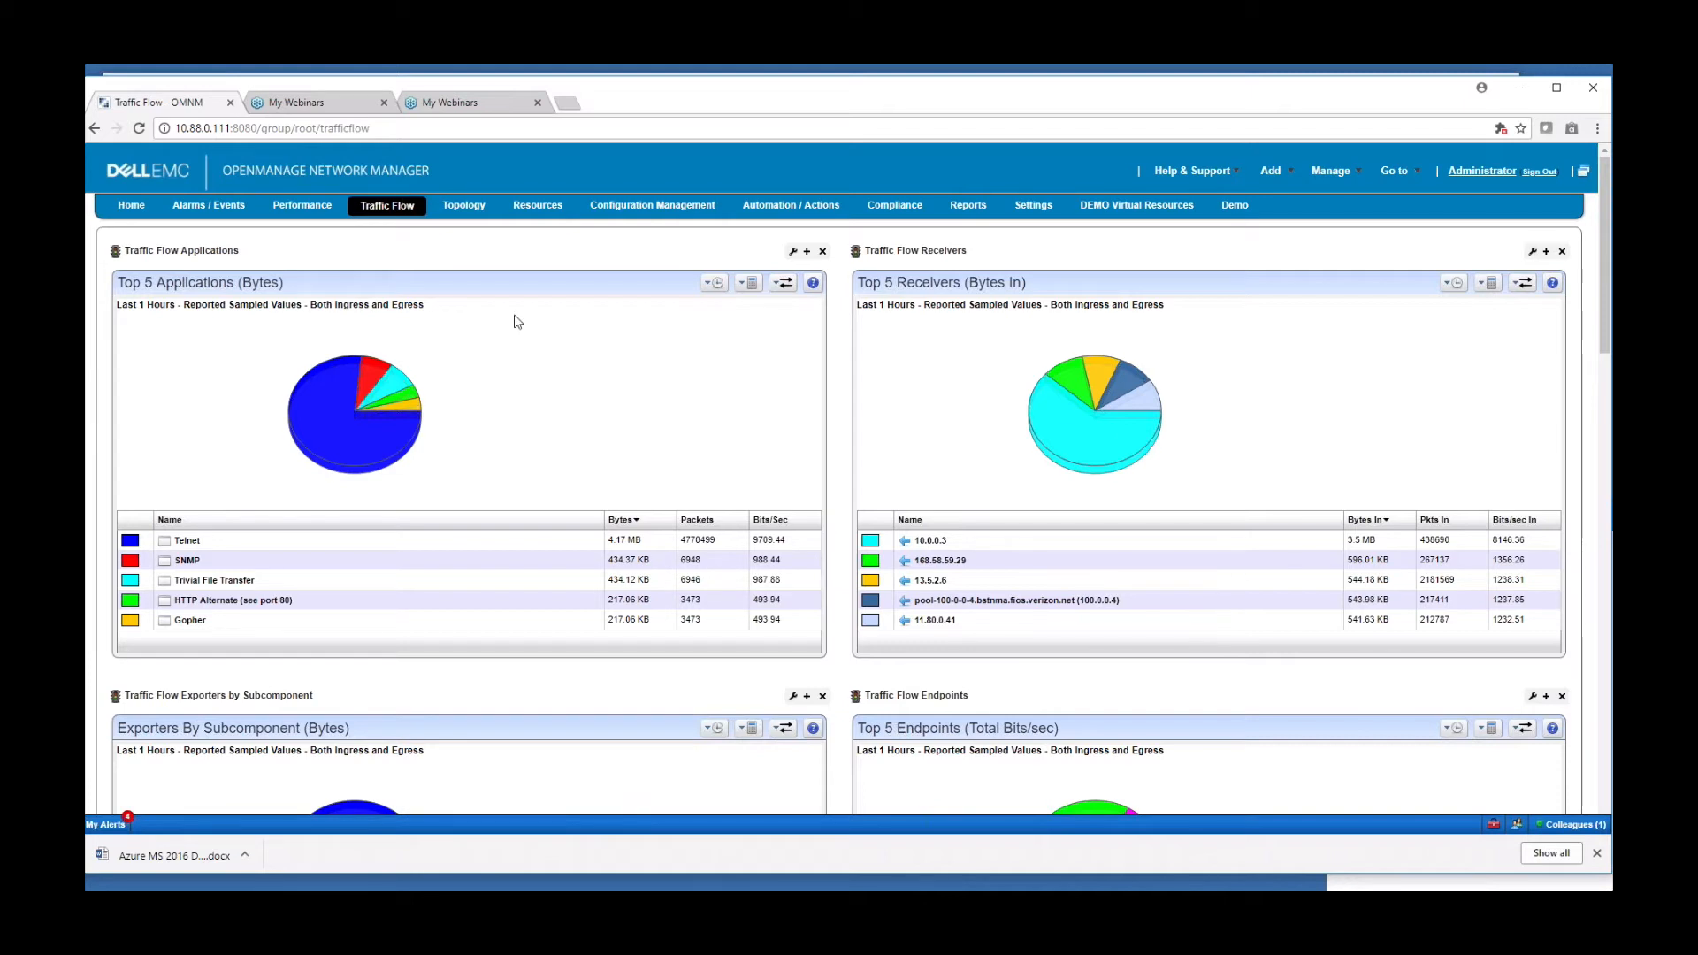
{"action": "mouse_move", "coordinate": [602, 460]}
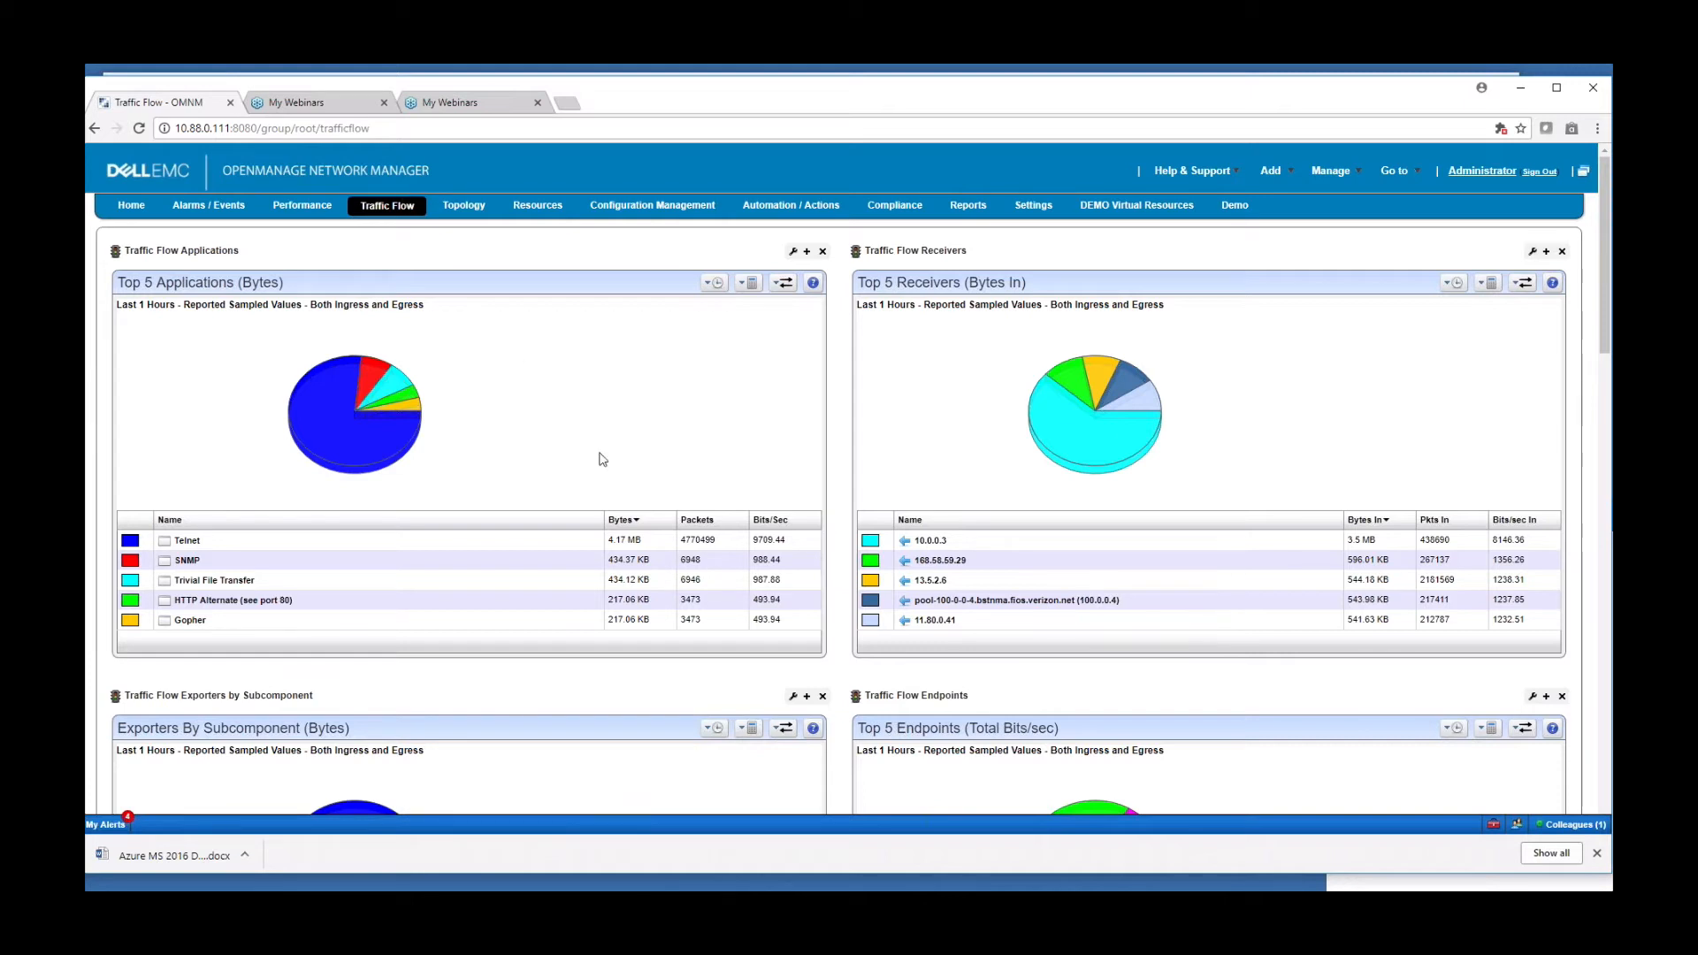
{"action": "mouse_move", "coordinate": [193, 371]}
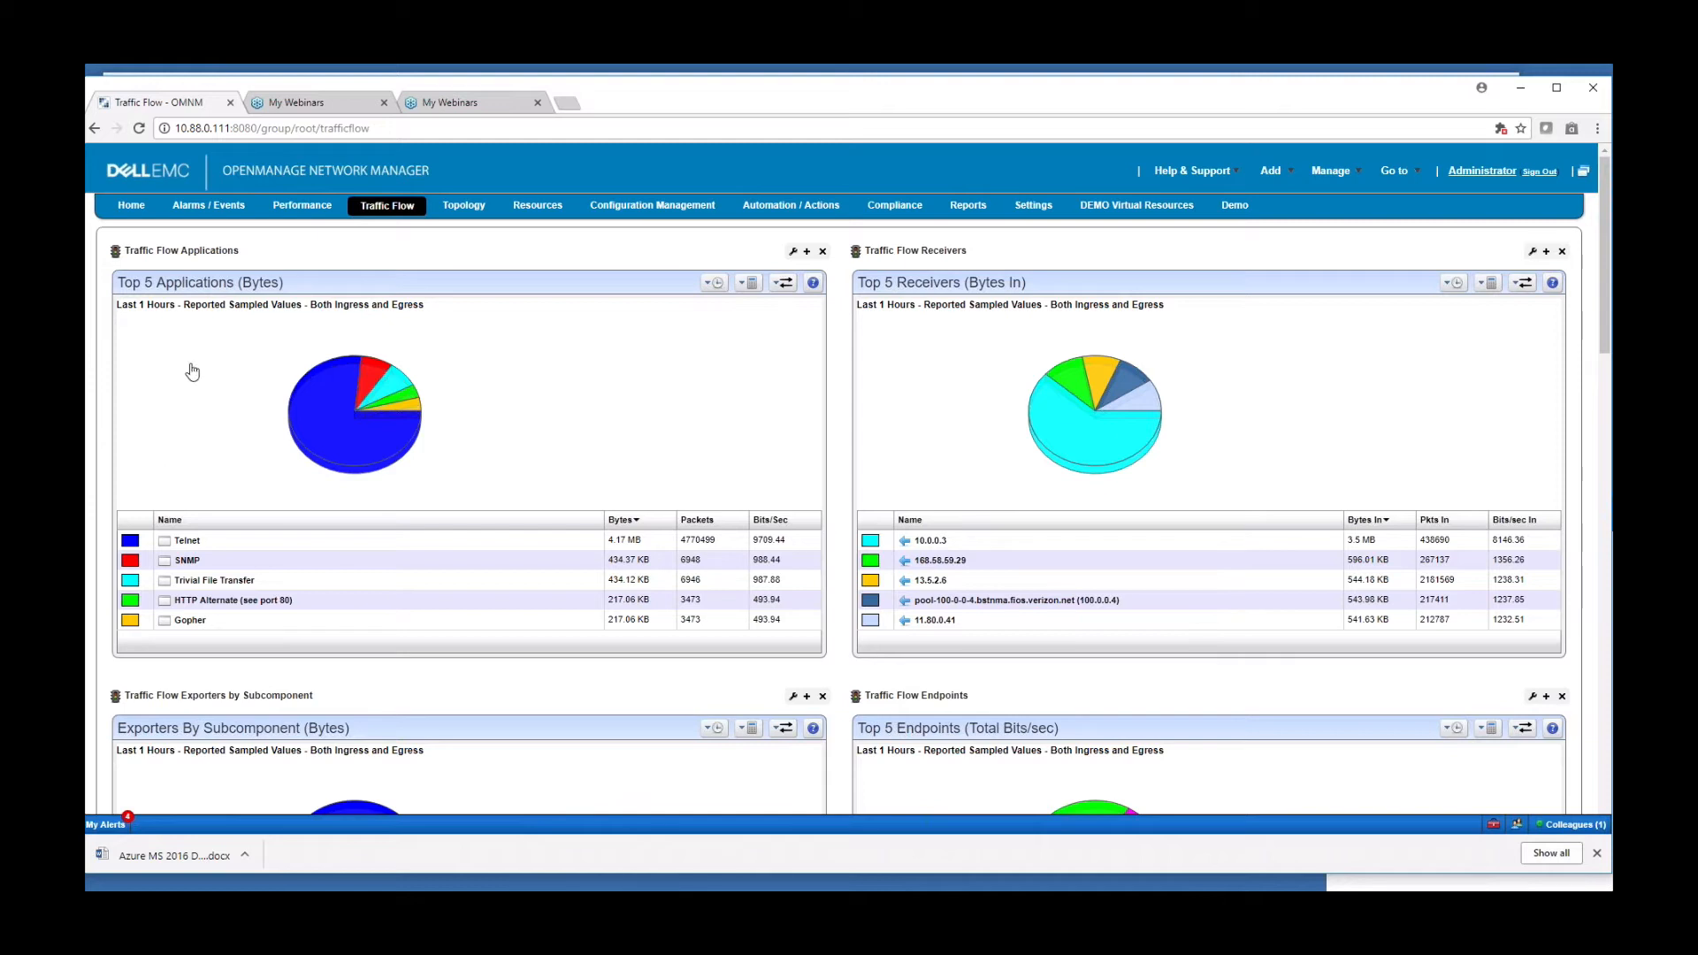
{"action": "mouse_move", "coordinate": [208, 598]}
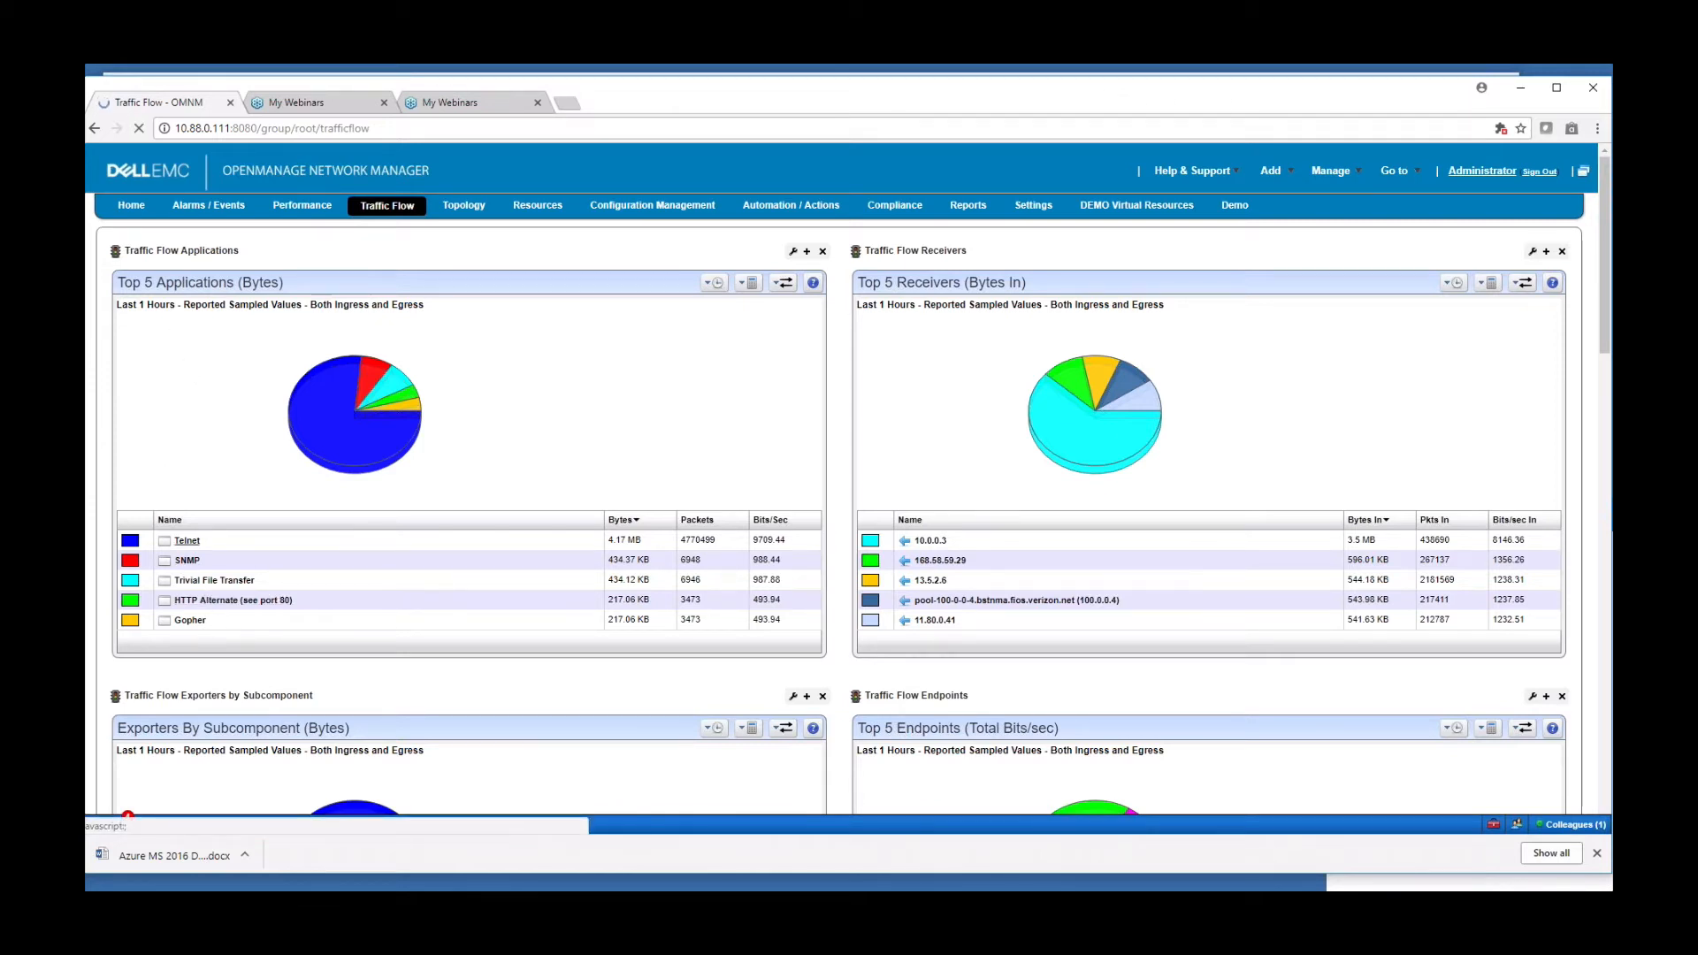
{"action": "left_click", "coordinate": [188, 541]}
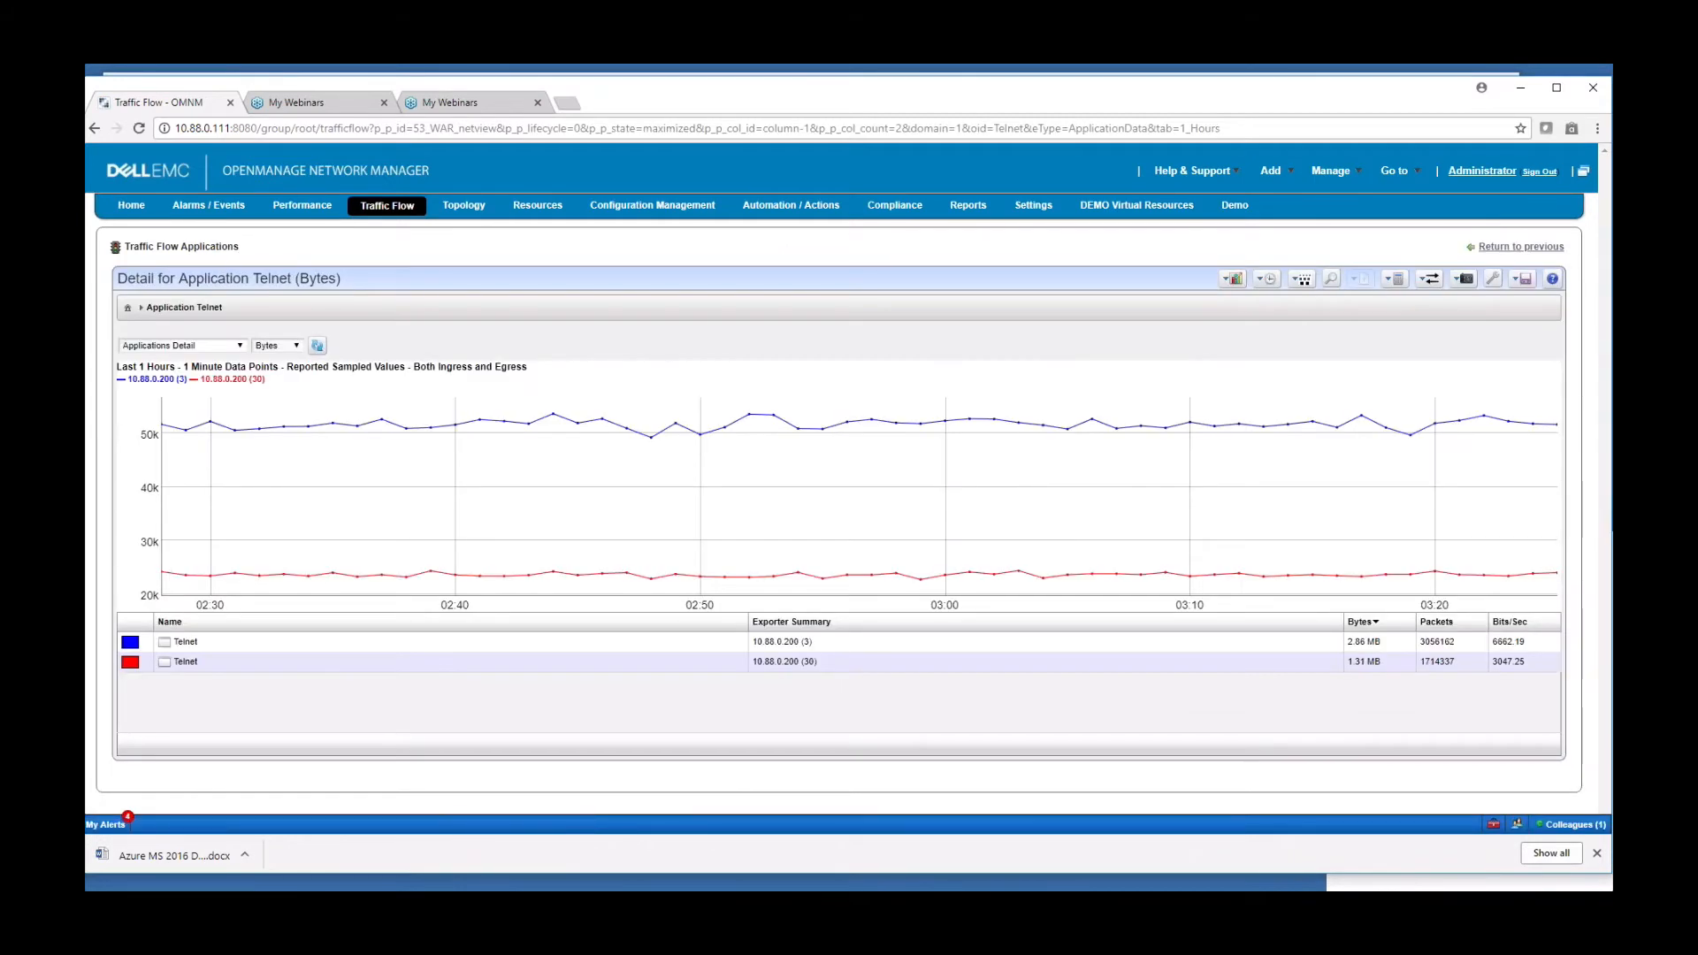
{"action": "mouse_move", "coordinate": [252, 398]}
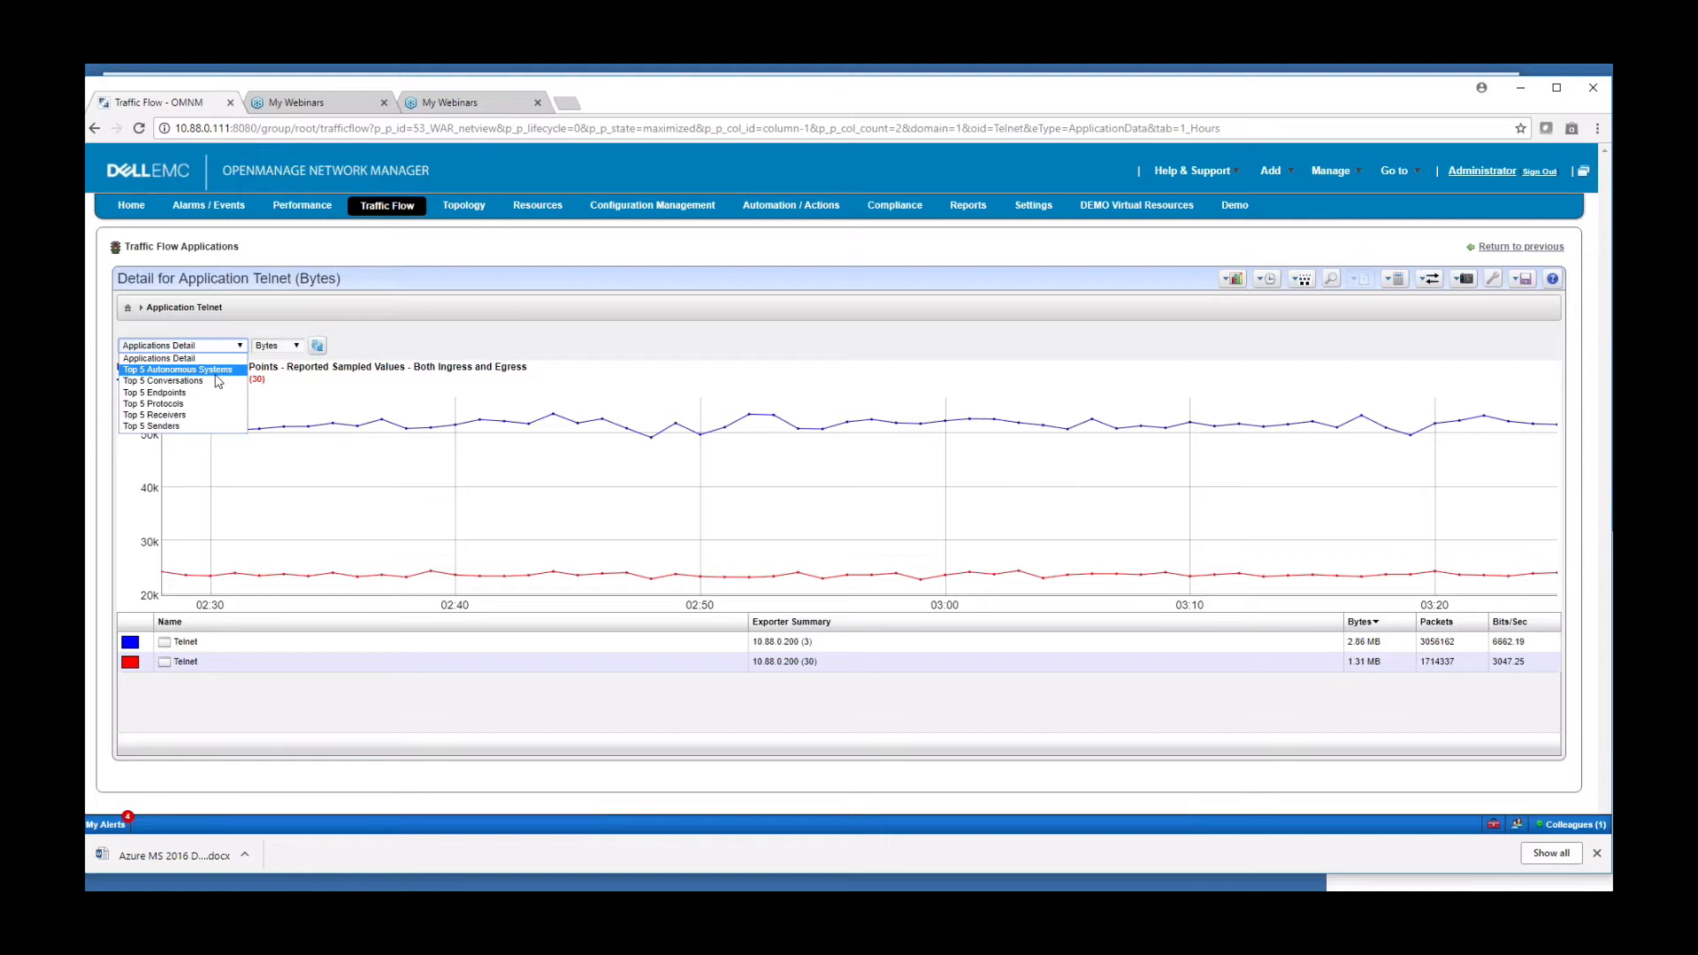
{"action": "mouse_move", "coordinate": [156, 391]}
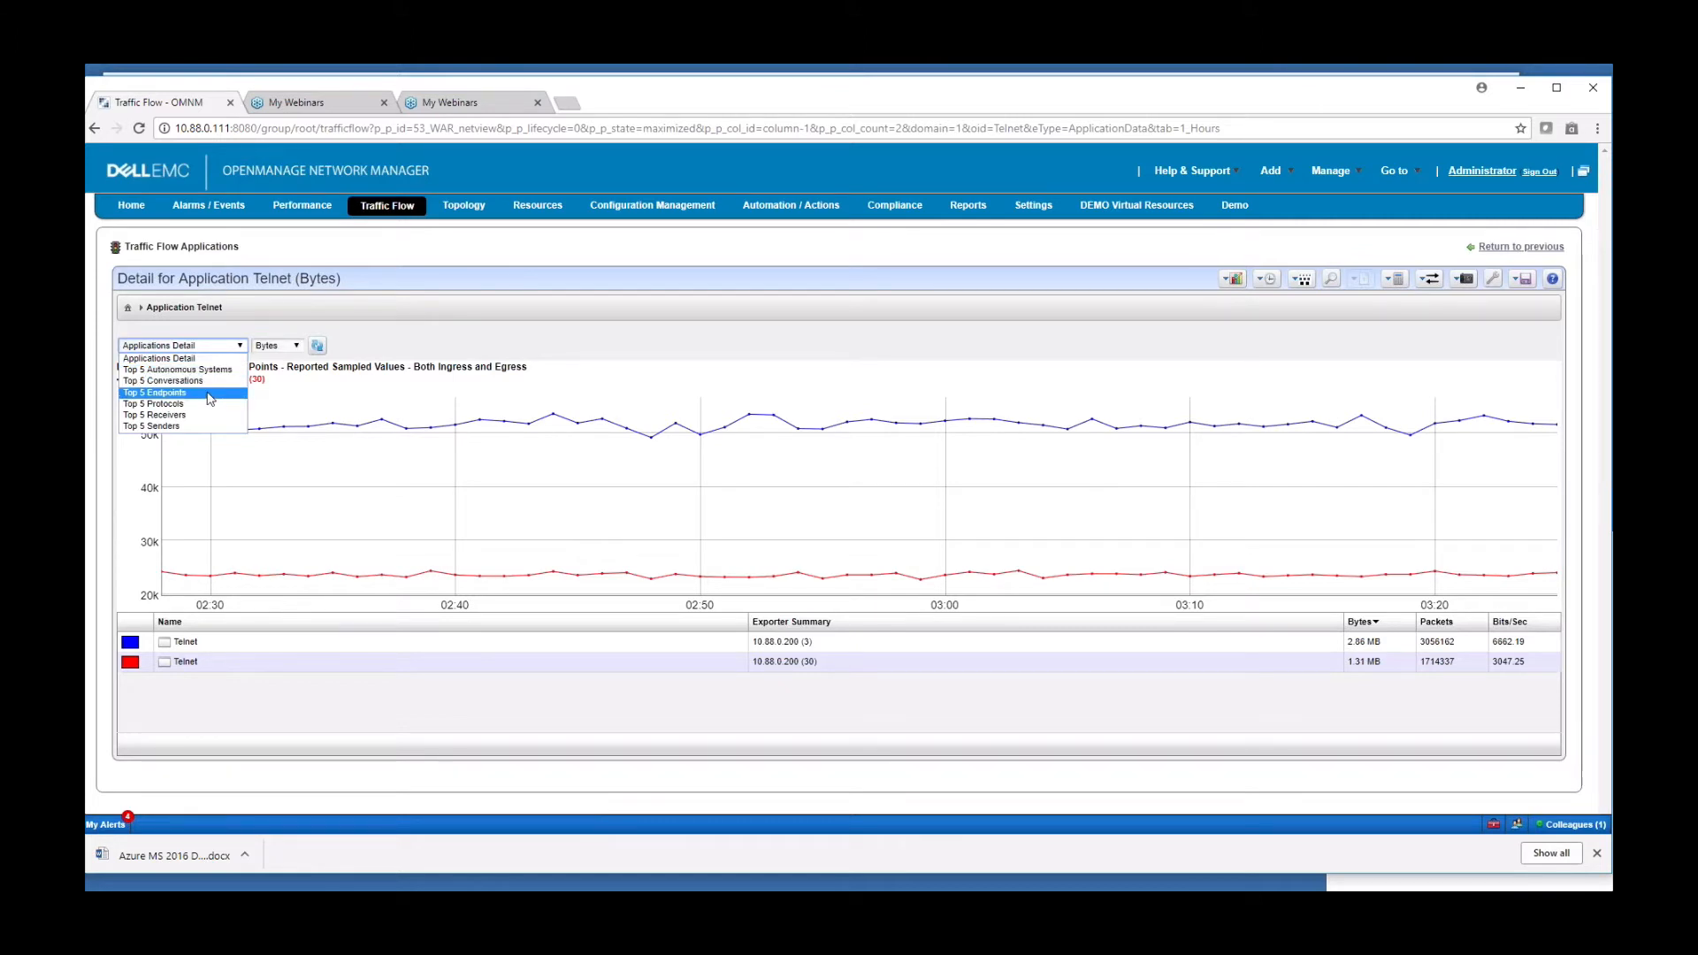
{"action": "mouse_move", "coordinate": [203, 404]}
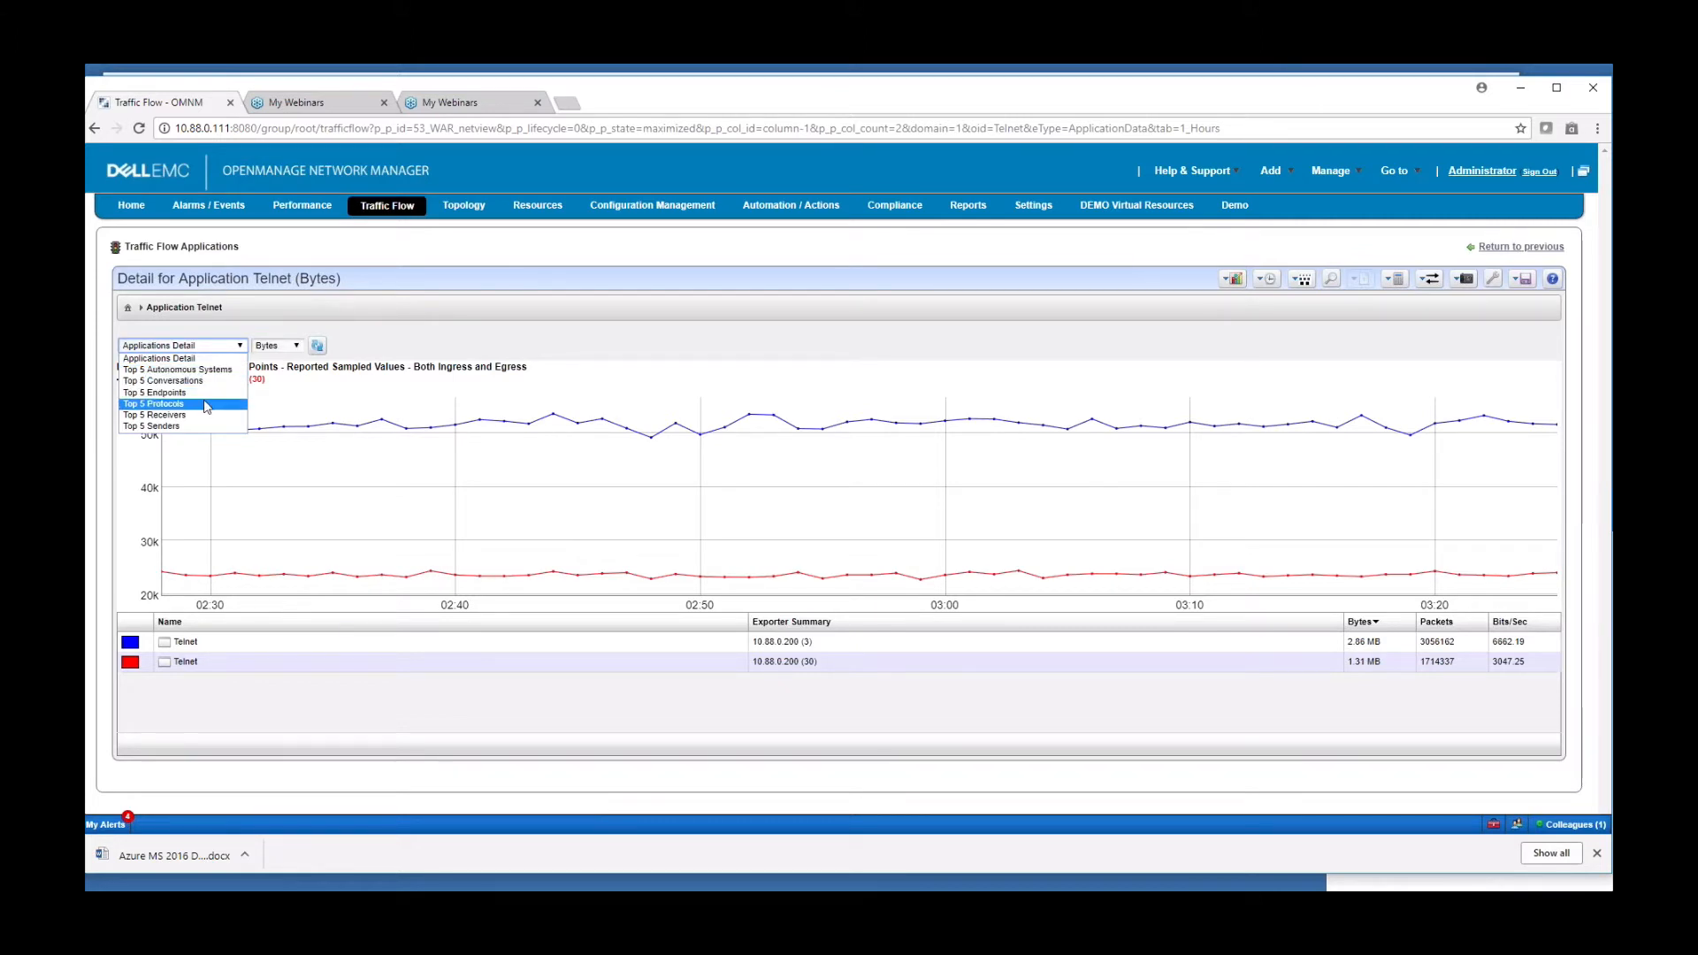
{"action": "mouse_move", "coordinate": [198, 414]}
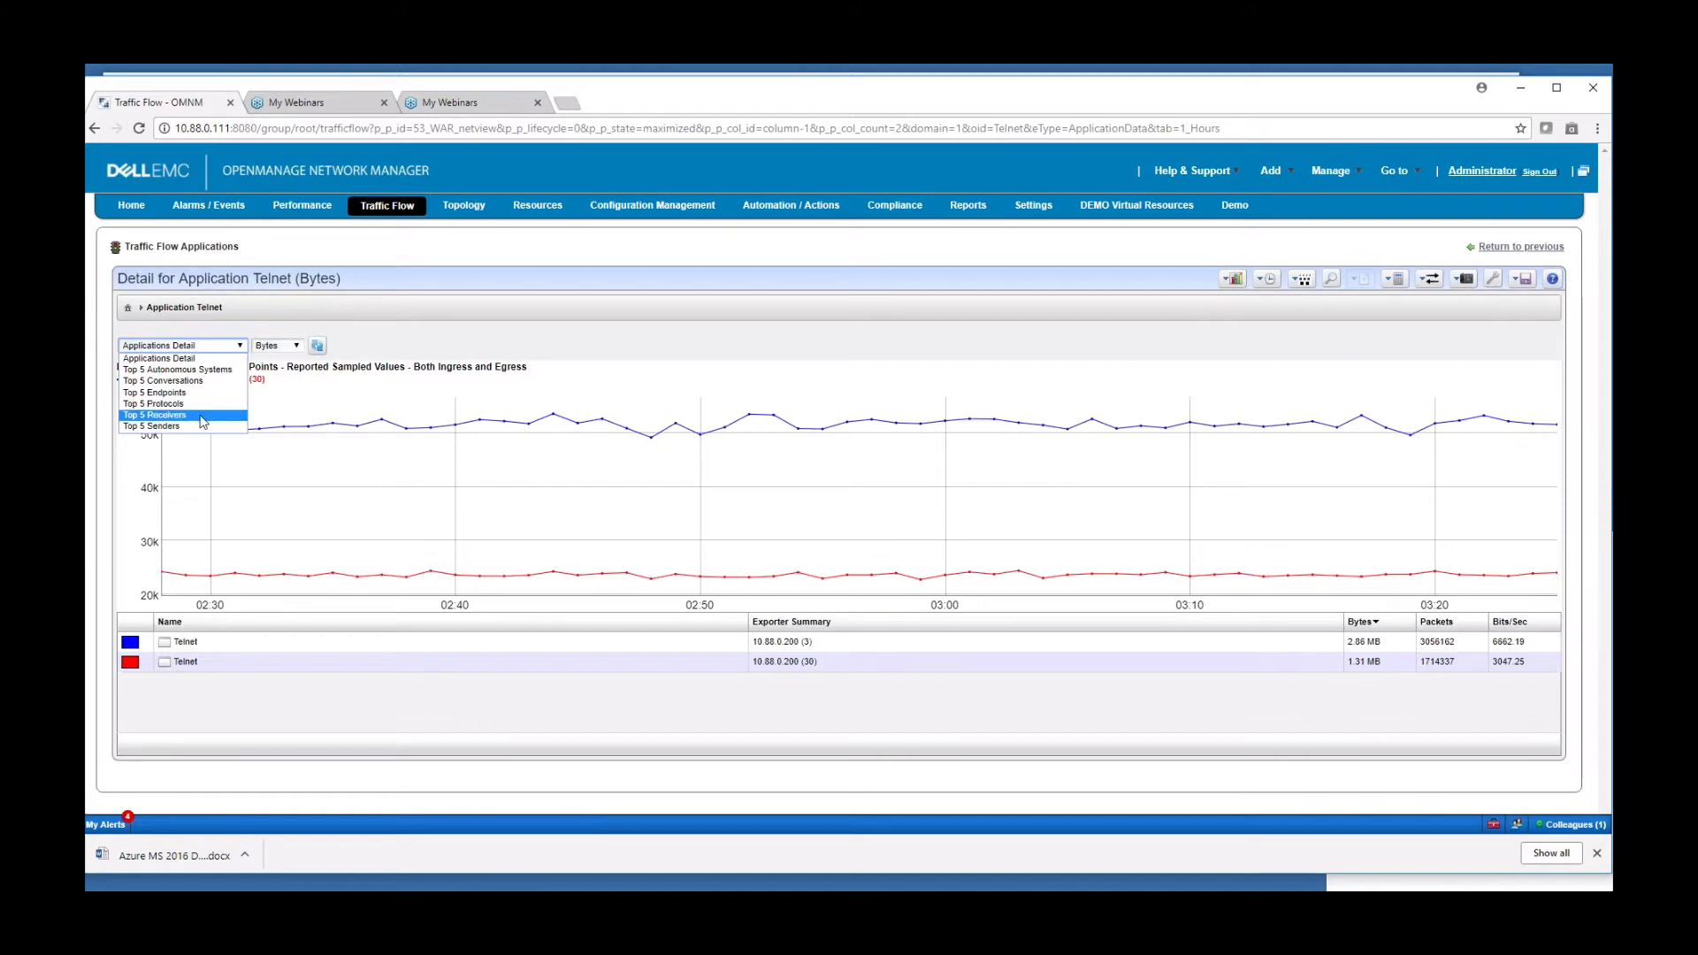
{"action": "mouse_move", "coordinate": [156, 392]}
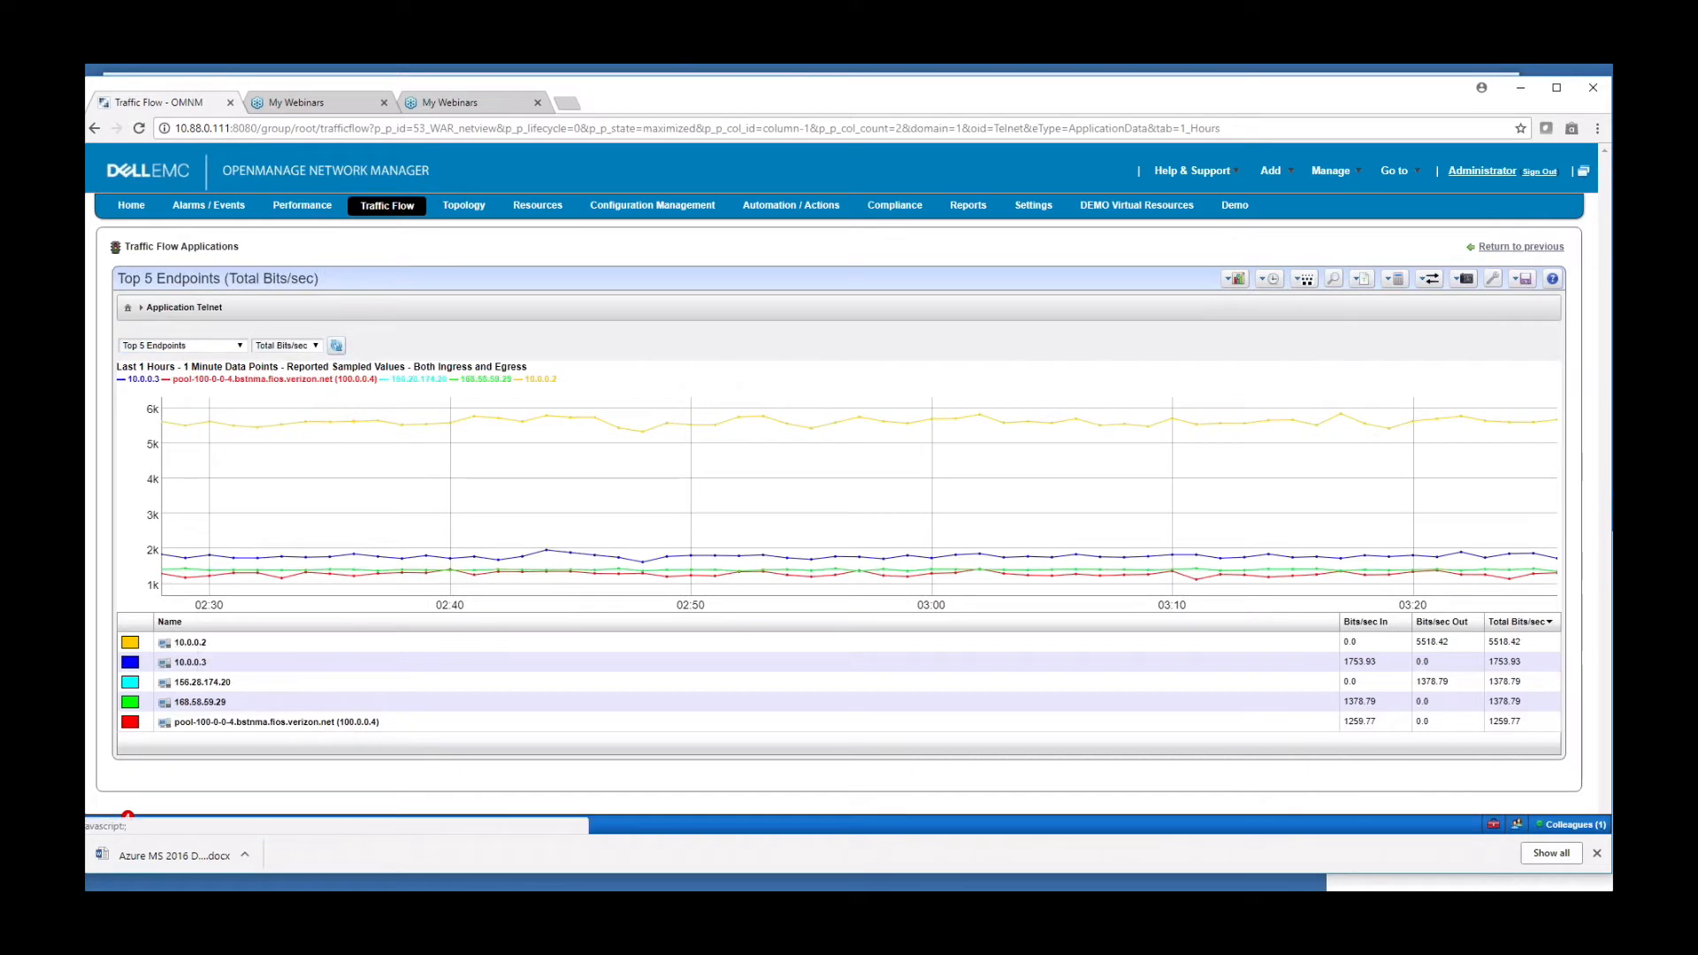
{"action": "mouse_move", "coordinate": [188, 646]}
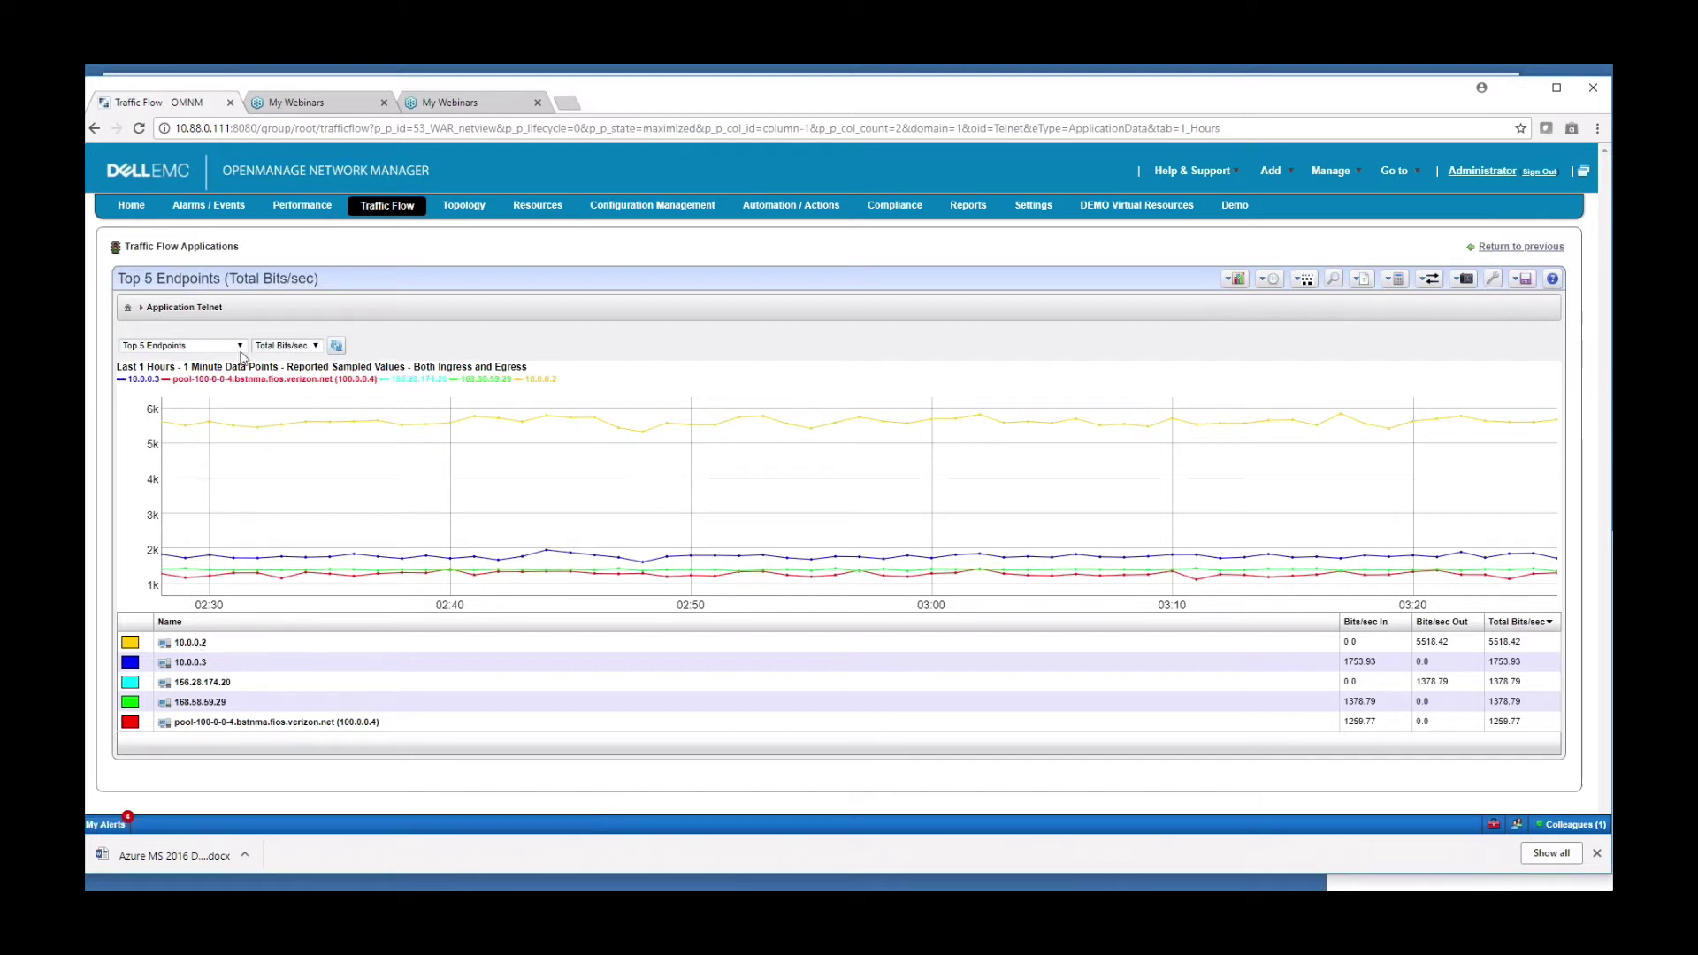
Step: Switch the Telnet detail view to Top 5 Endpoints by total bits per second
{"action": "left_click", "coordinate": [180, 345]}
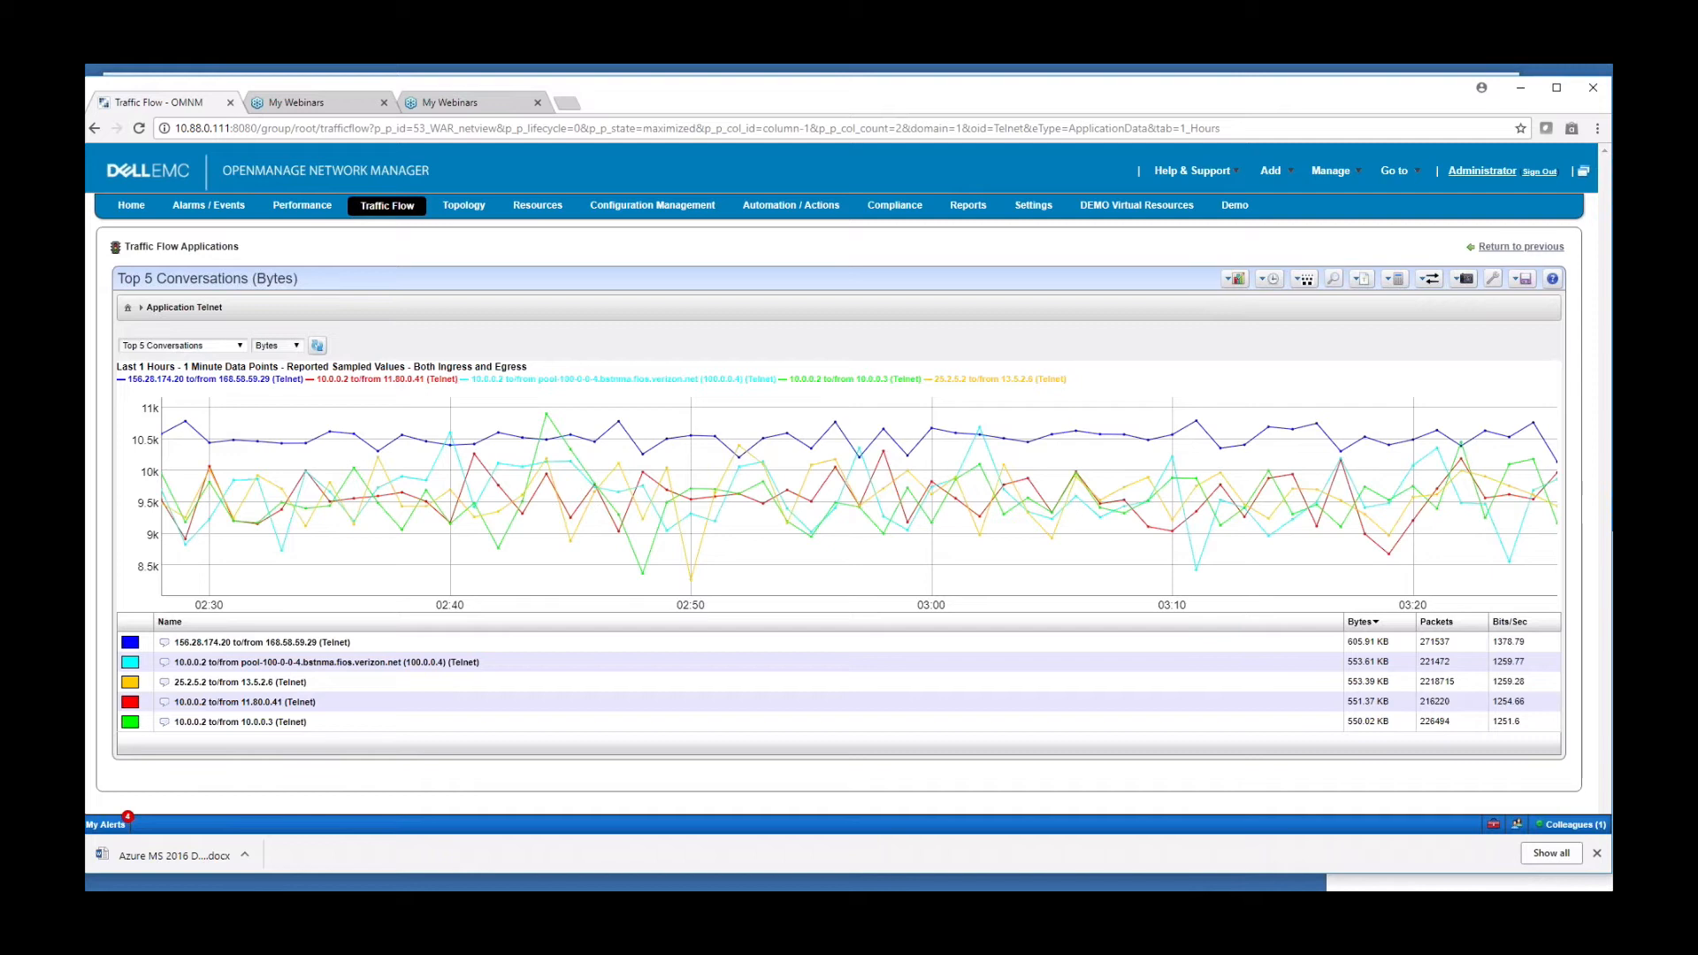
Step: Move from the Telnet conversations view to the System Topology map
{"action": "left_click", "coordinate": [1193, 170]}
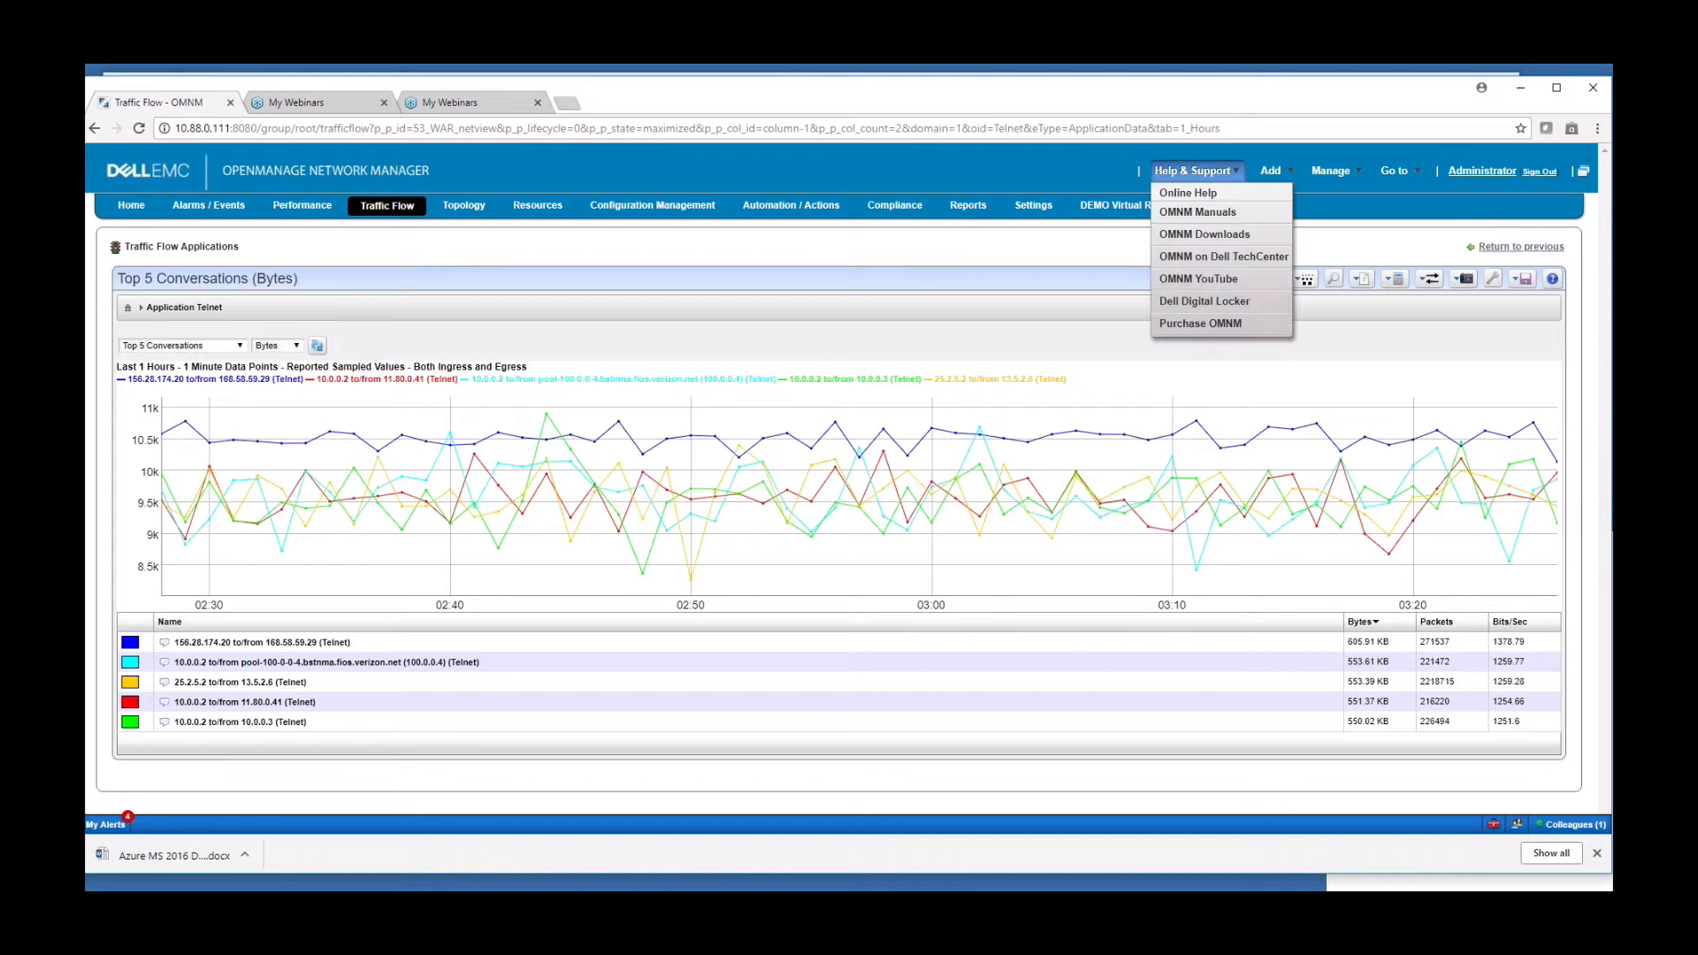
{"action": "left_click", "coordinate": [464, 205]}
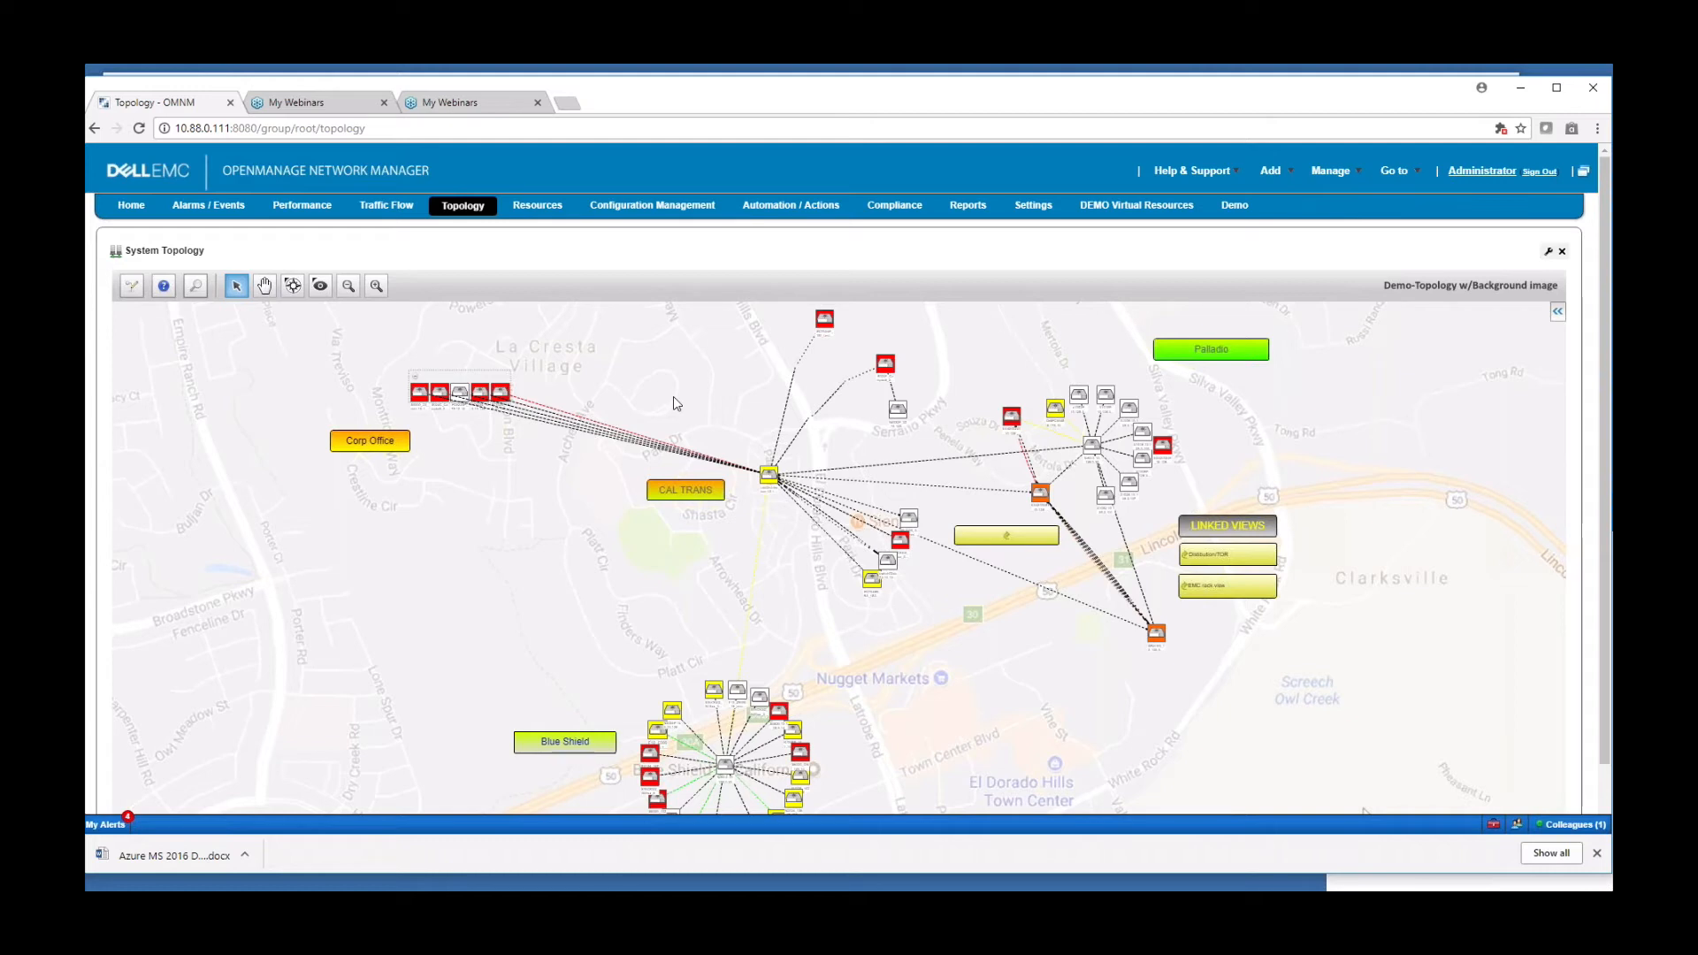
{"action": "mouse_move", "coordinate": [683, 467]}
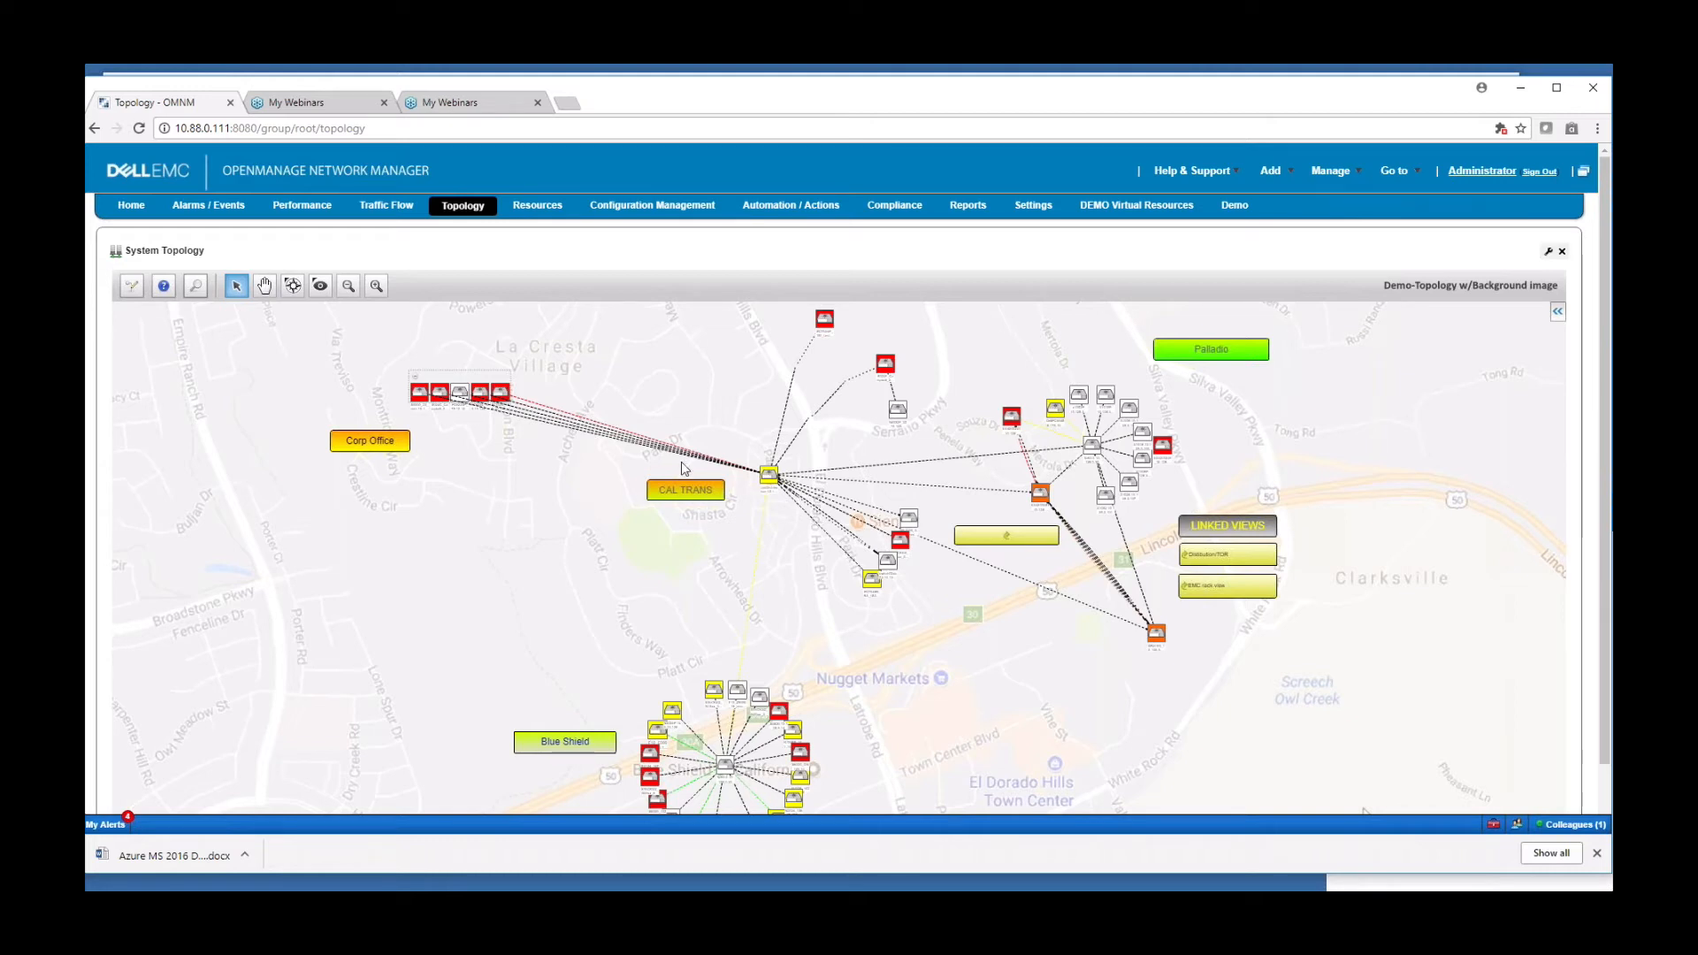
{"action": "mouse_move", "coordinate": [768, 478]}
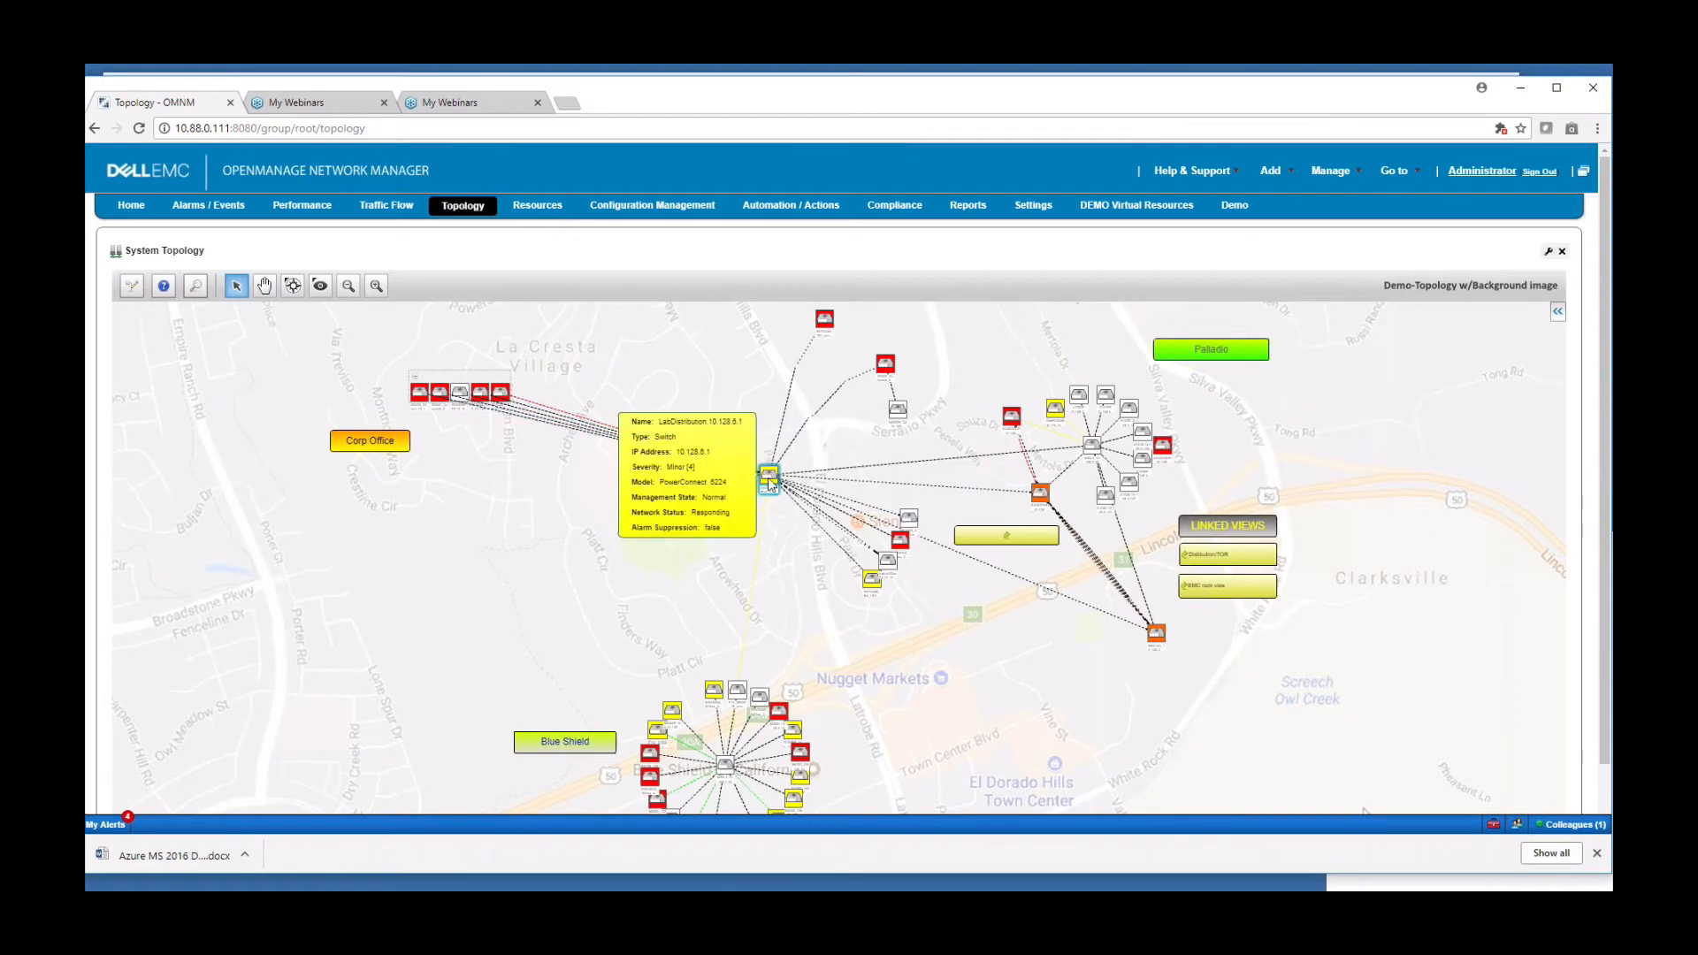
Step: Show the central switch's map actions, then the Resources inventory of managed devices
{"action": "right_click", "coordinate": [768, 478]}
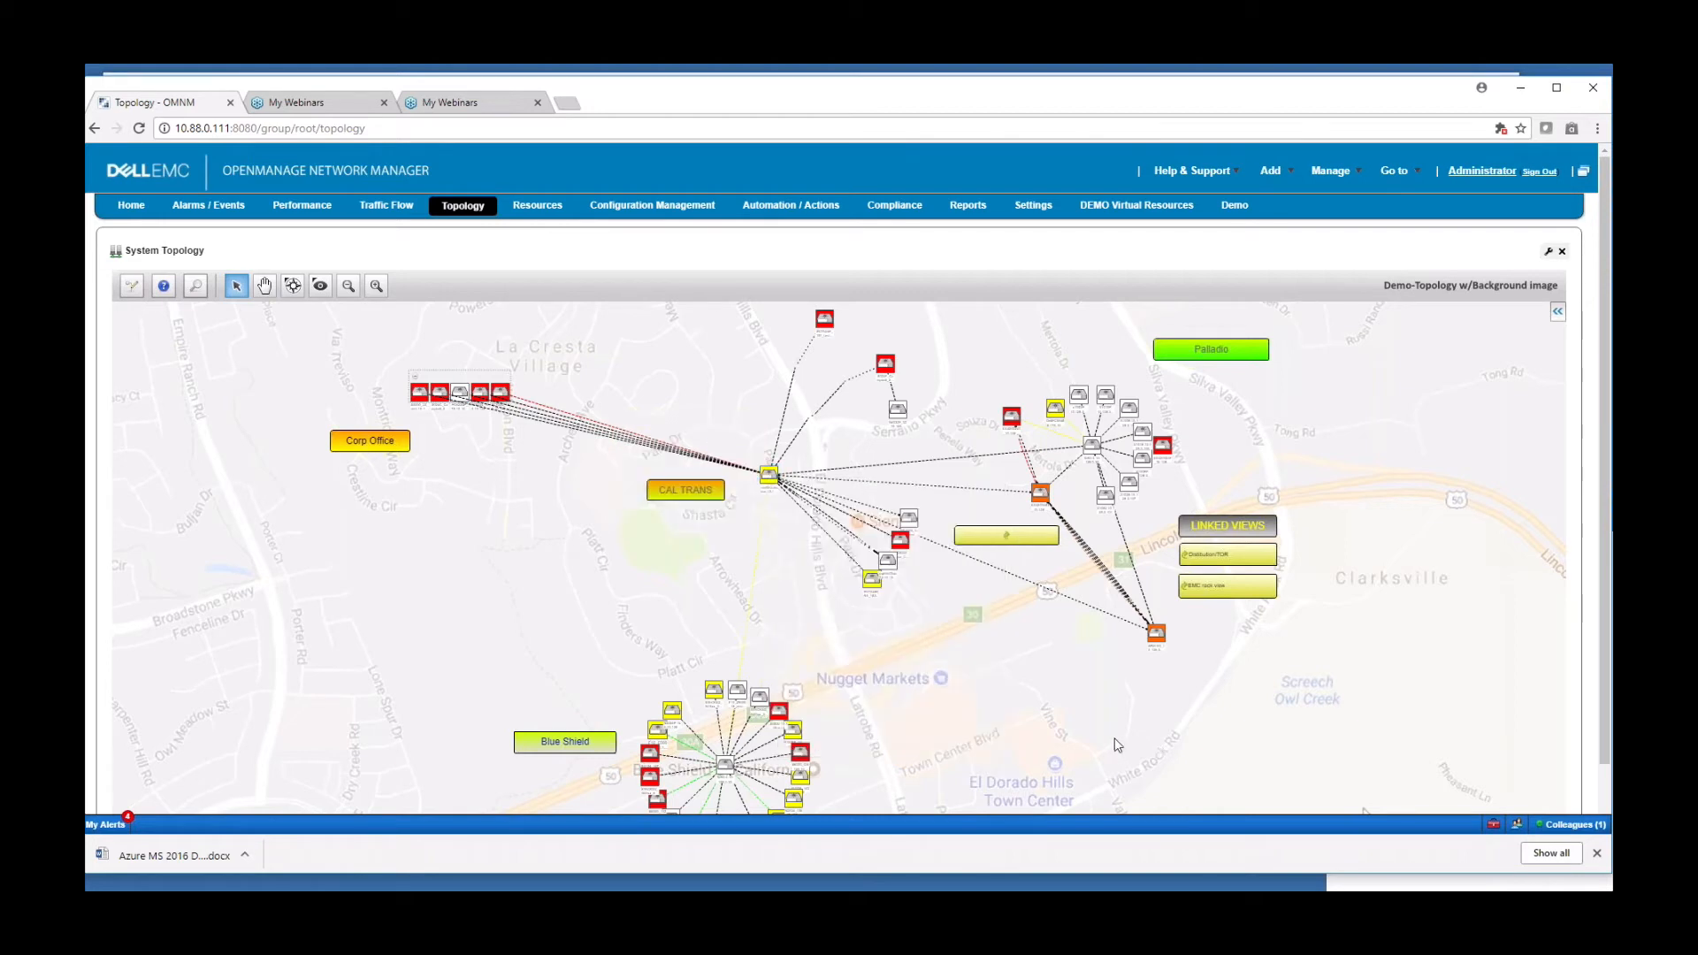
{"action": "mouse_move", "coordinate": [966, 679]}
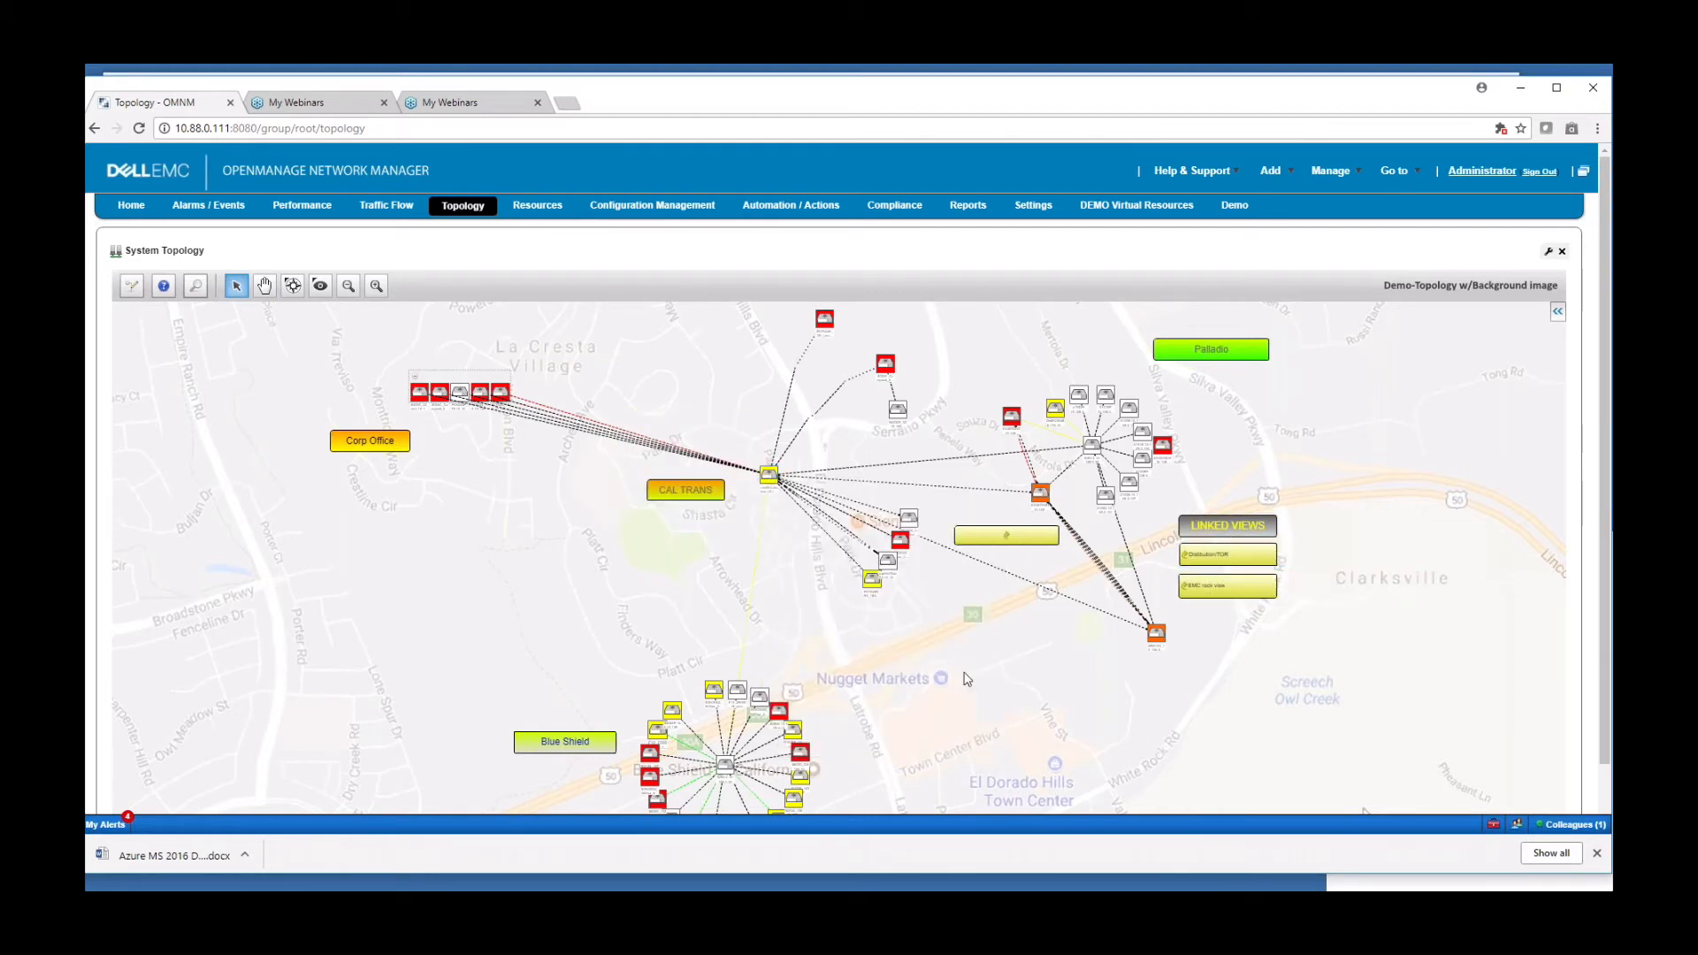
{"action": "mouse_move", "coordinate": [966, 665]}
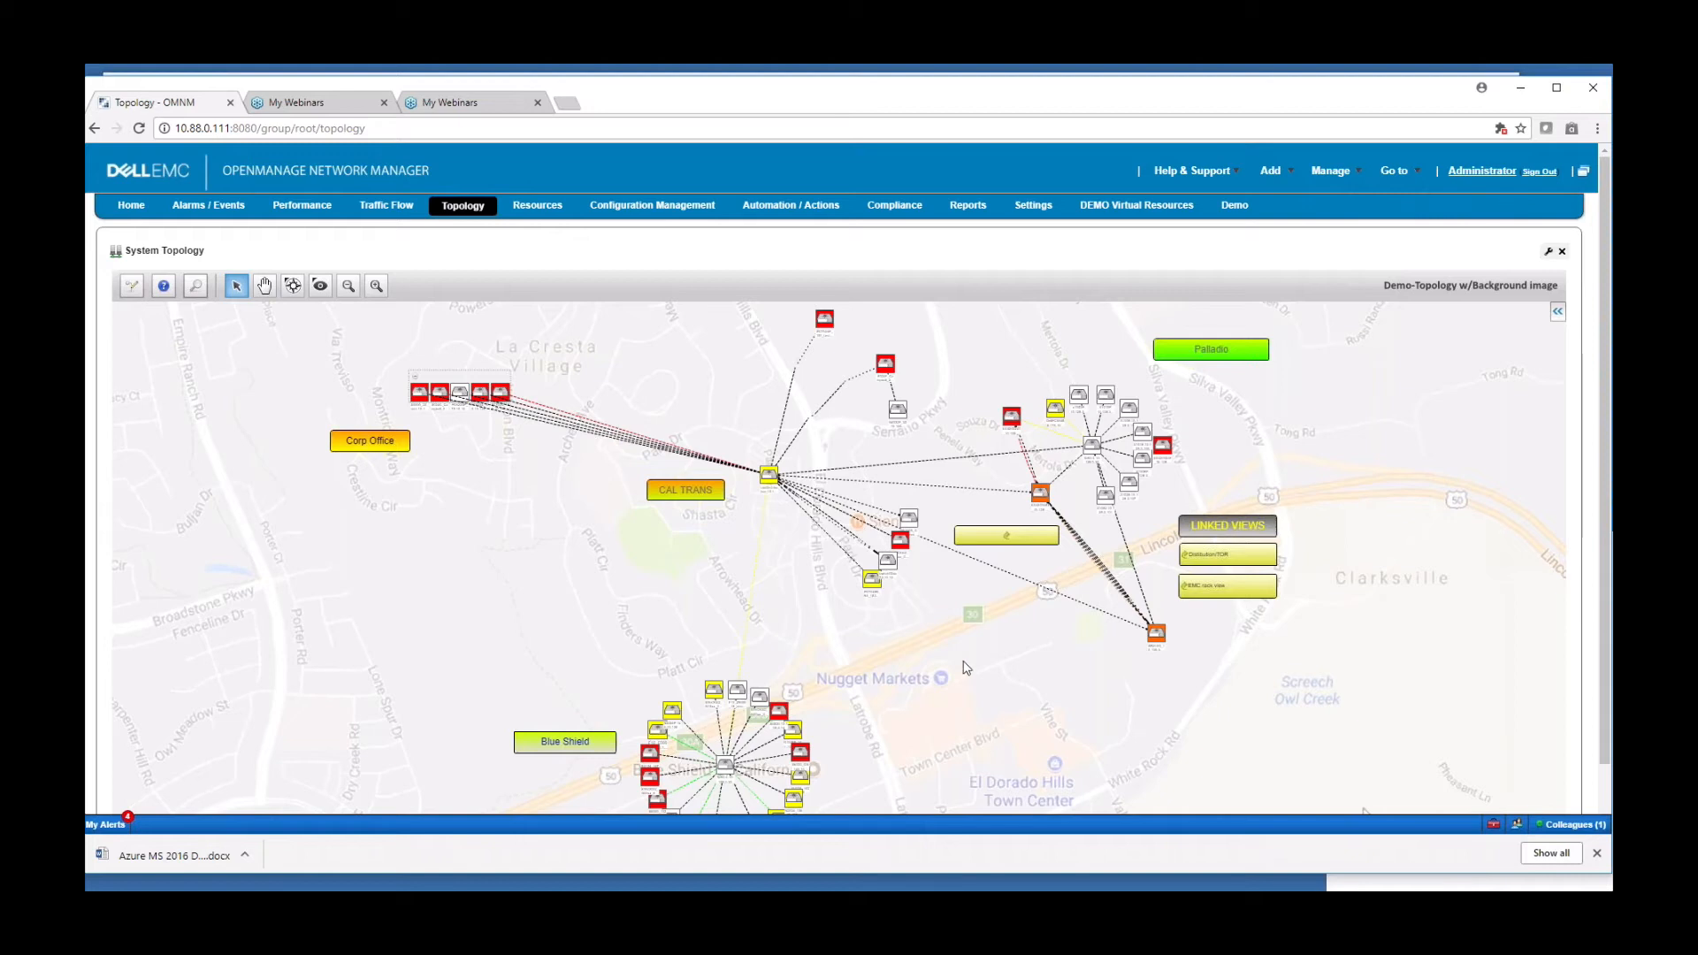
{"action": "mouse_move", "coordinate": [536, 548]}
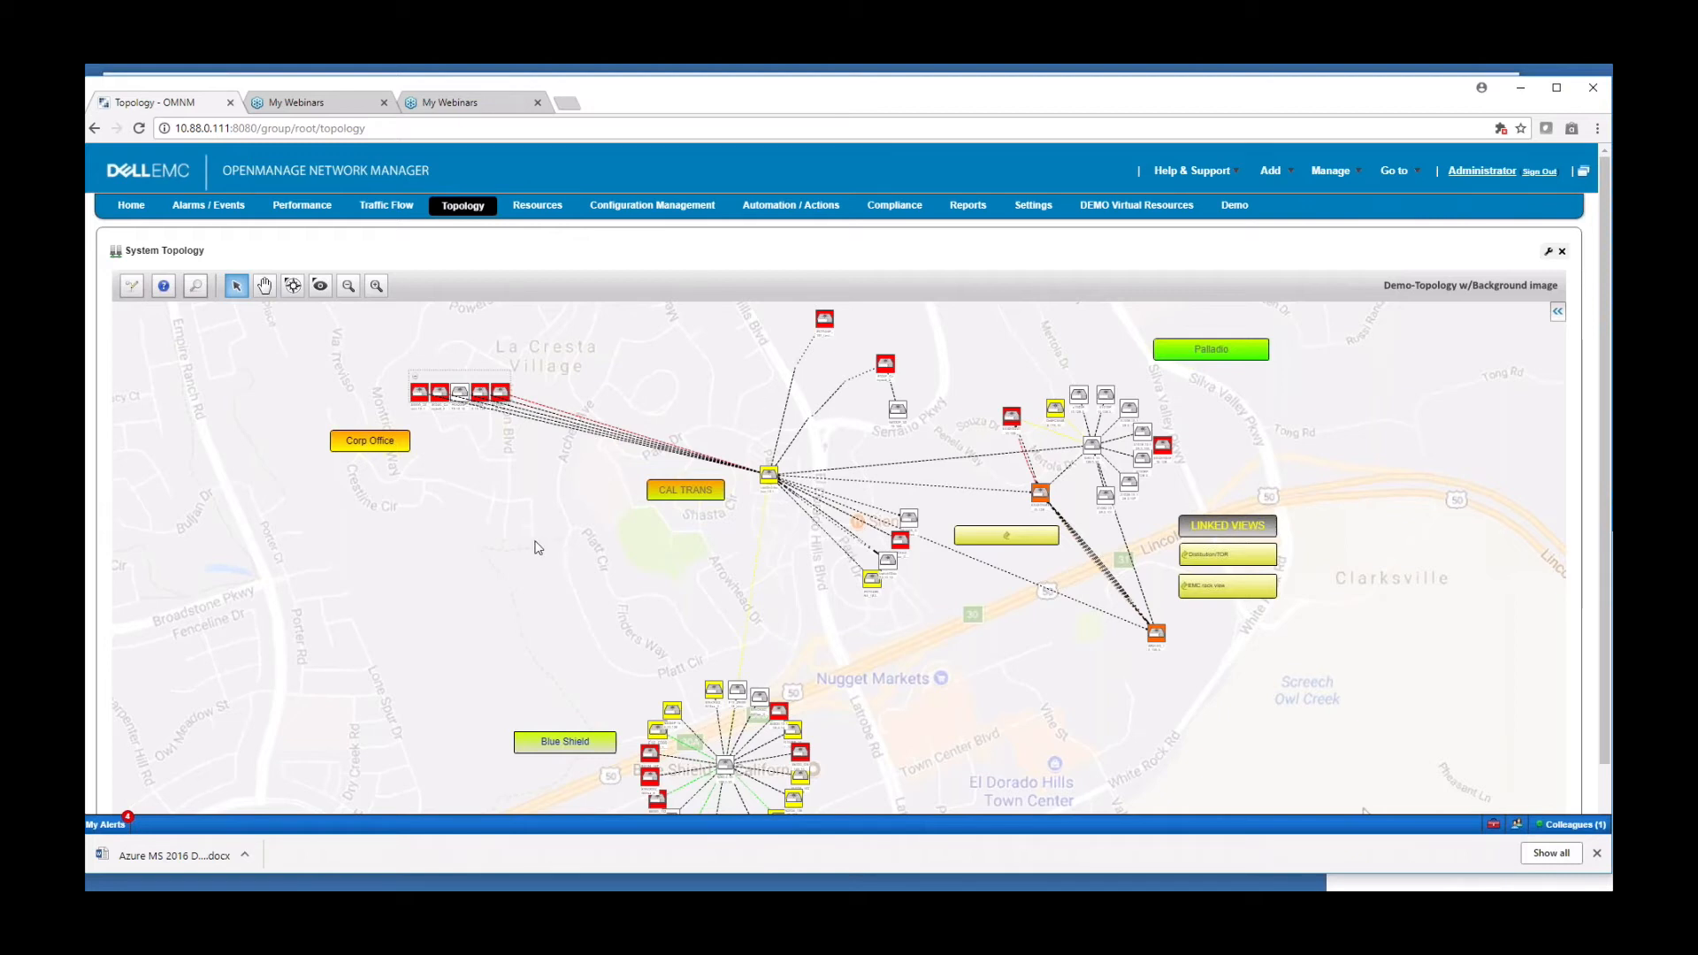
{"action": "left_click", "coordinate": [536, 205]}
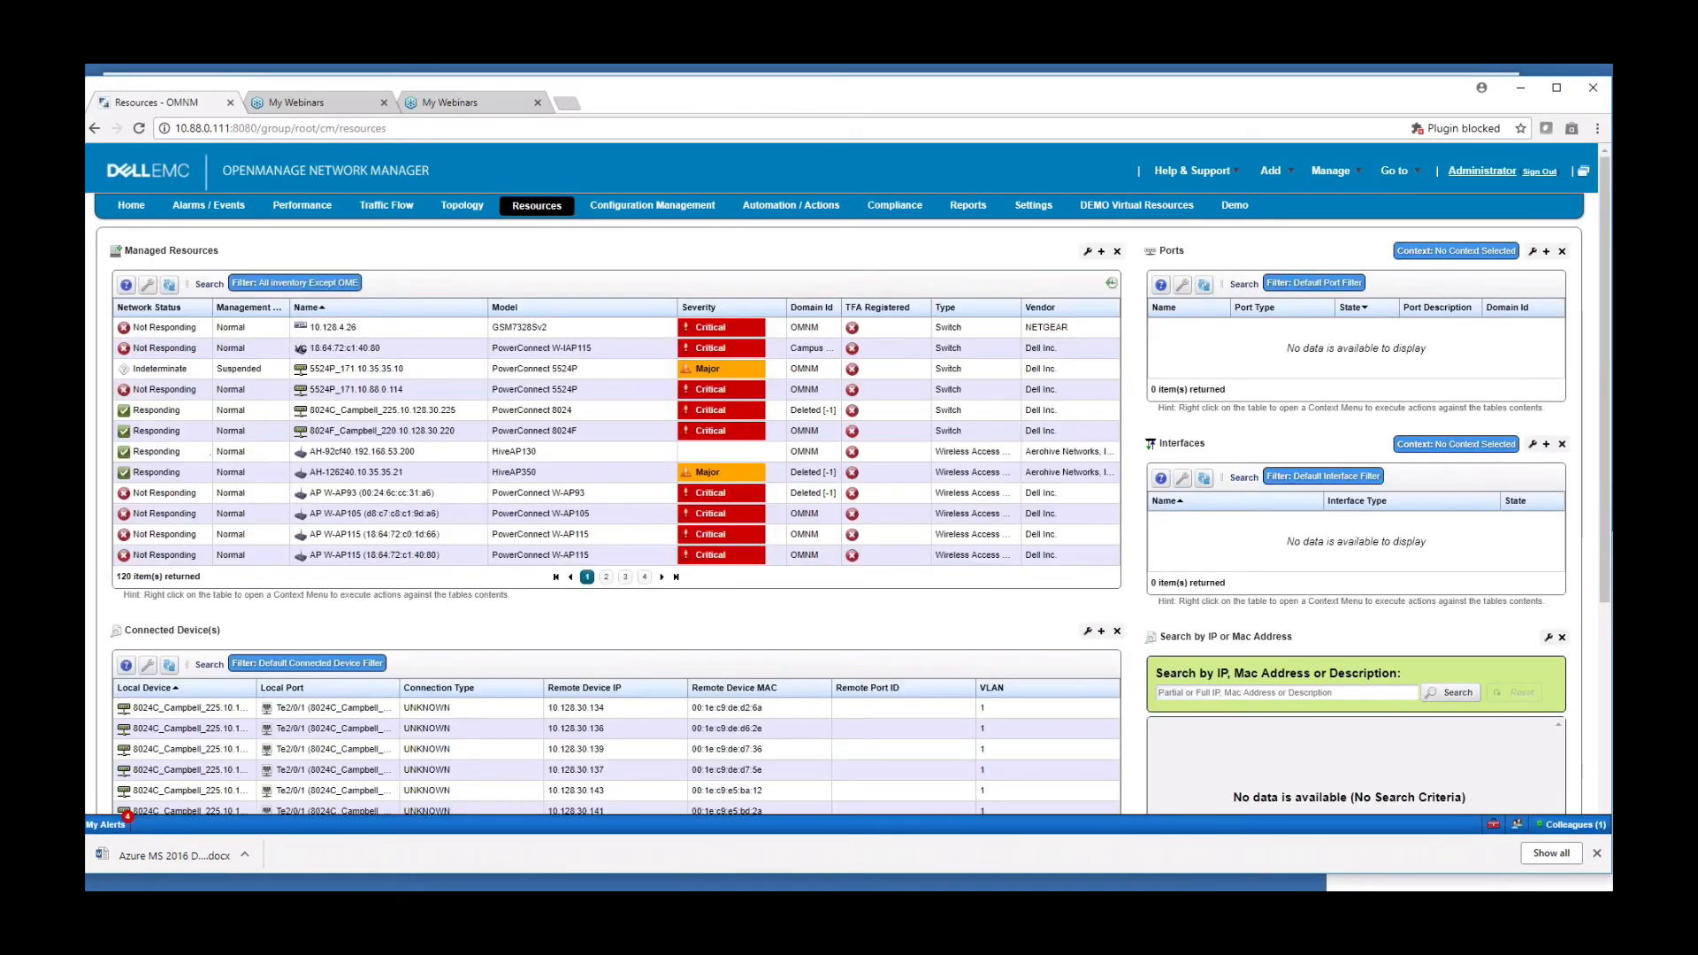
Step: Show the suspended 5524P switch's ports and interfaces, then head to Configuration Management
{"action": "left_click", "coordinate": [357, 368]}
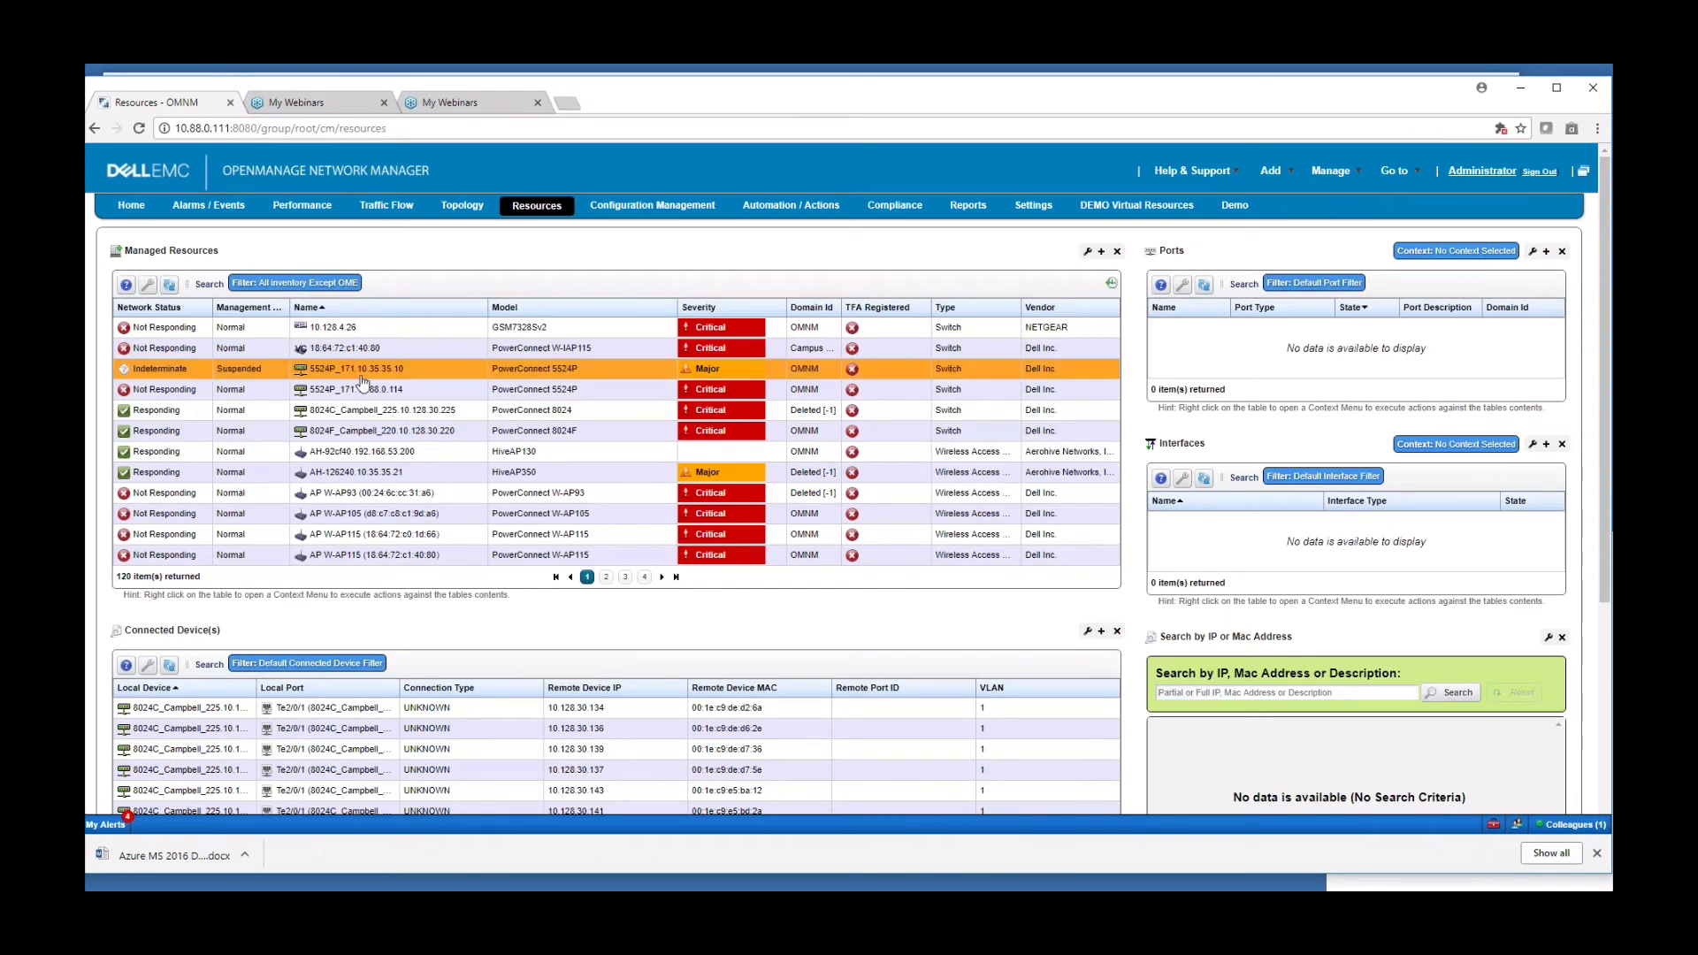
{"action": "left_click", "coordinate": [363, 368]}
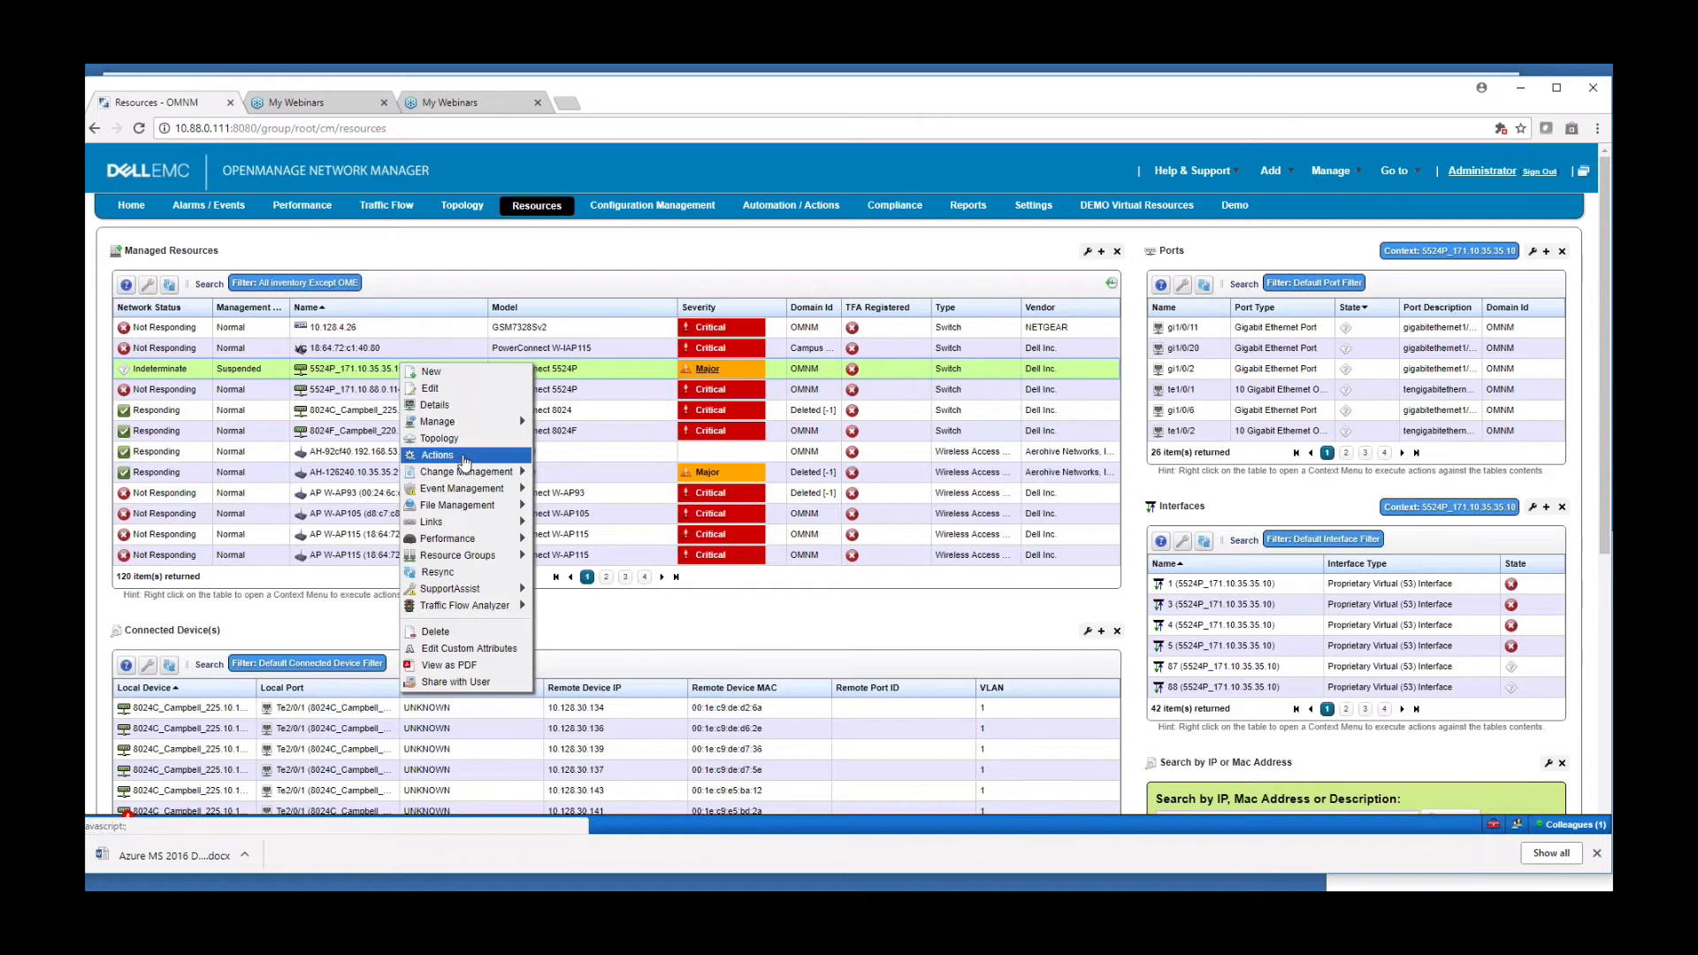
{"action": "mouse_move", "coordinate": [466, 471]}
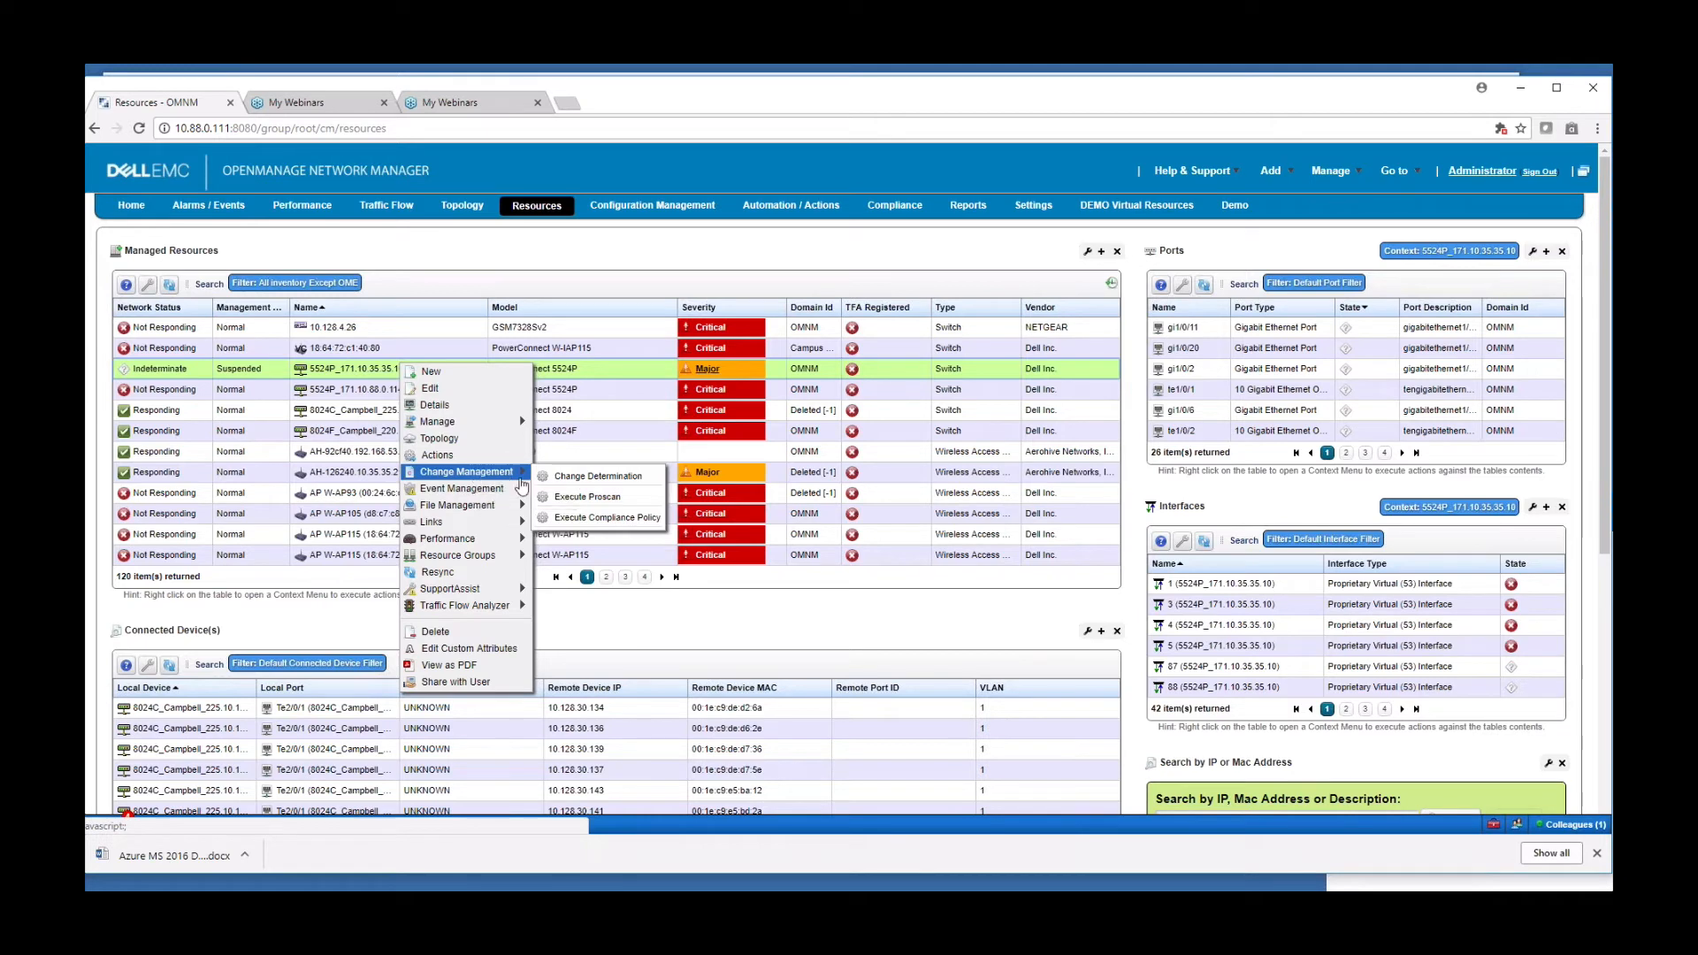
{"action": "mouse_move", "coordinate": [591, 496]}
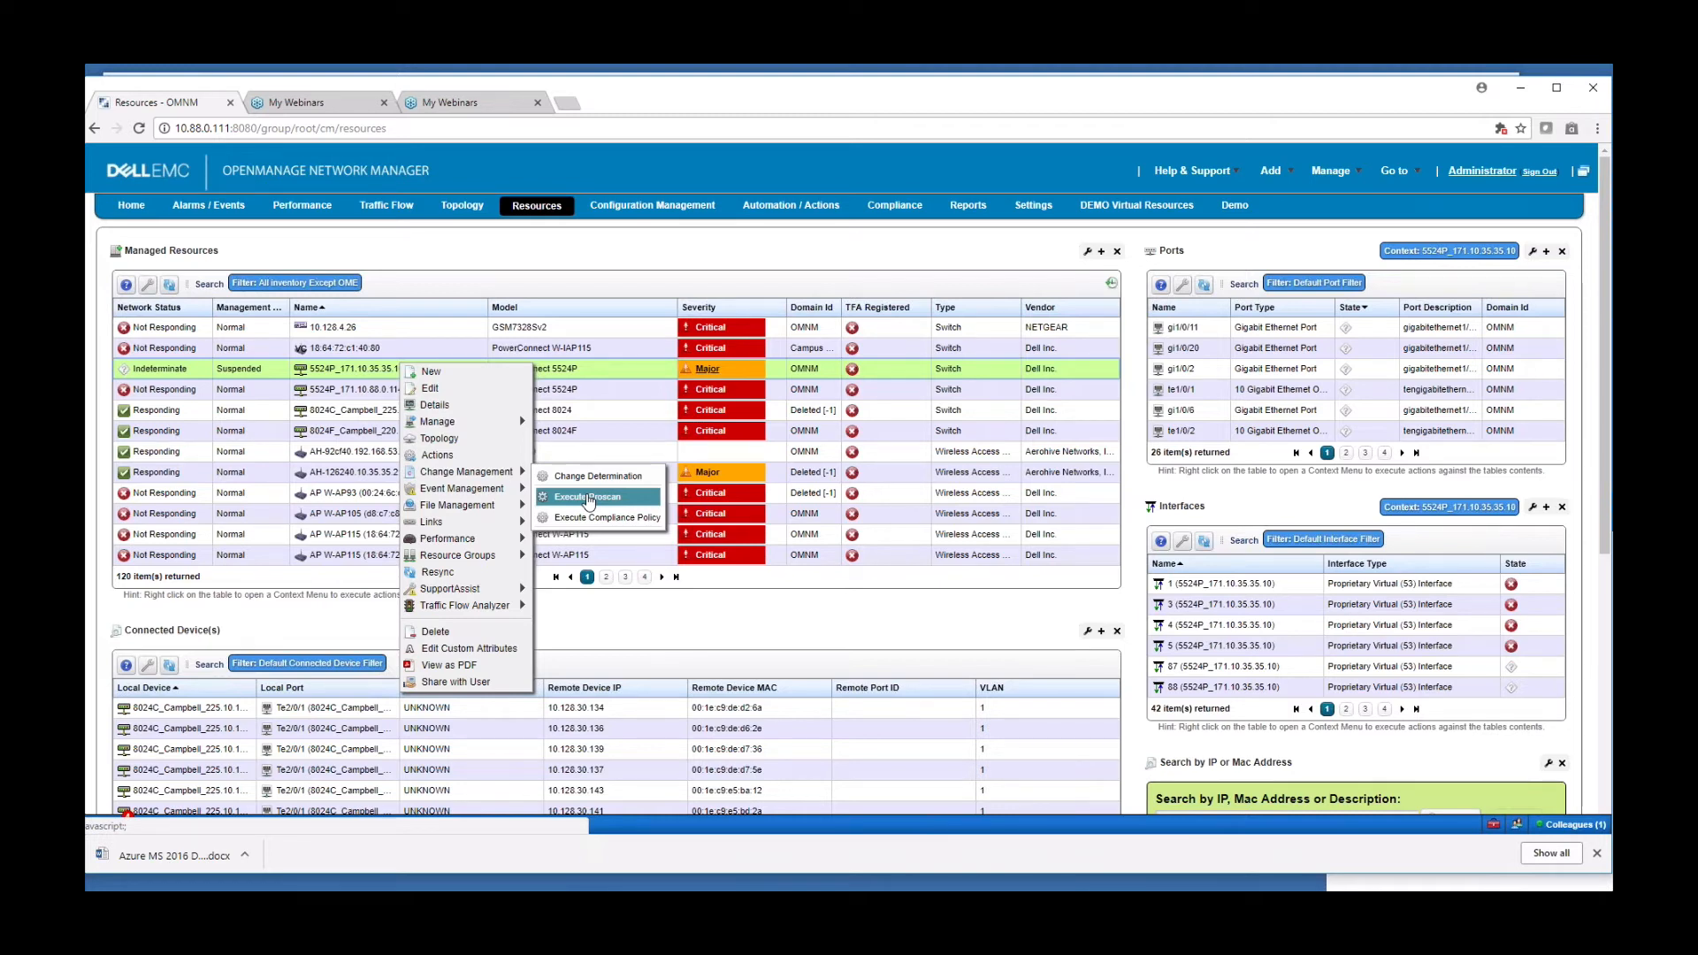
{"action": "mouse_move", "coordinate": [457, 504]}
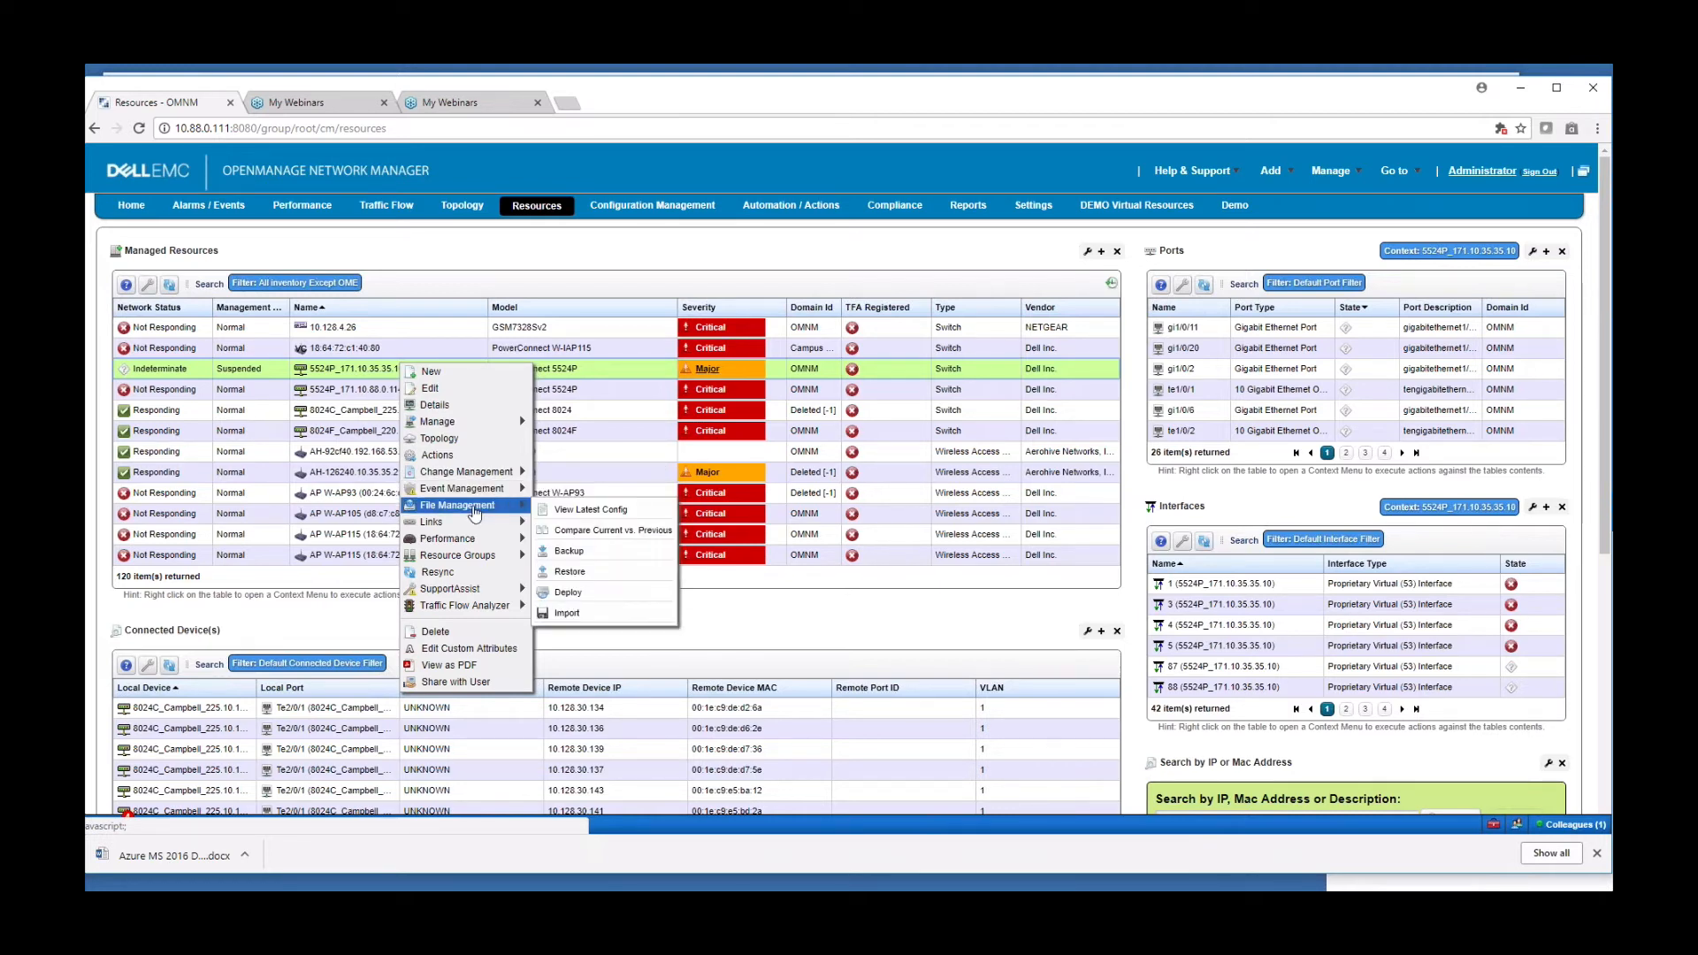
{"action": "mouse_move", "coordinate": [444, 522]}
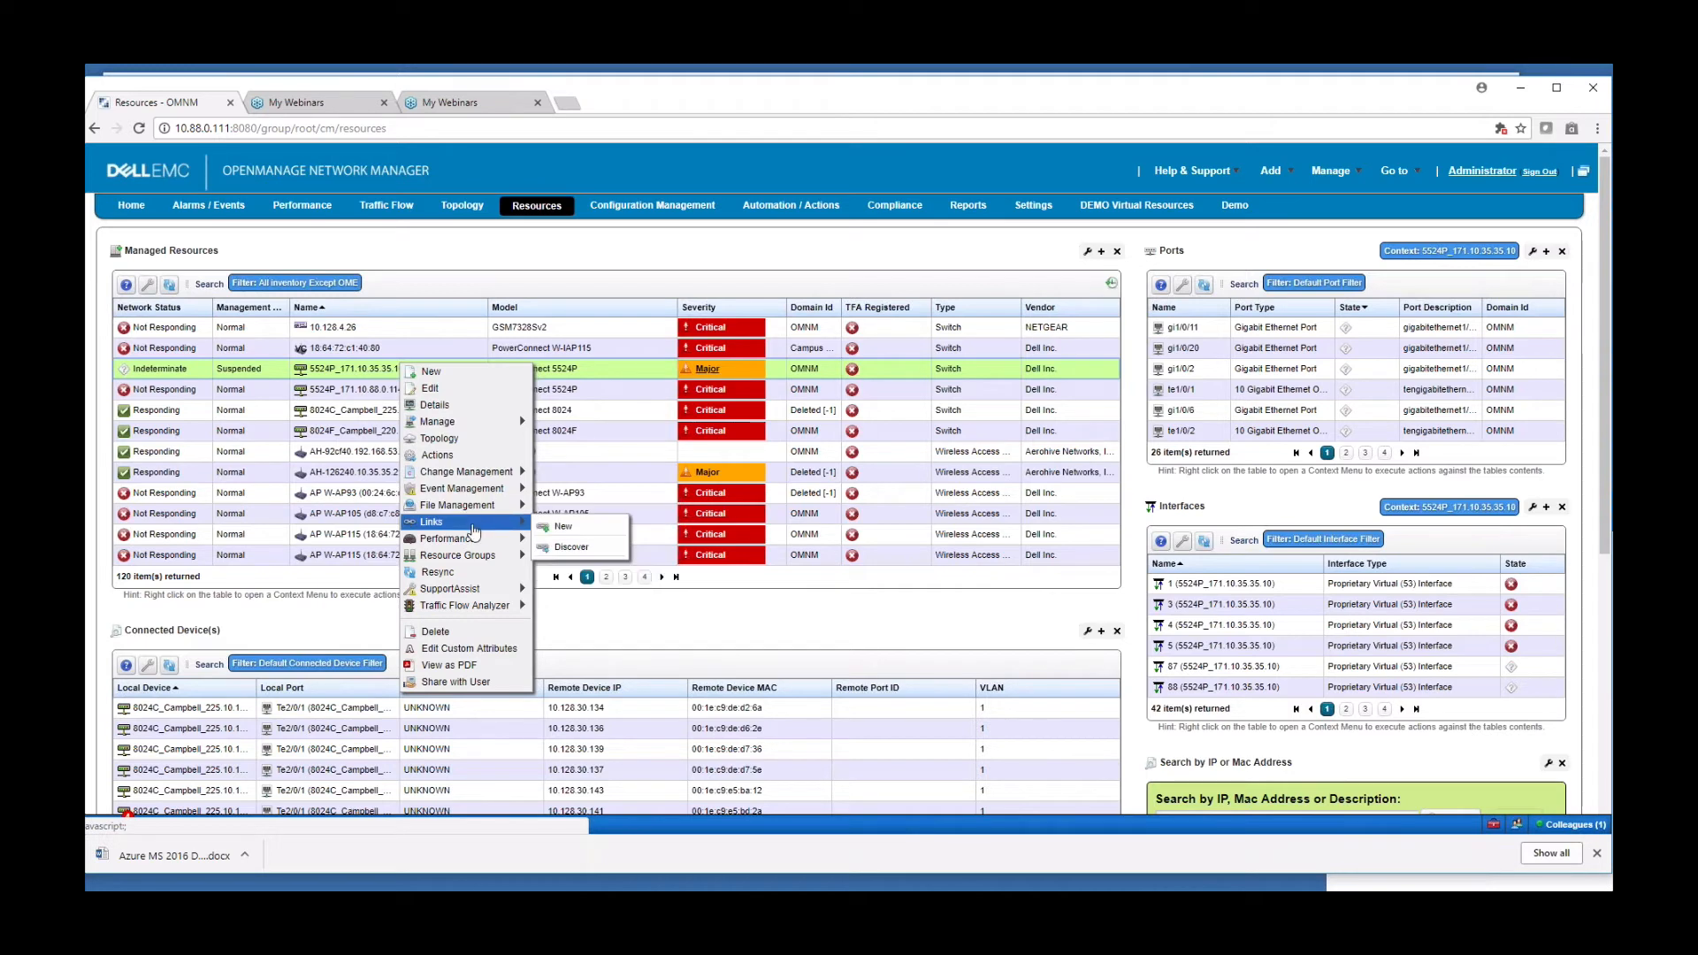
{"action": "mouse_move", "coordinate": [464, 589]}
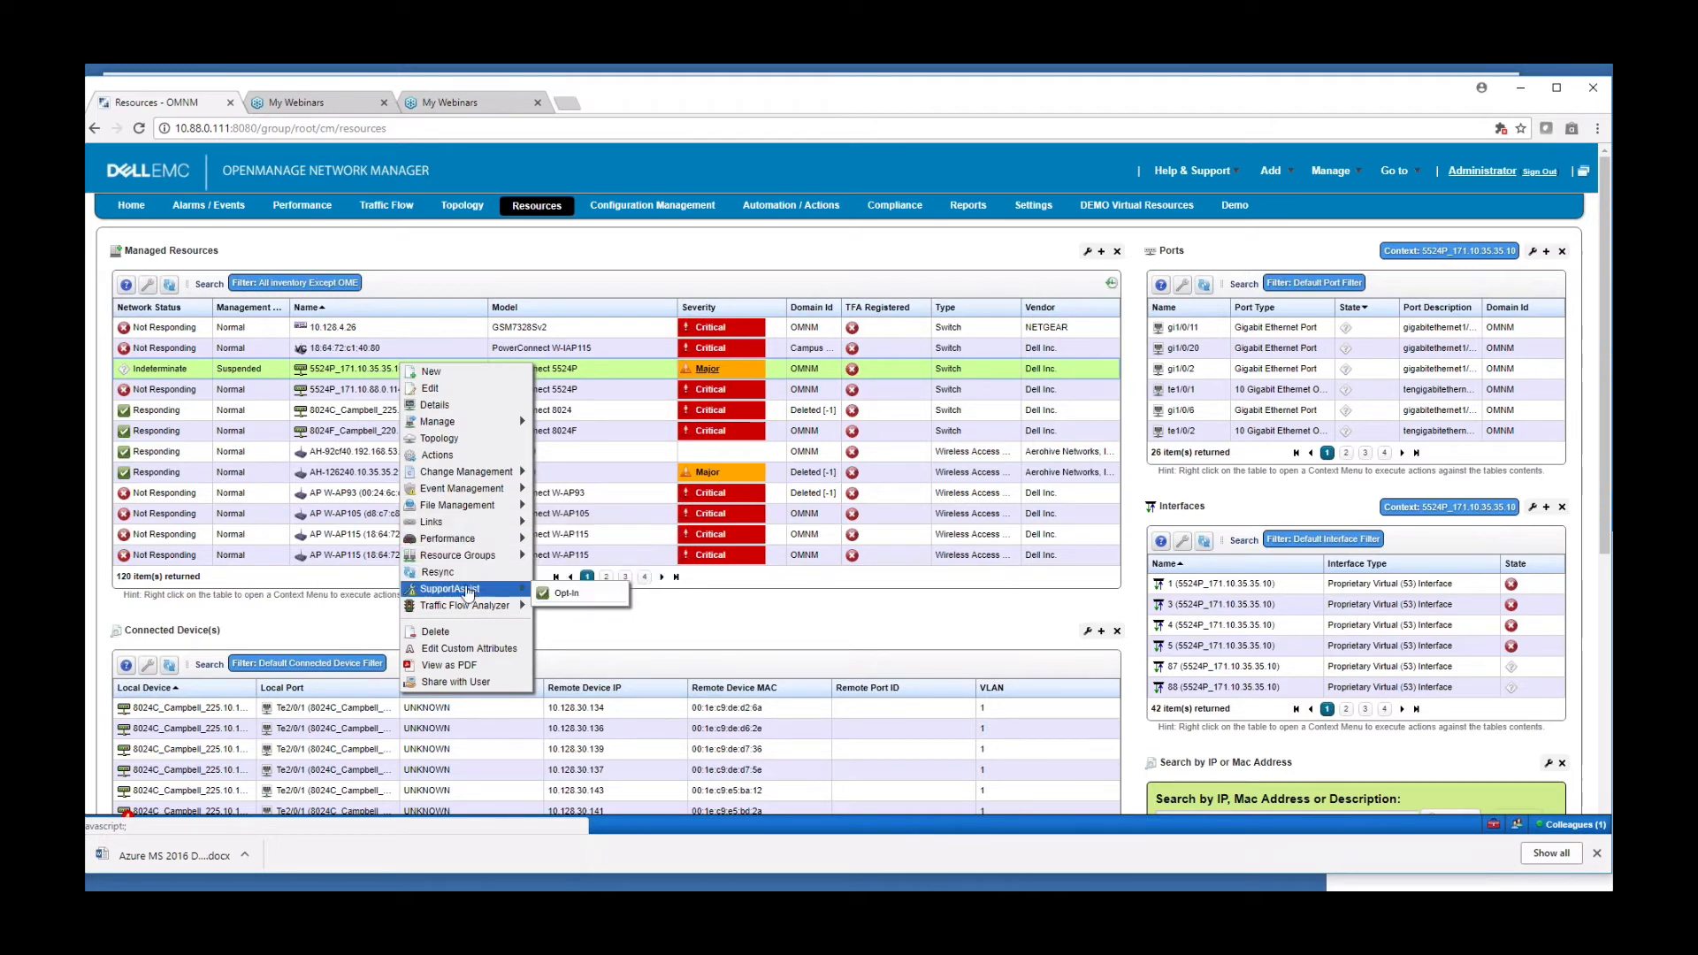
{"action": "mouse_move", "coordinate": [455, 506]}
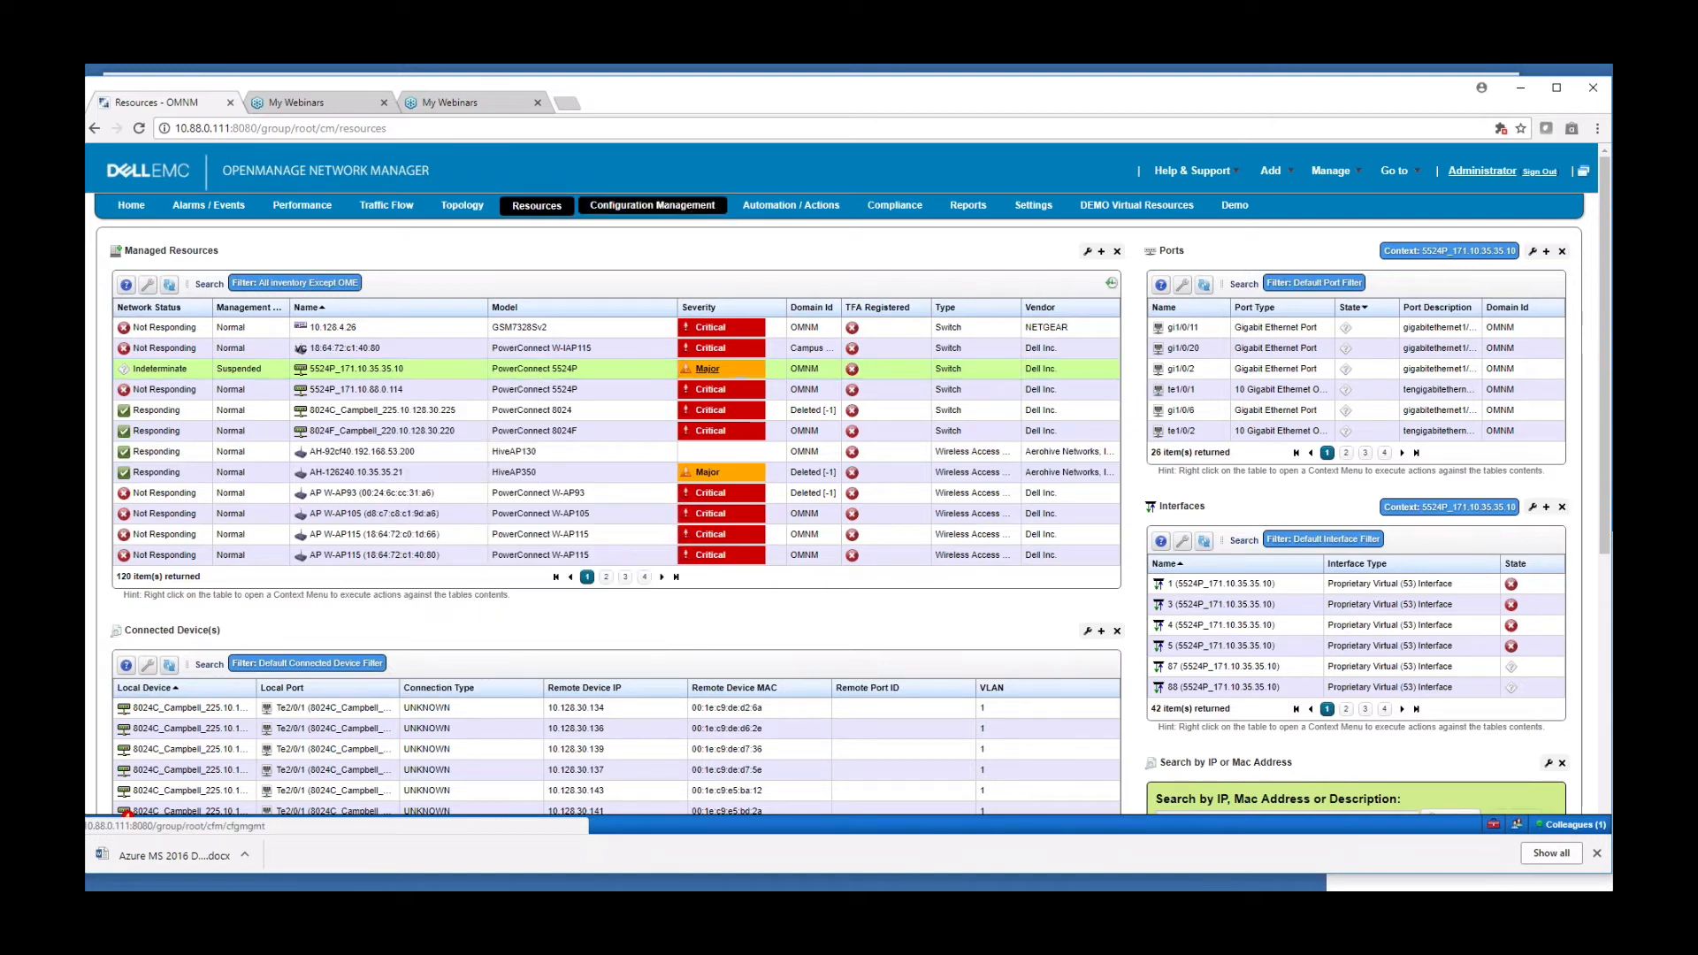
{"action": "left_click", "coordinate": [651, 205]}
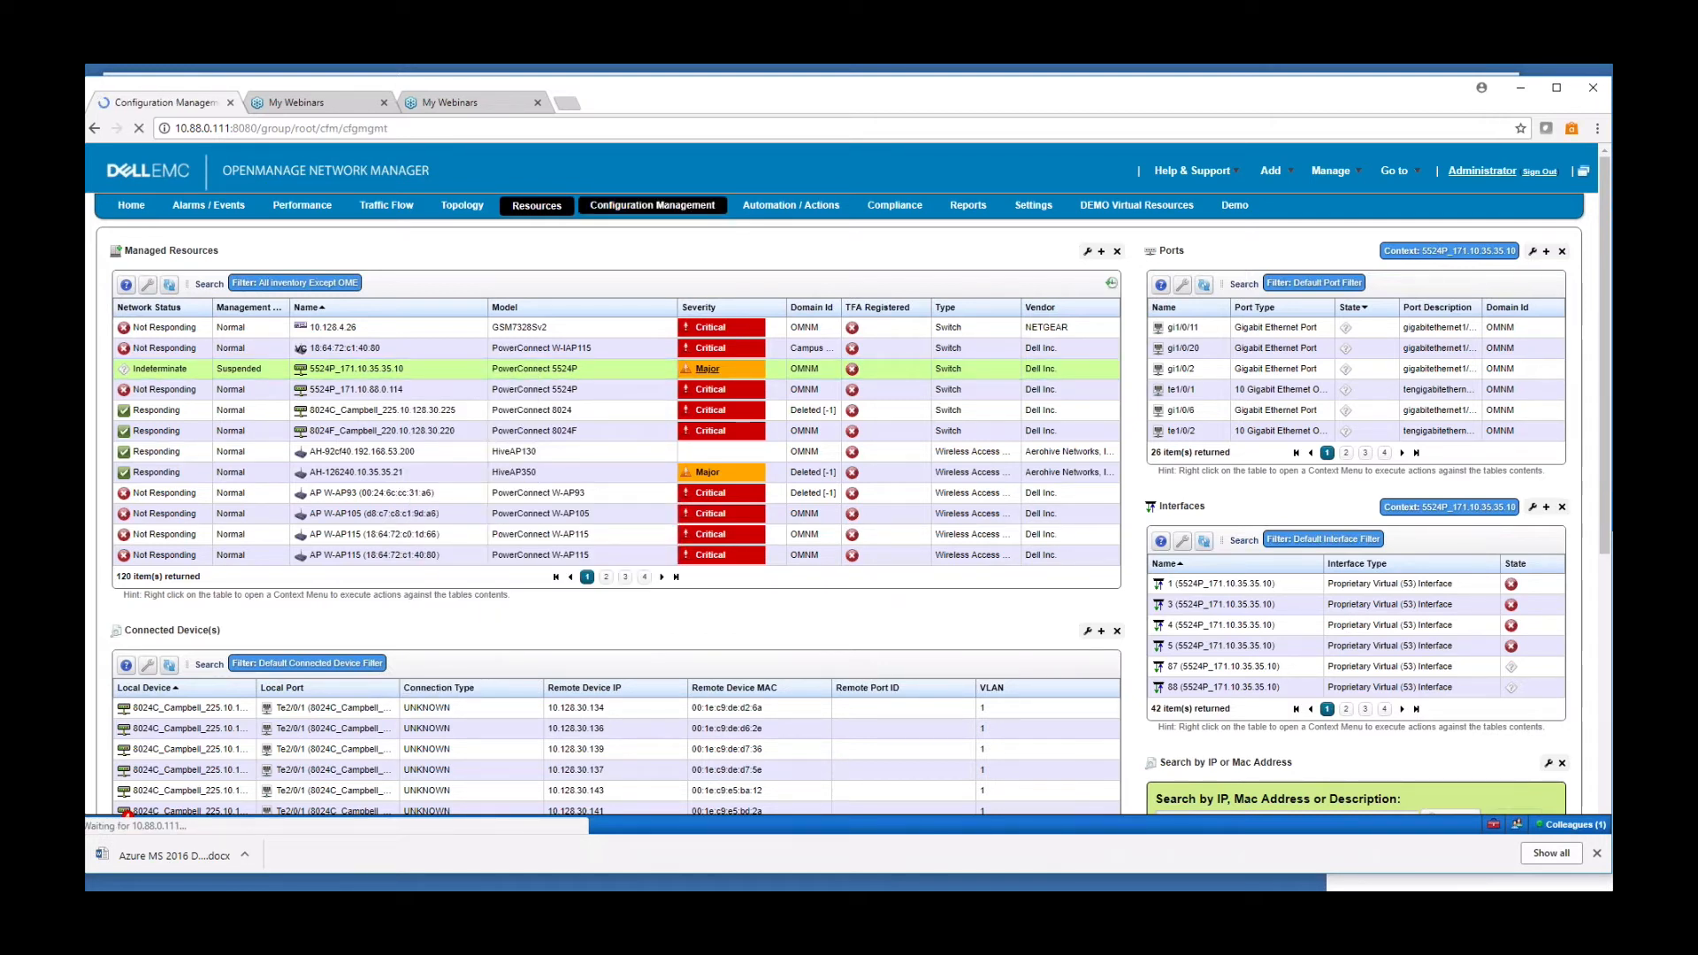
Step: List the backed-up configuration files of the c3825 Cisco router in Configuration Management
{"action": "left_click", "coordinate": [651, 205]}
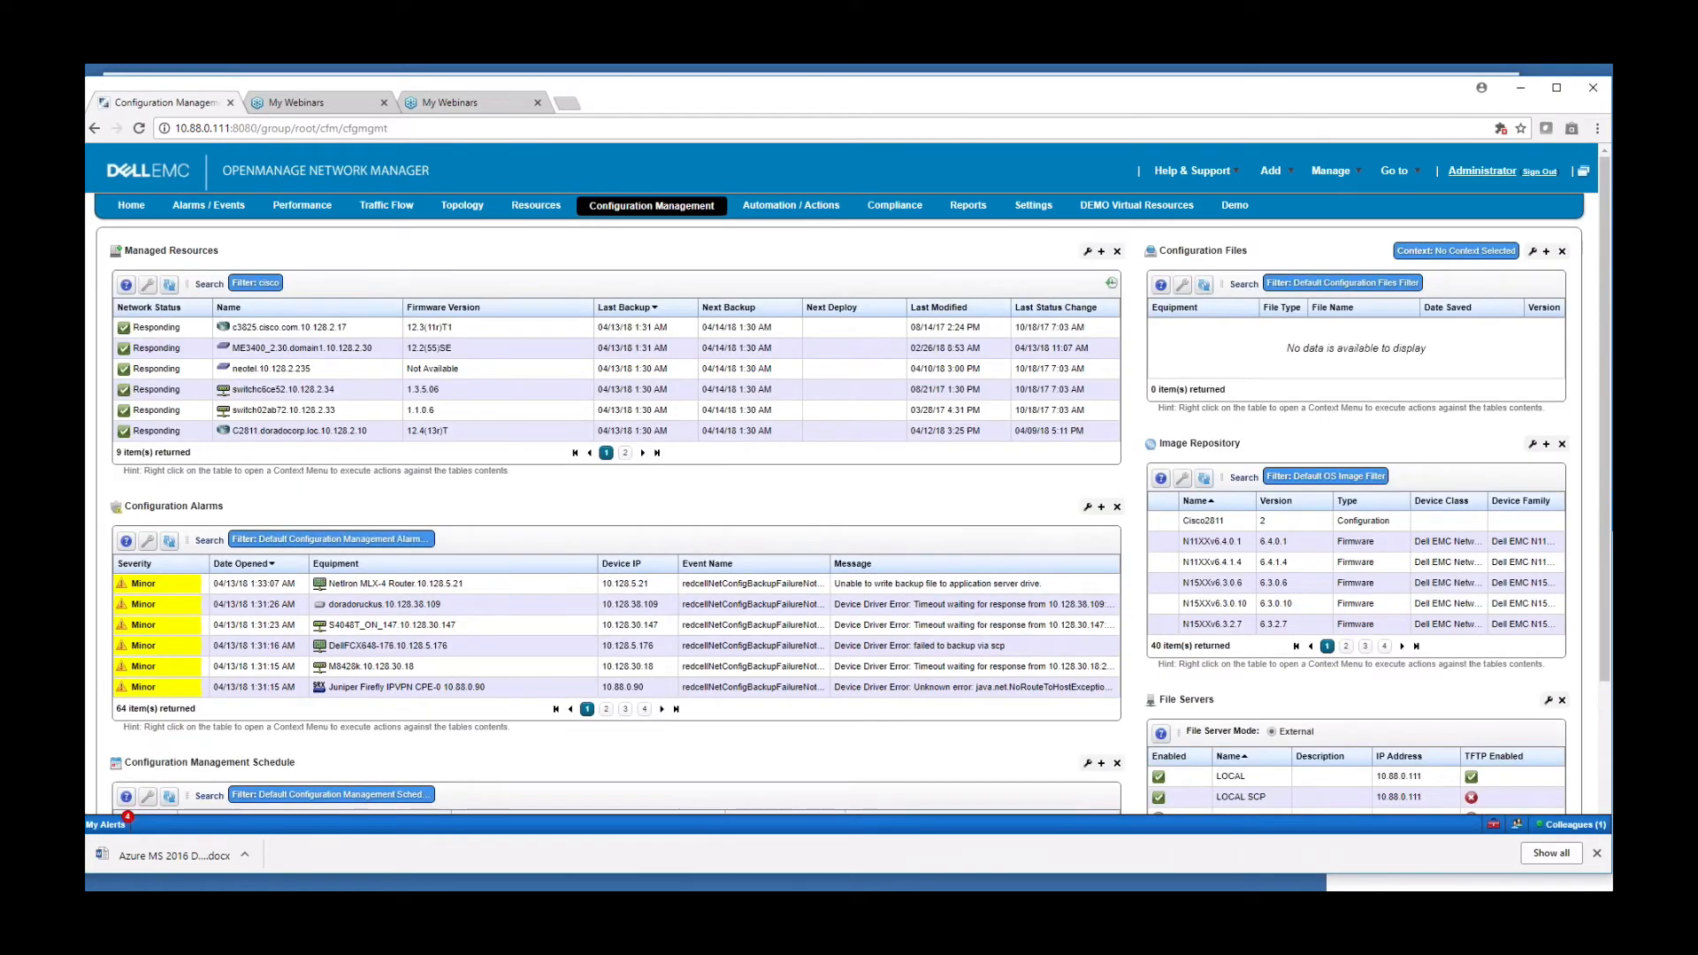
{"action": "mouse_move", "coordinate": [681, 220]}
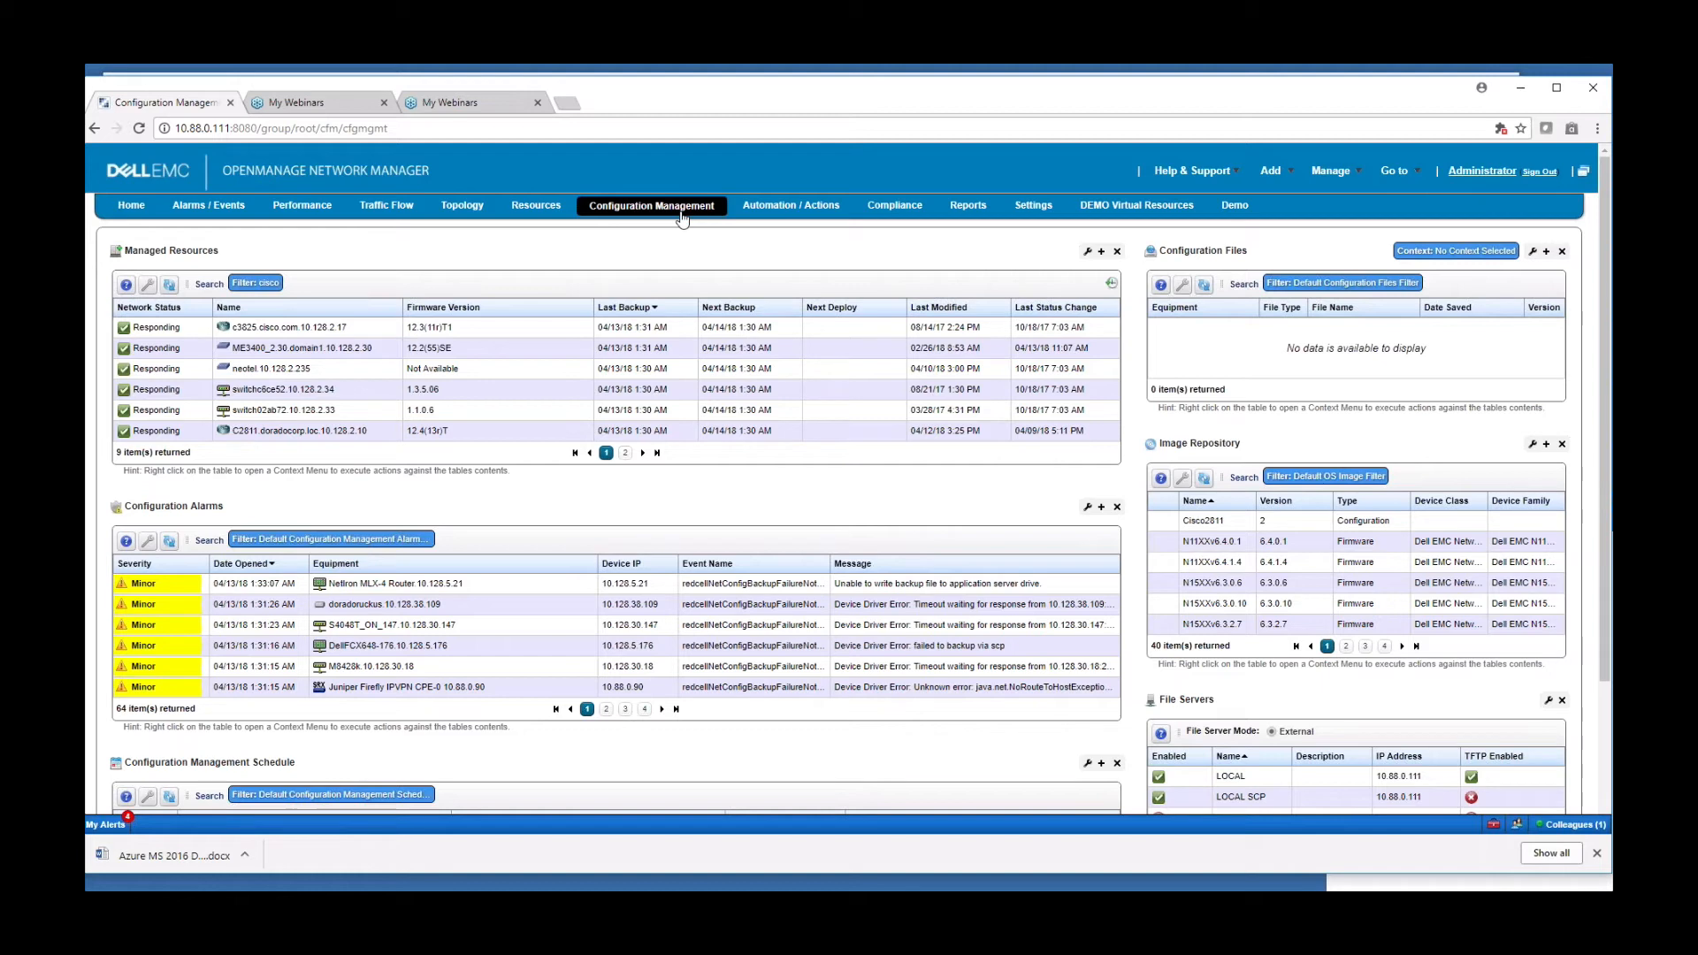
{"action": "left_click", "coordinate": [283, 325]}
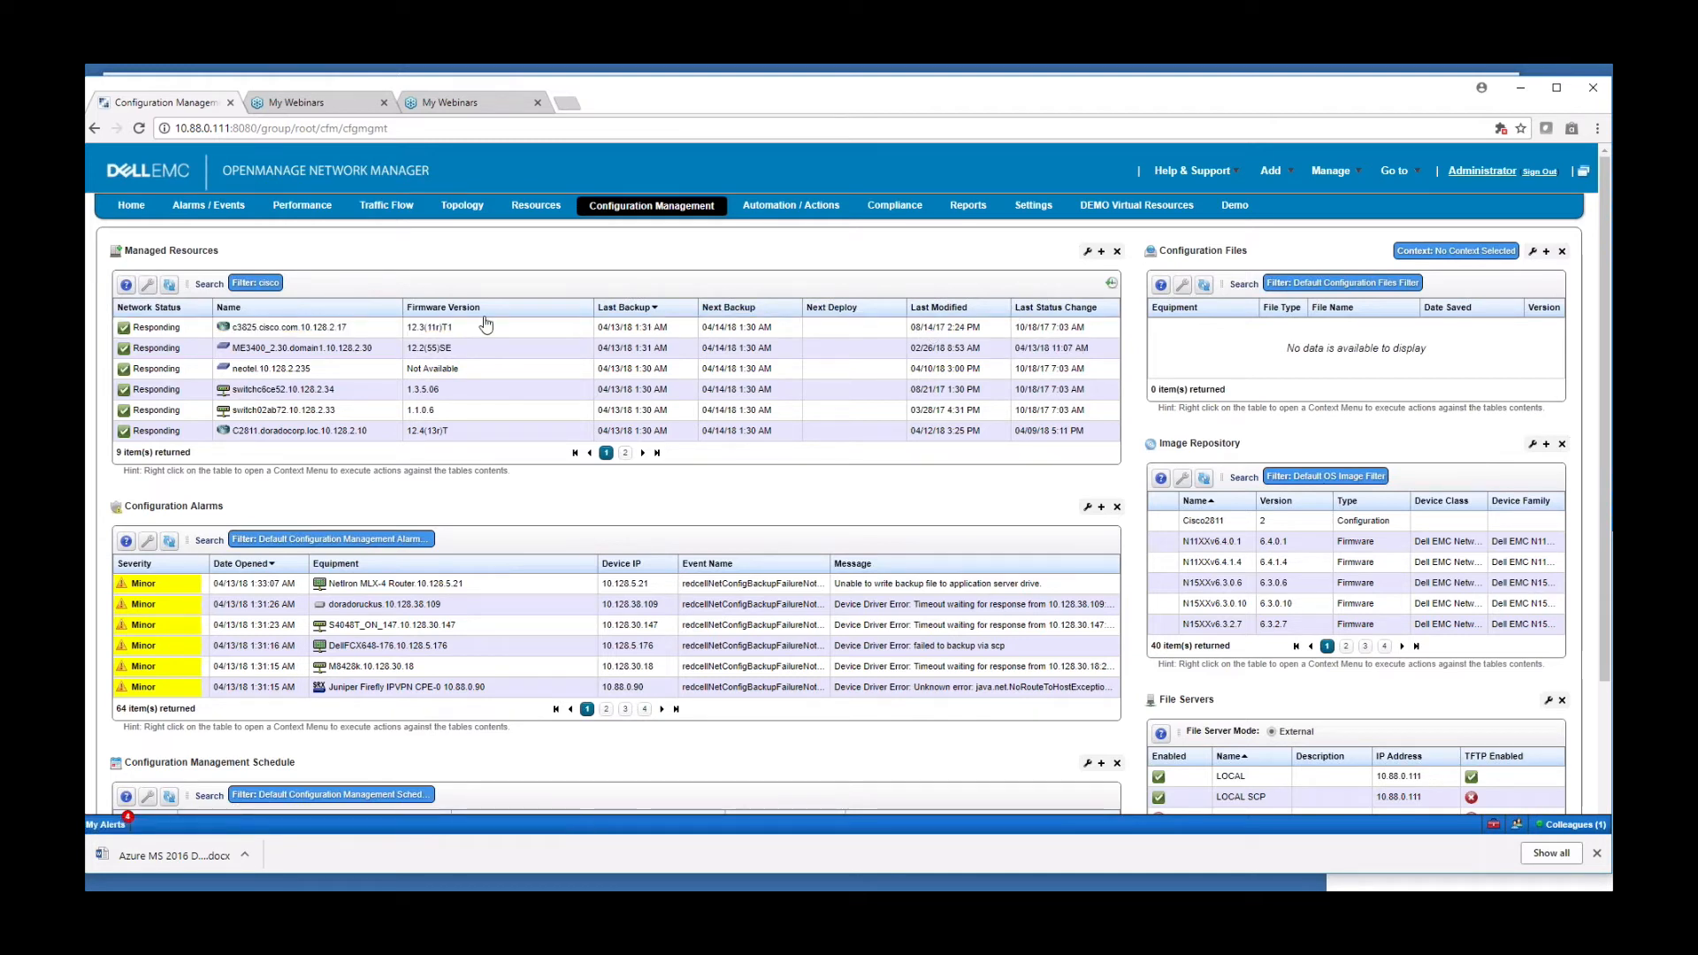
{"action": "mouse_move", "coordinate": [439, 288]}
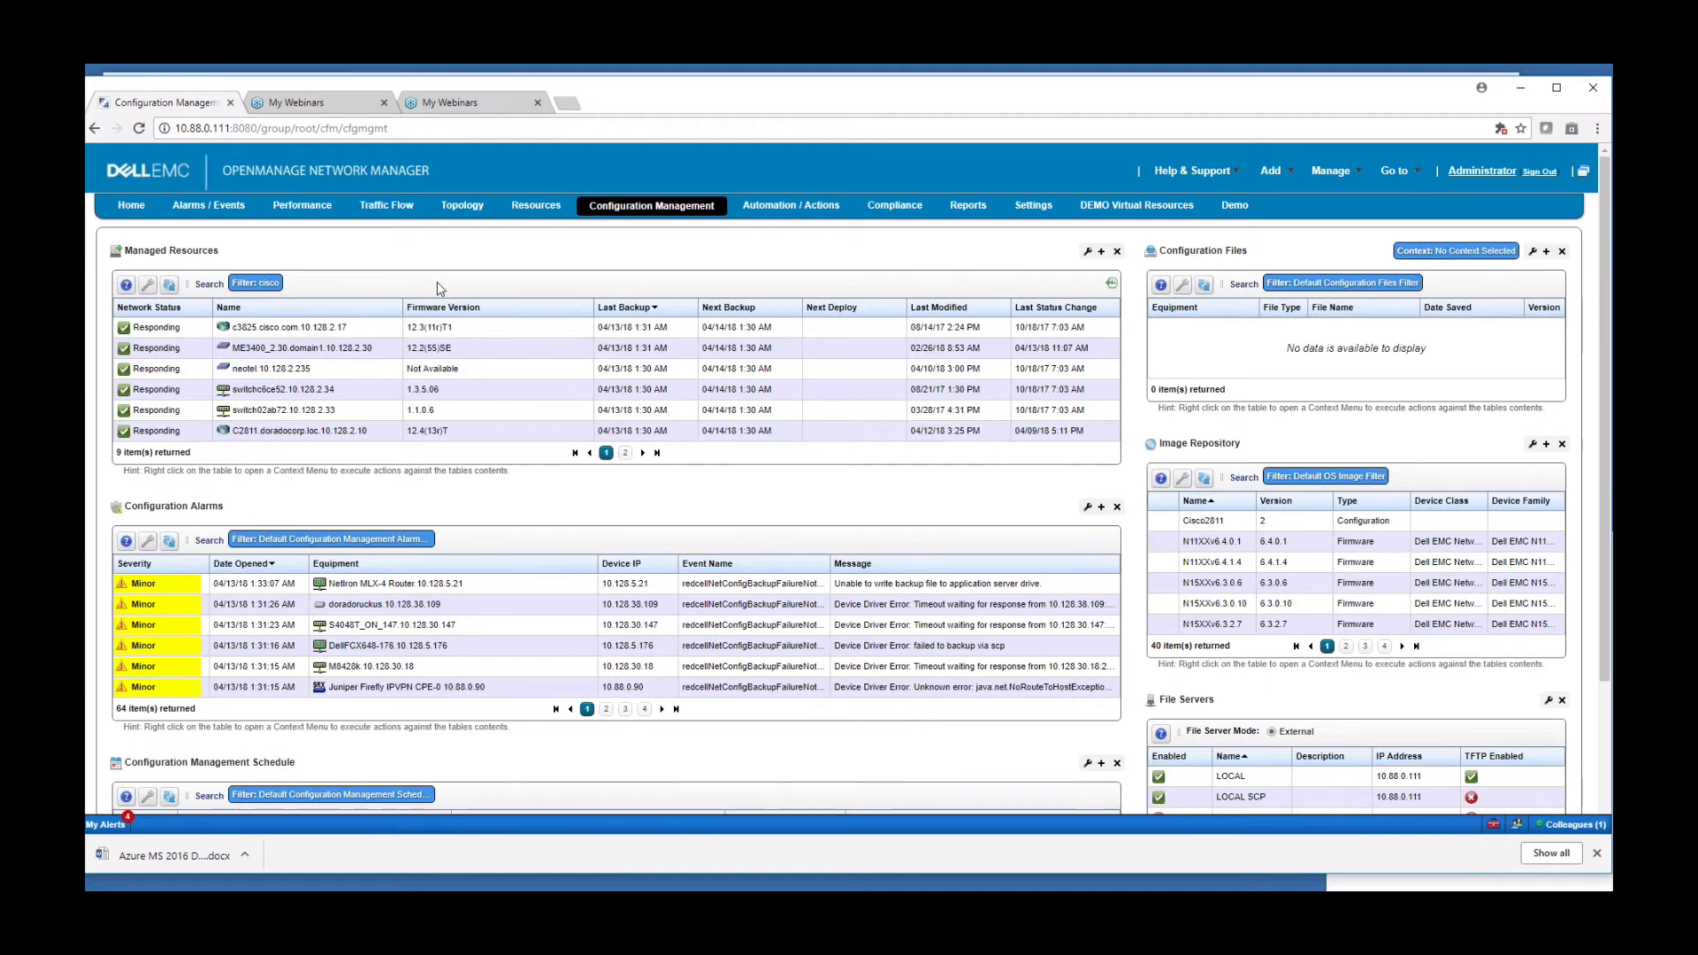
{"action": "left_click", "coordinate": [283, 327]}
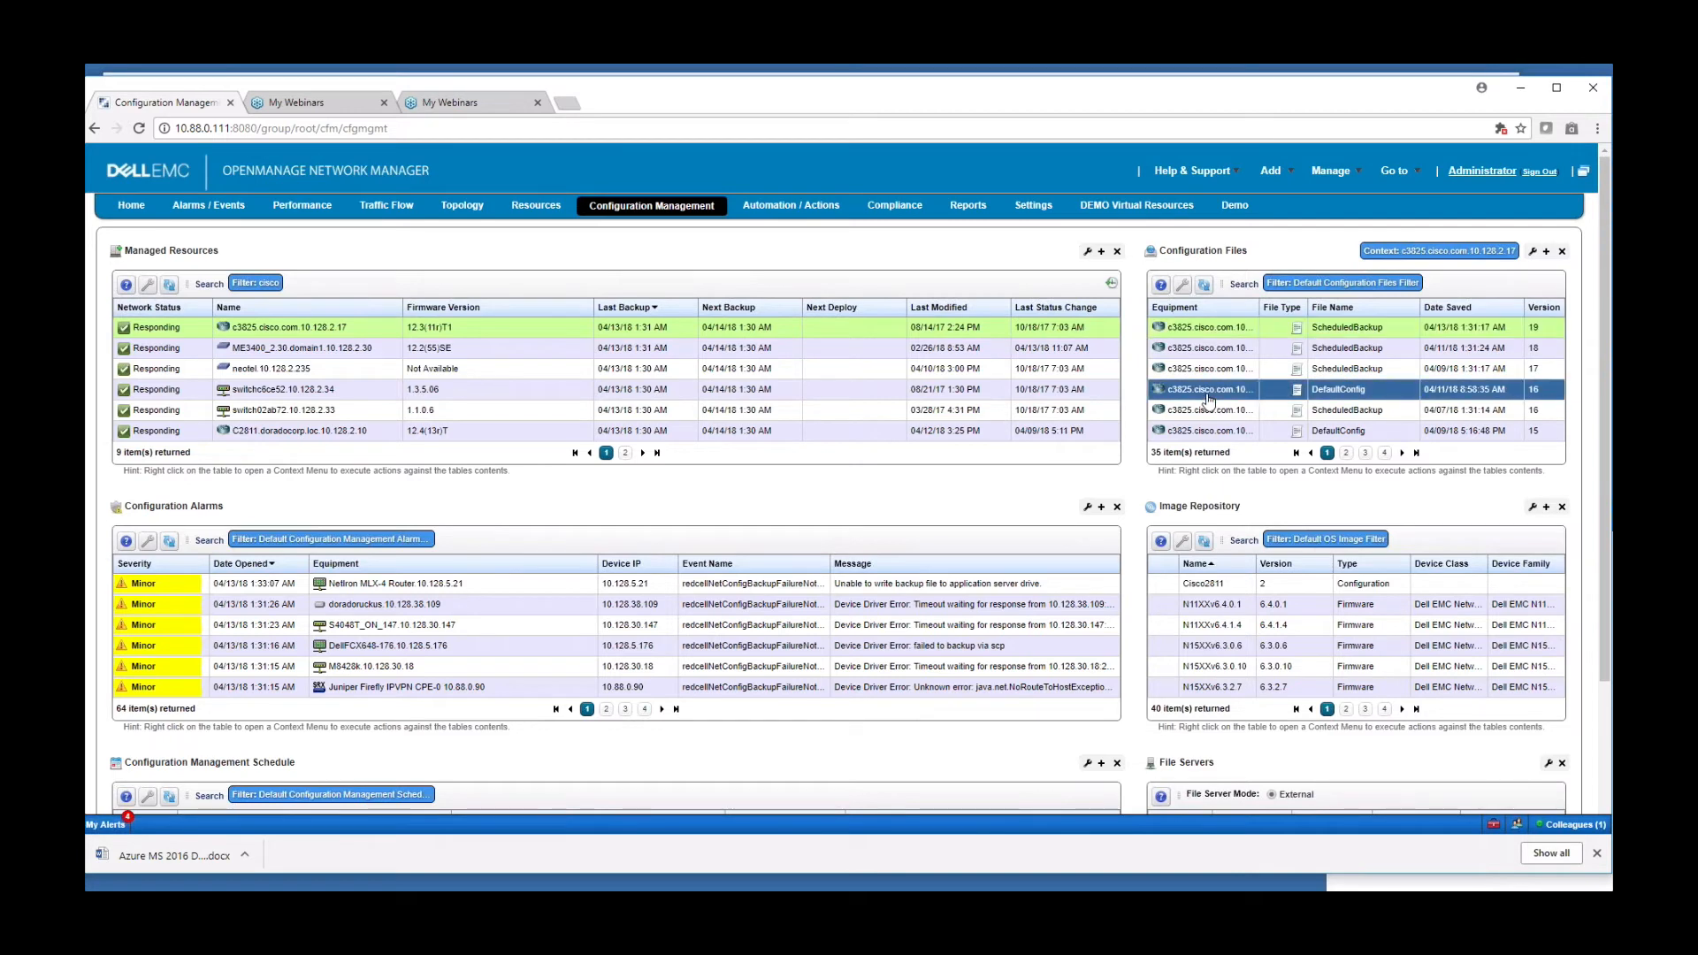
{"action": "right_click", "coordinate": [1210, 389]}
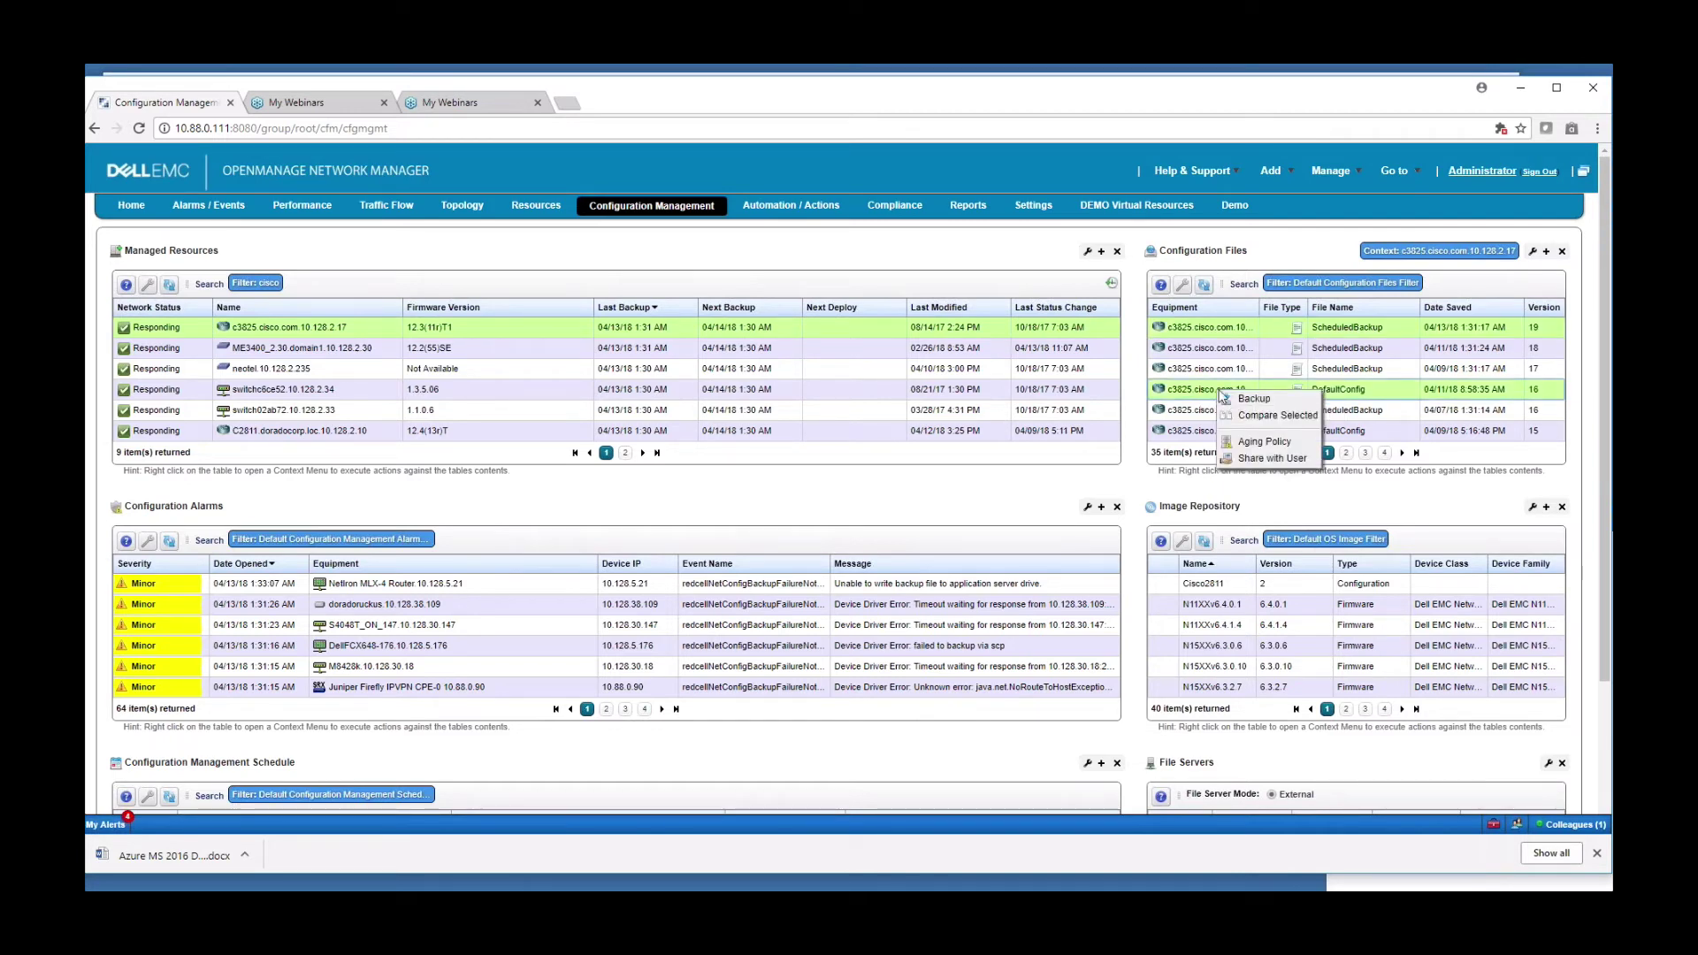
{"action": "mouse_move", "coordinate": [1277, 414]}
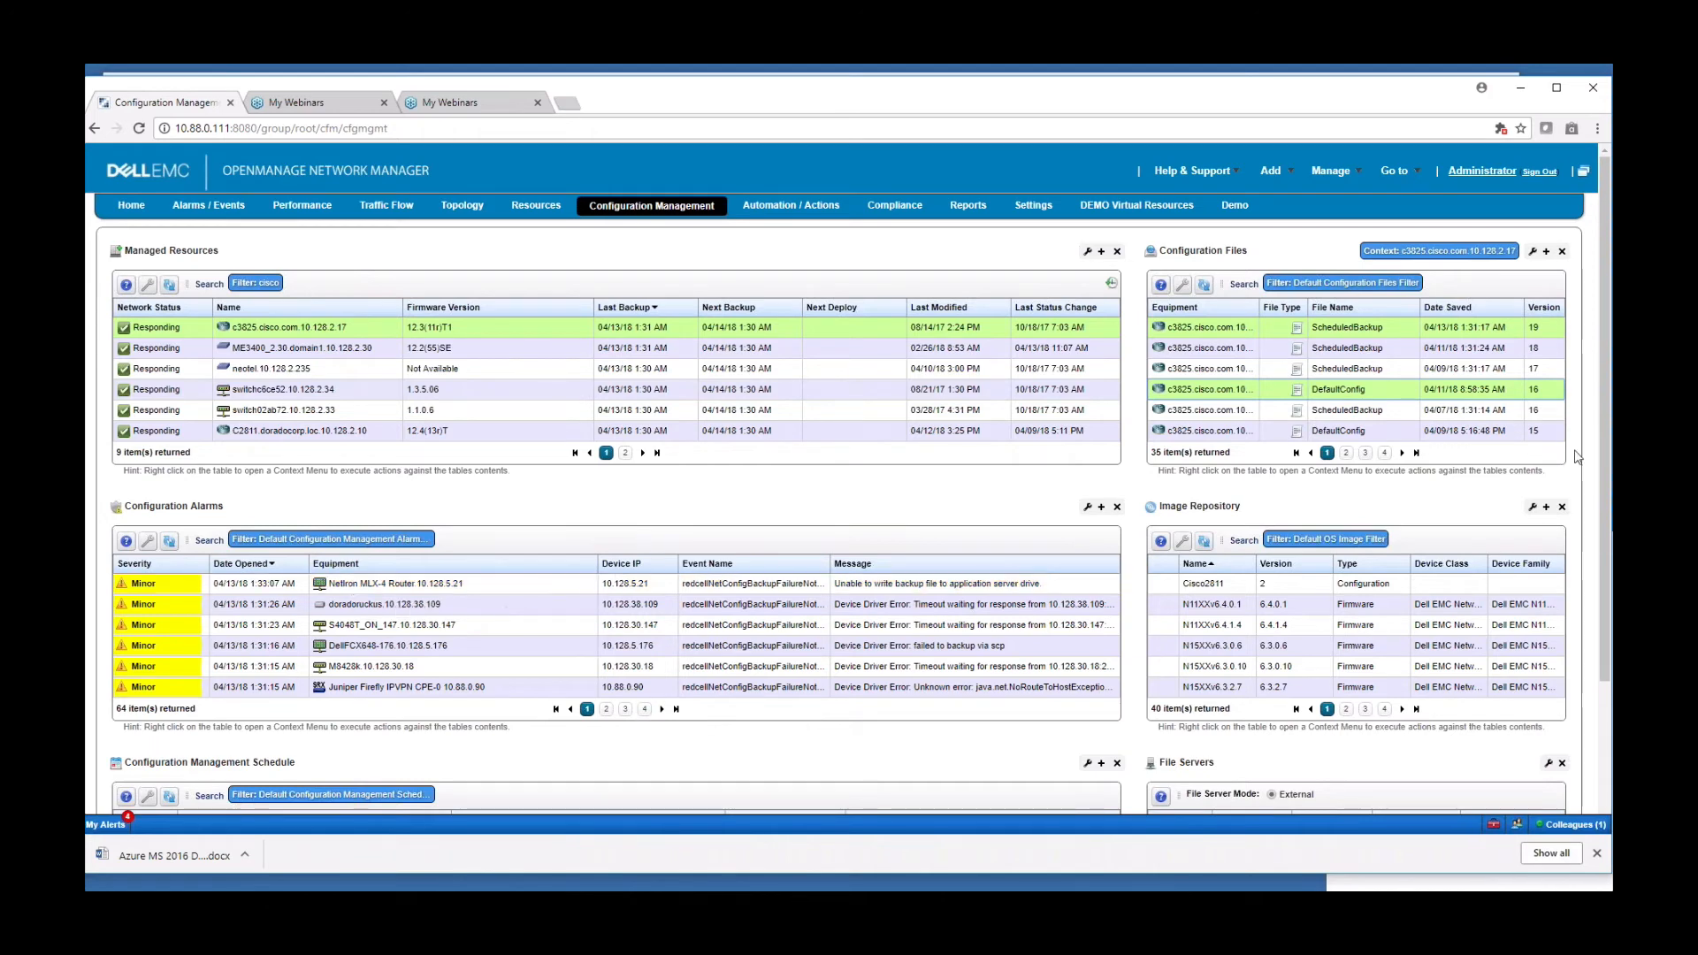
{"action": "scroll", "scroll_direction": "down", "scroll_amount": 3}
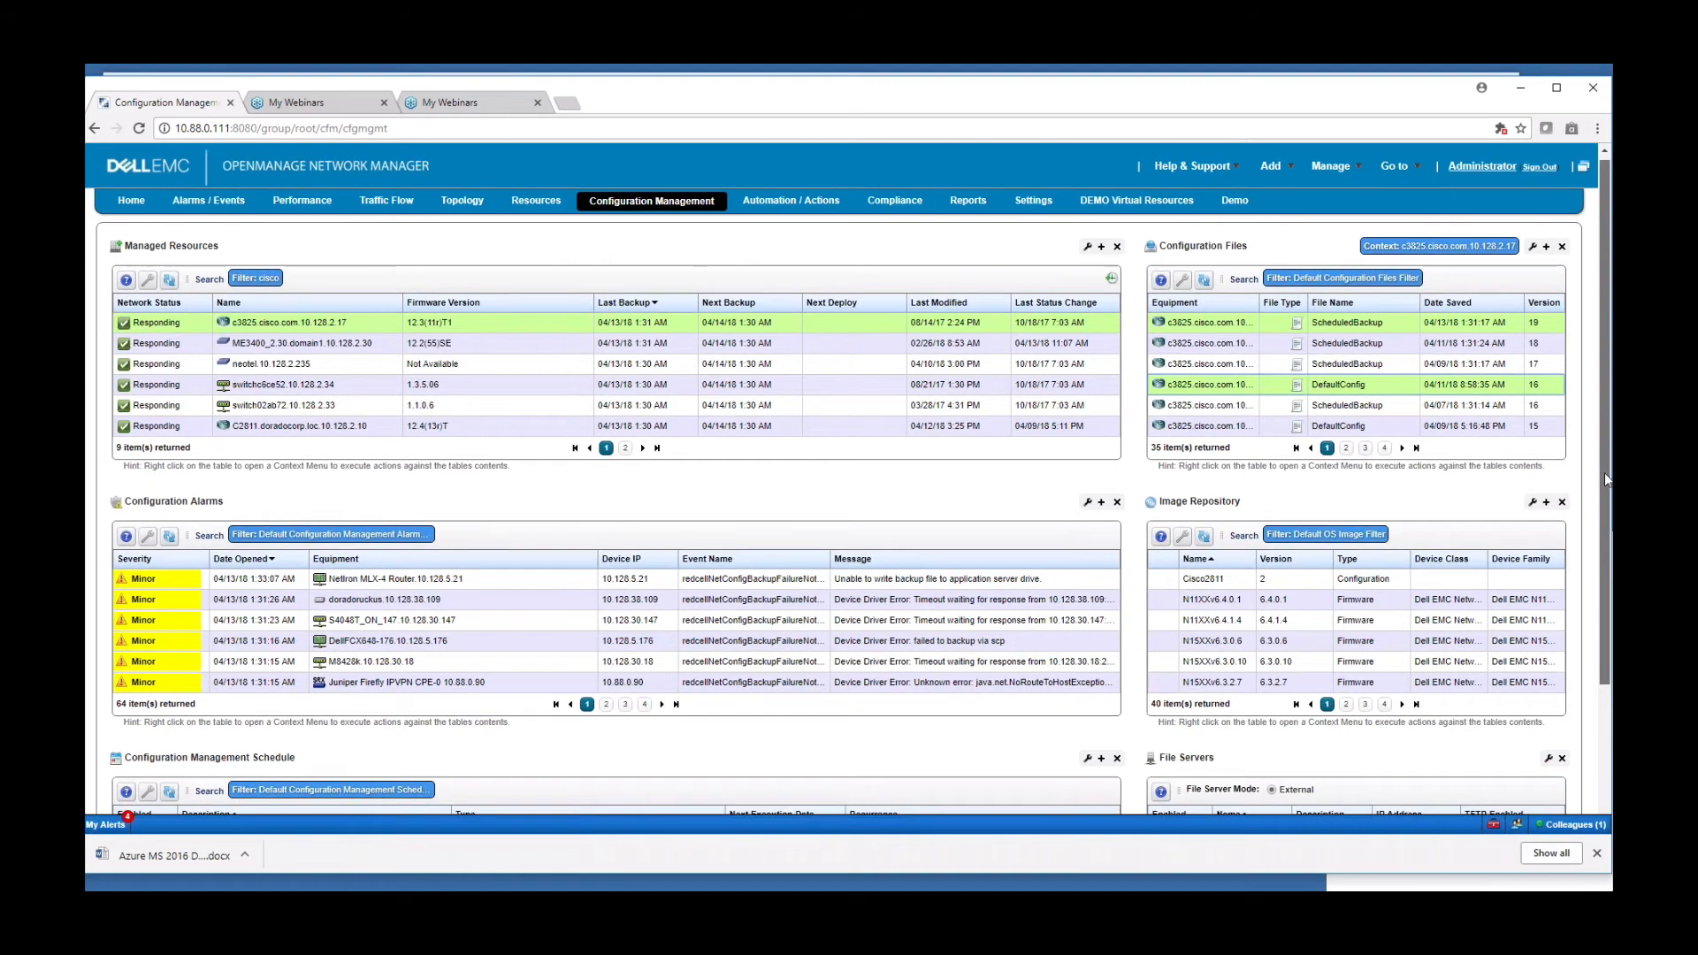
{"action": "scroll", "scroll_direction": "down", "scroll_amount": 3}
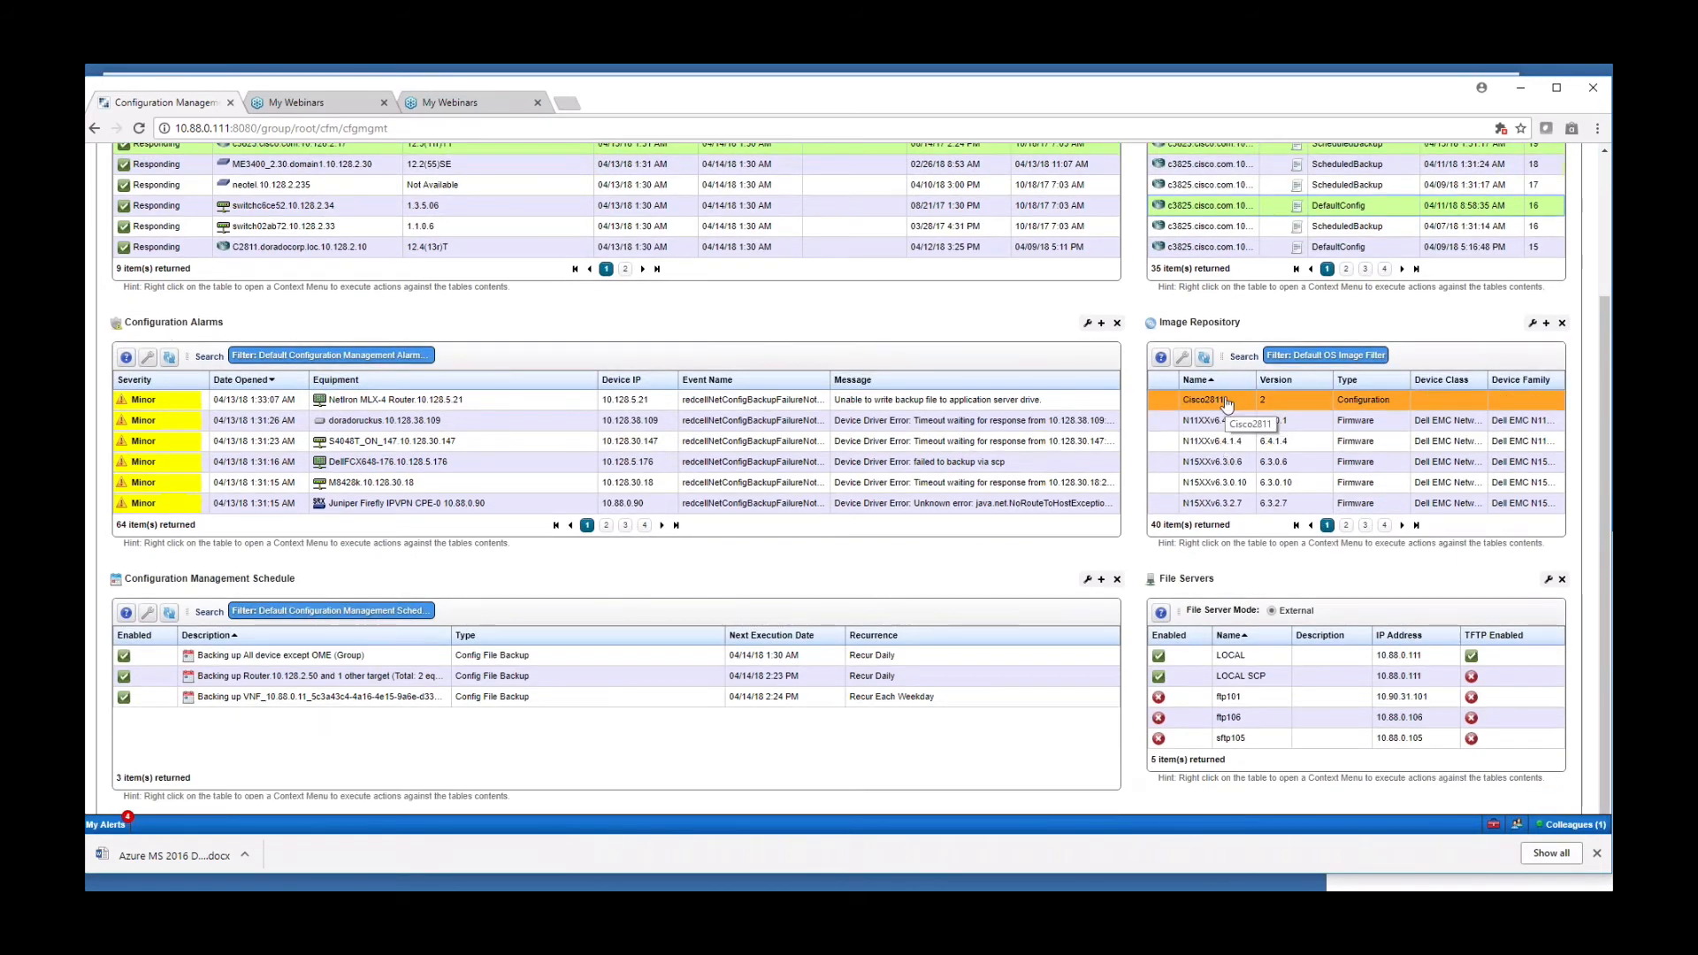
{"action": "left_click", "coordinate": [1220, 421]}
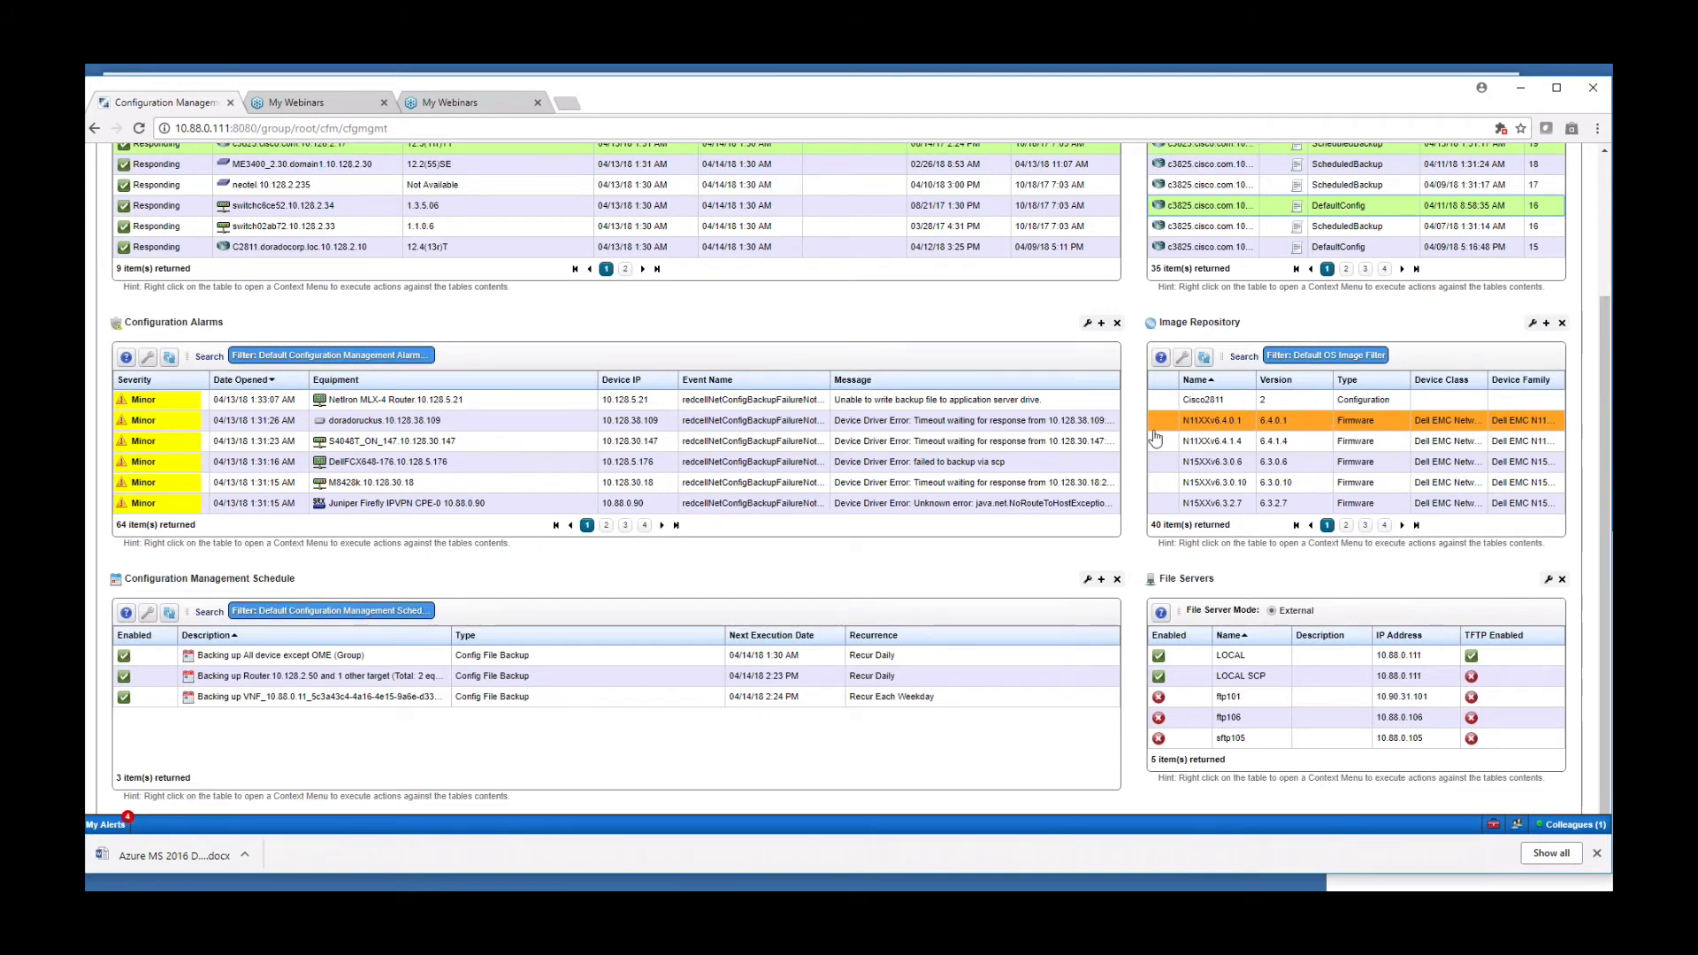
{"action": "left_click", "coordinate": [318, 655]}
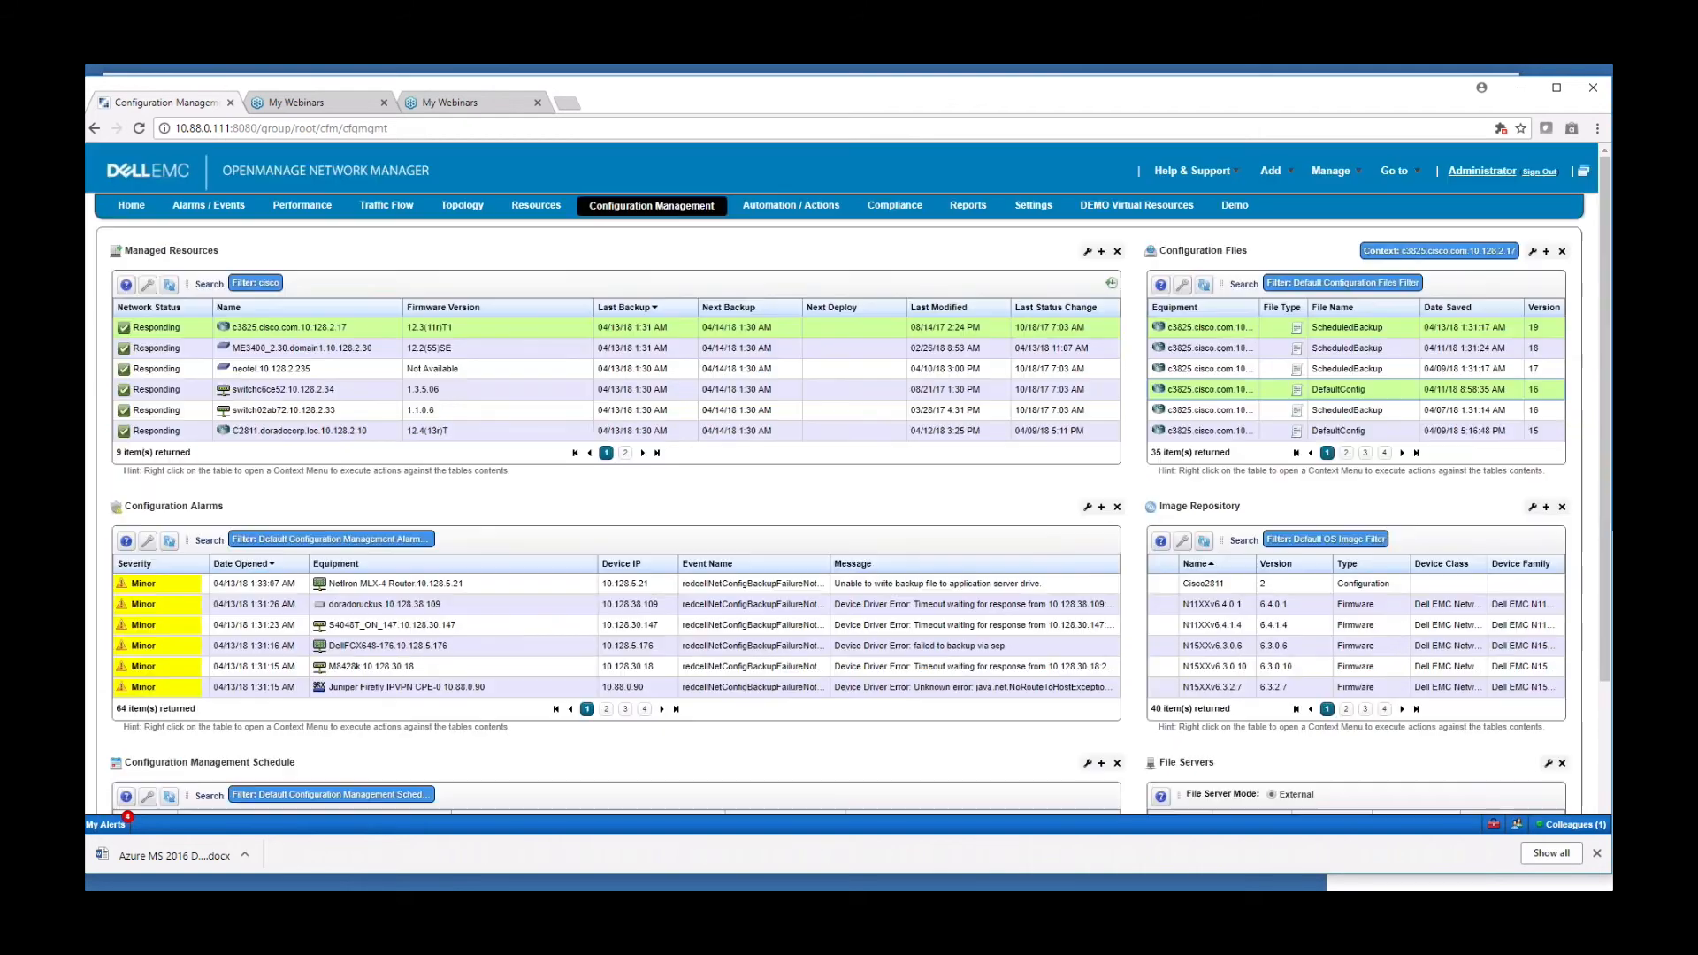
{"action": "mouse_move", "coordinate": [780, 212]}
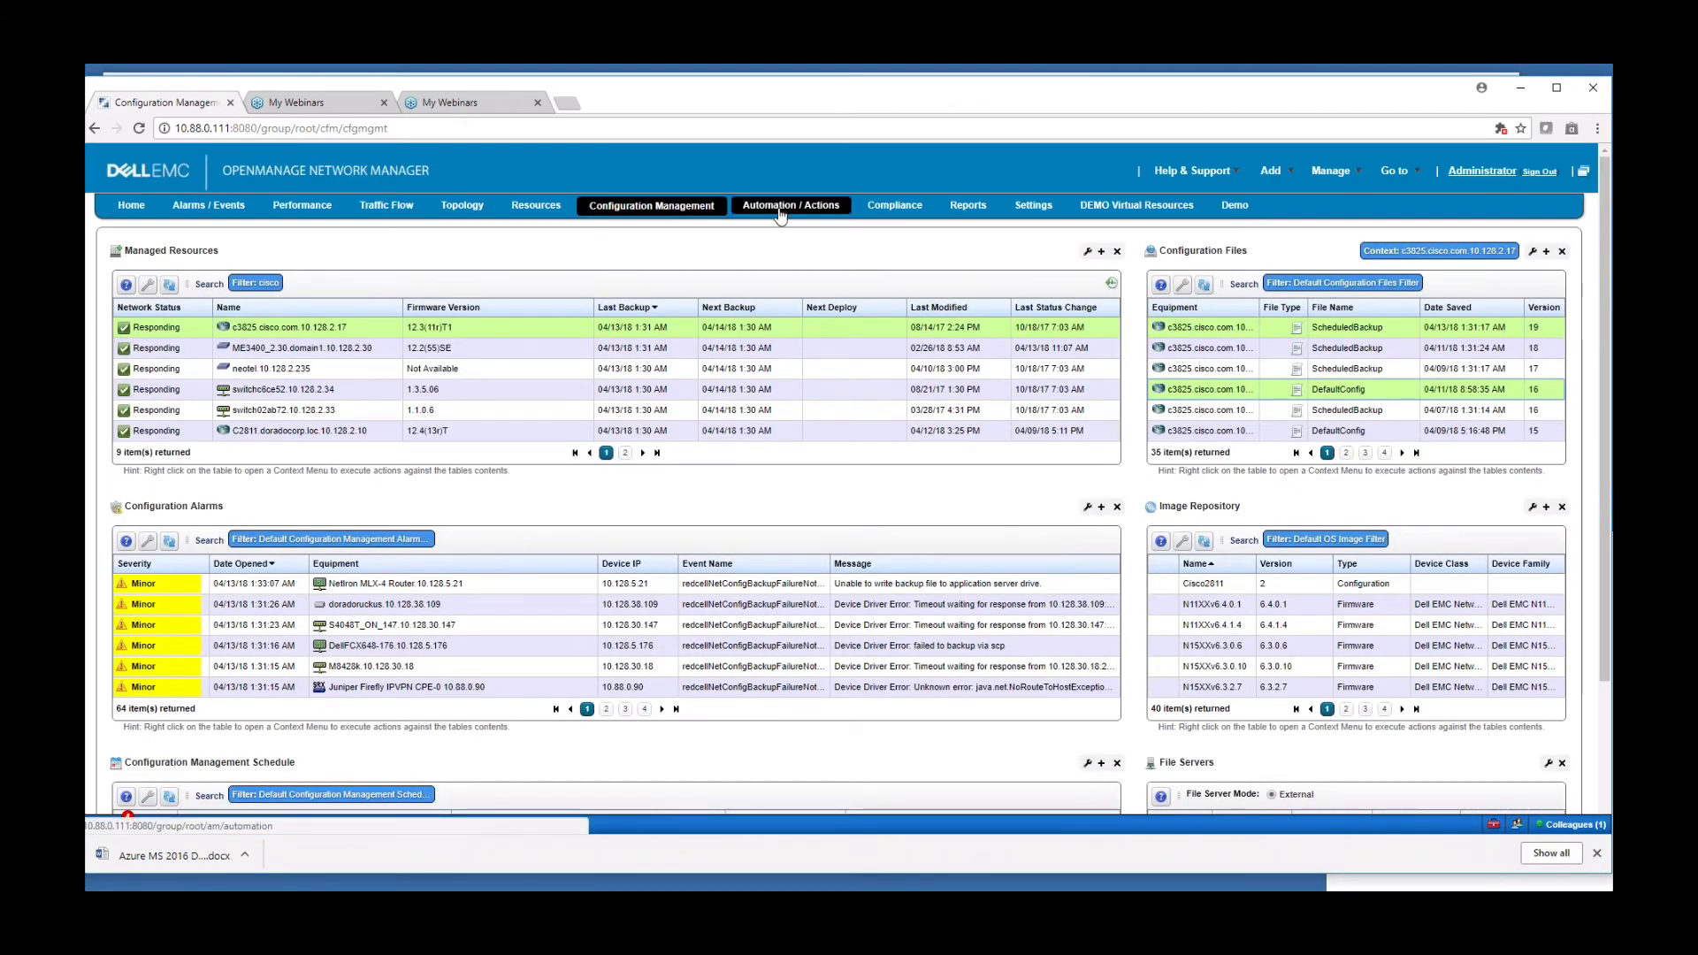
Step: Show the Automation / Actions page and the right-click options for creating new actions
{"action": "left_click", "coordinate": [791, 206]}
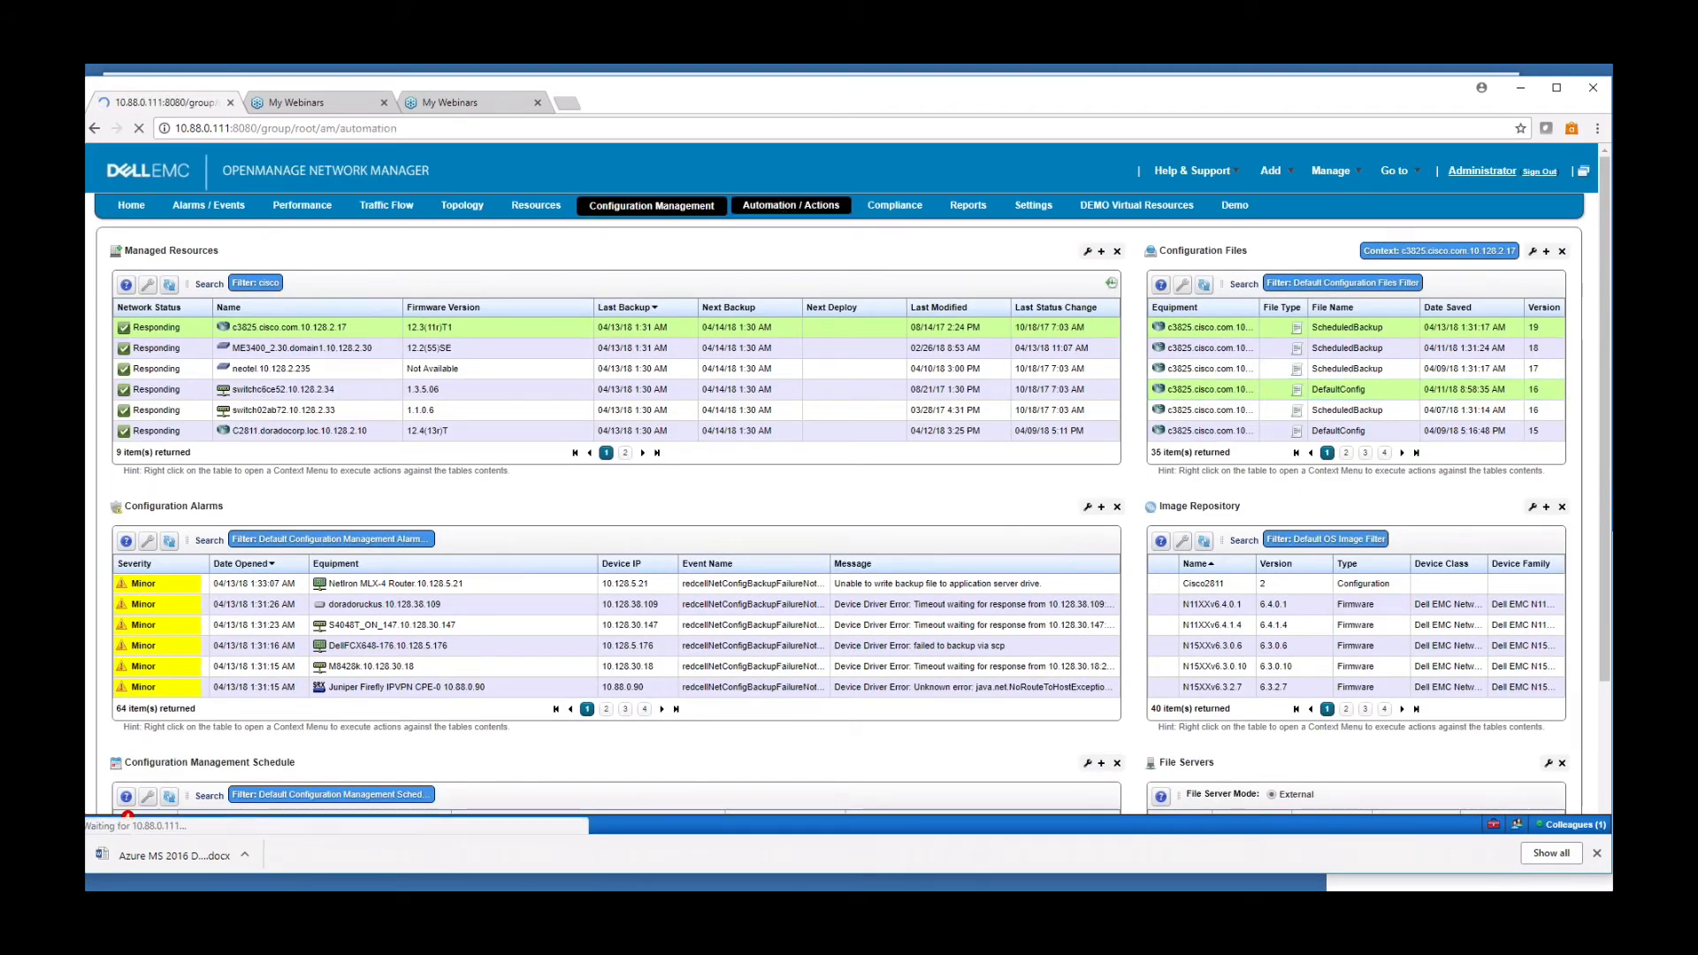
{"action": "left_click", "coordinate": [791, 206]}
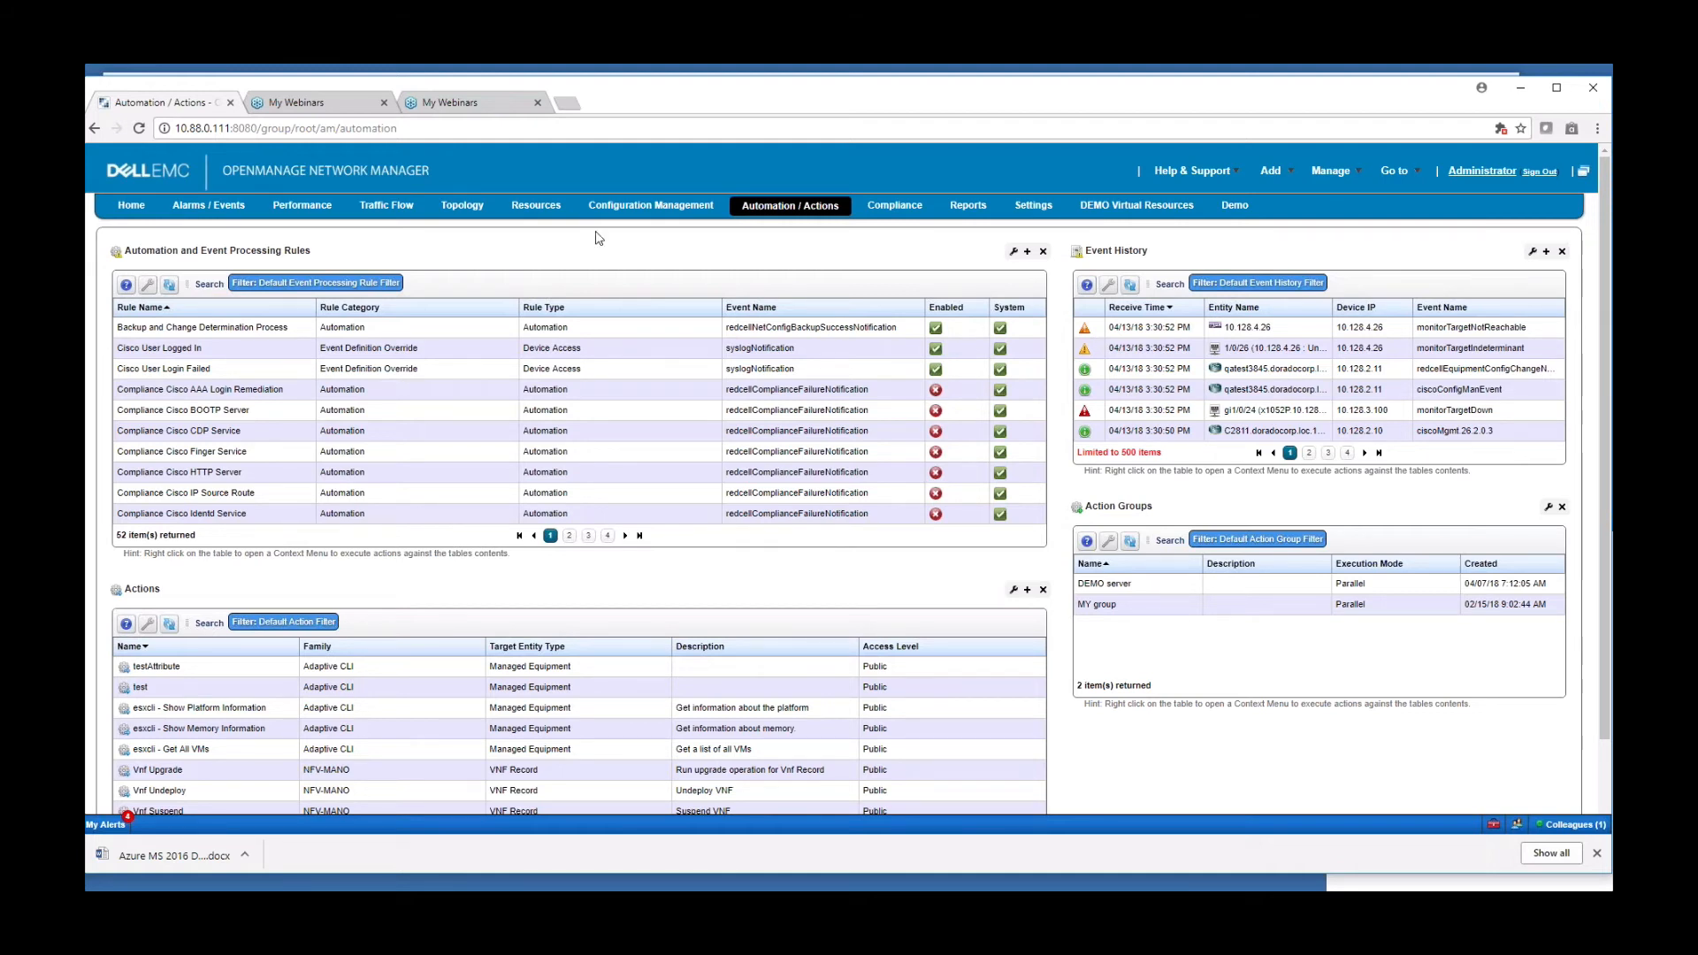
{"action": "right_click", "coordinate": [150, 667]}
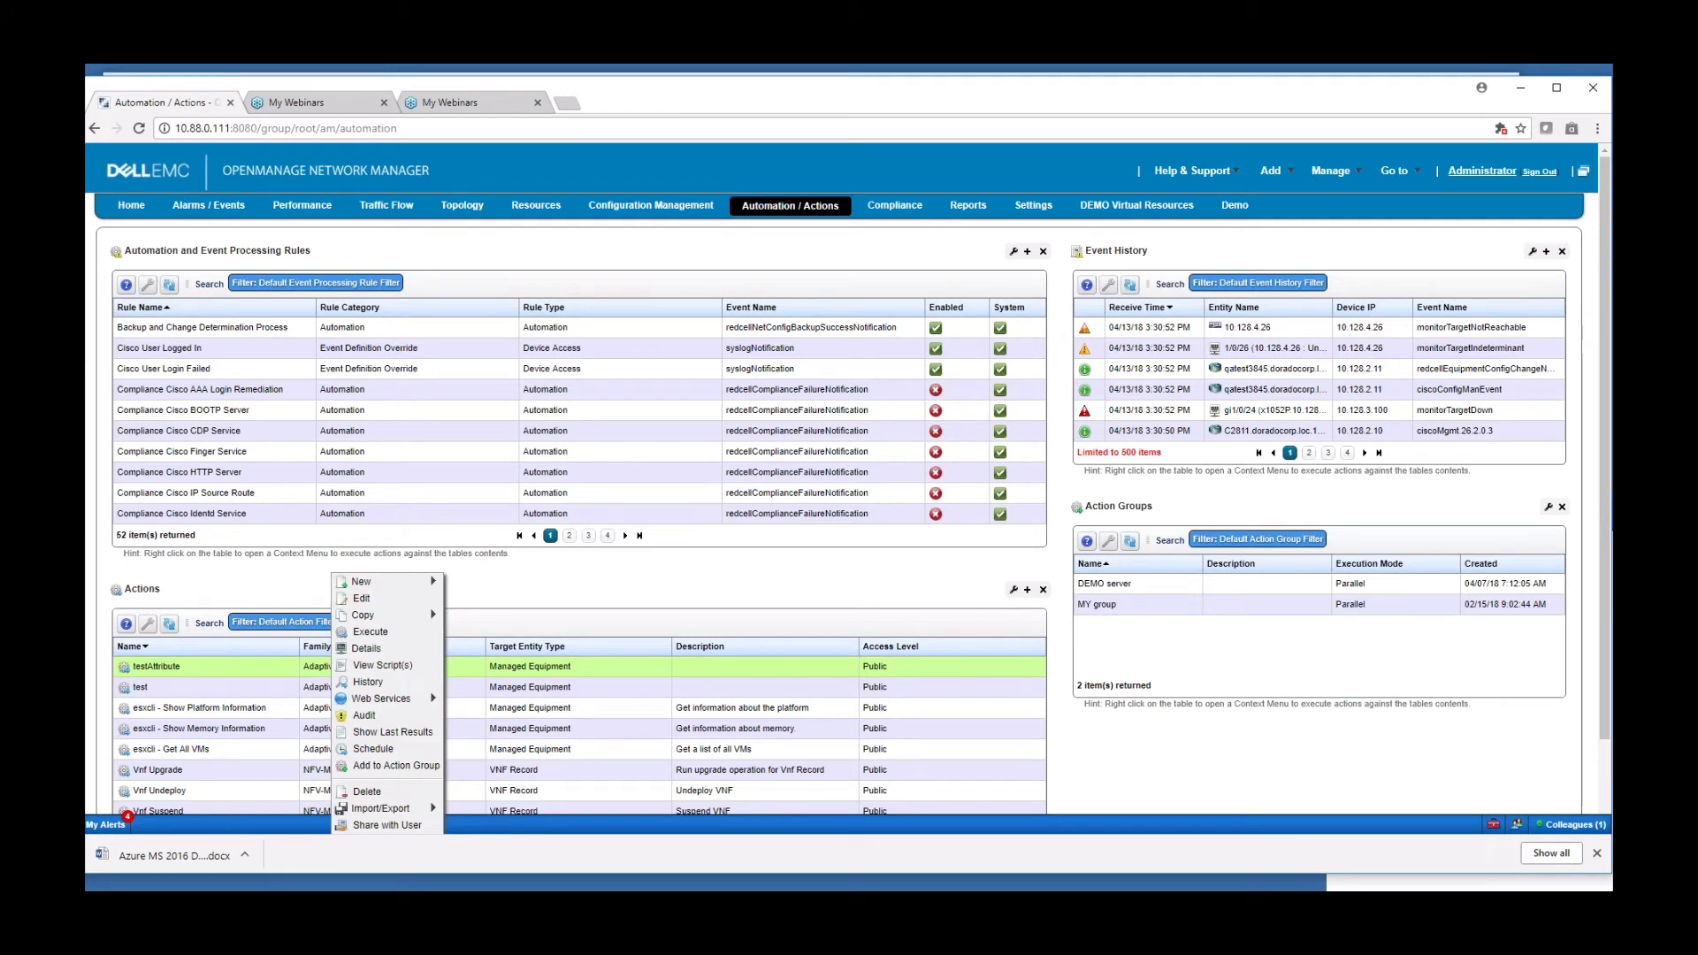
{"action": "mouse_move", "coordinate": [361, 581]}
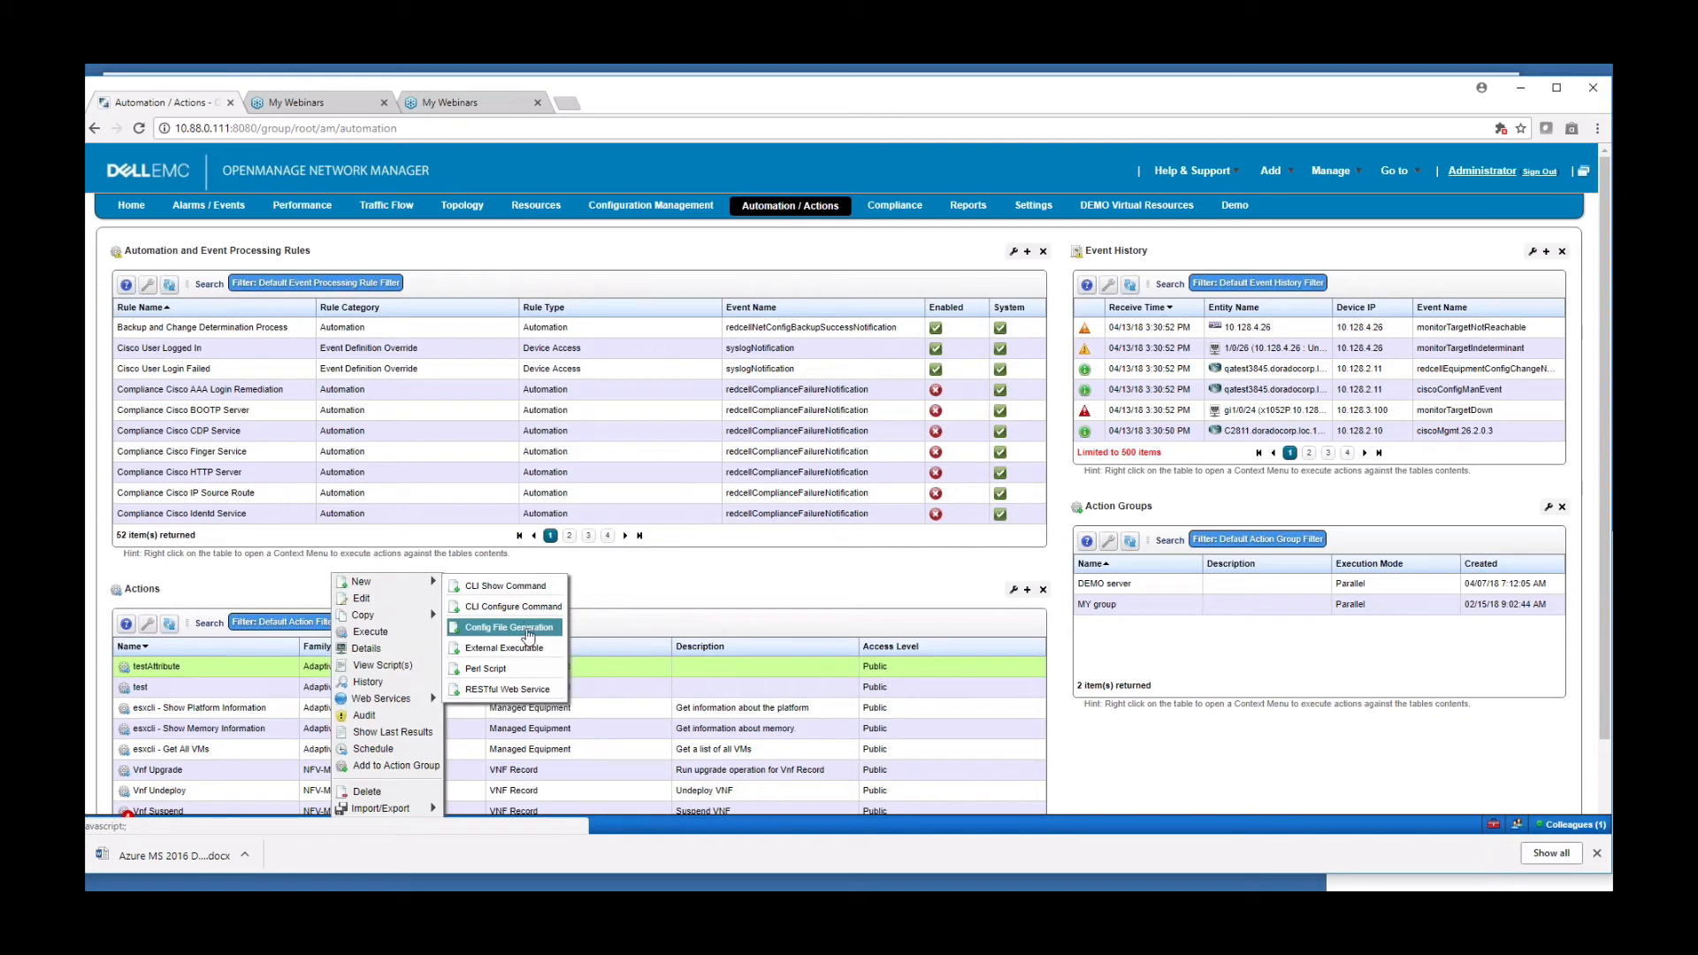
{"action": "mouse_move", "coordinate": [528, 626]}
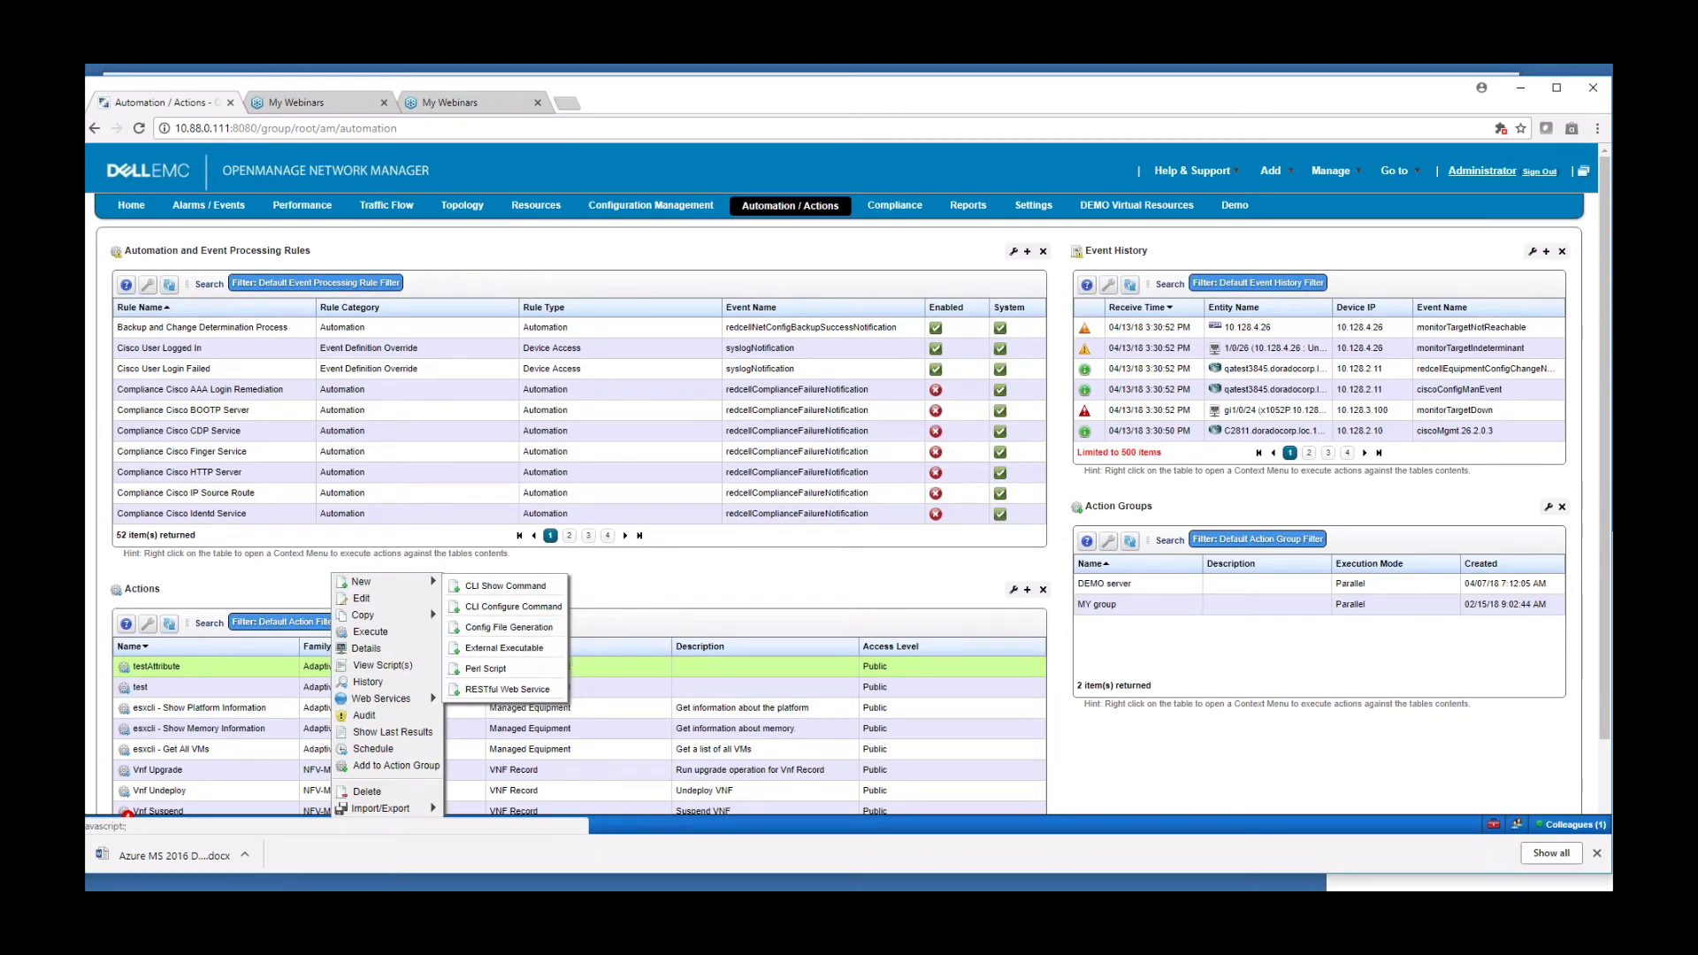
{"action": "mouse_move", "coordinate": [506, 647]}
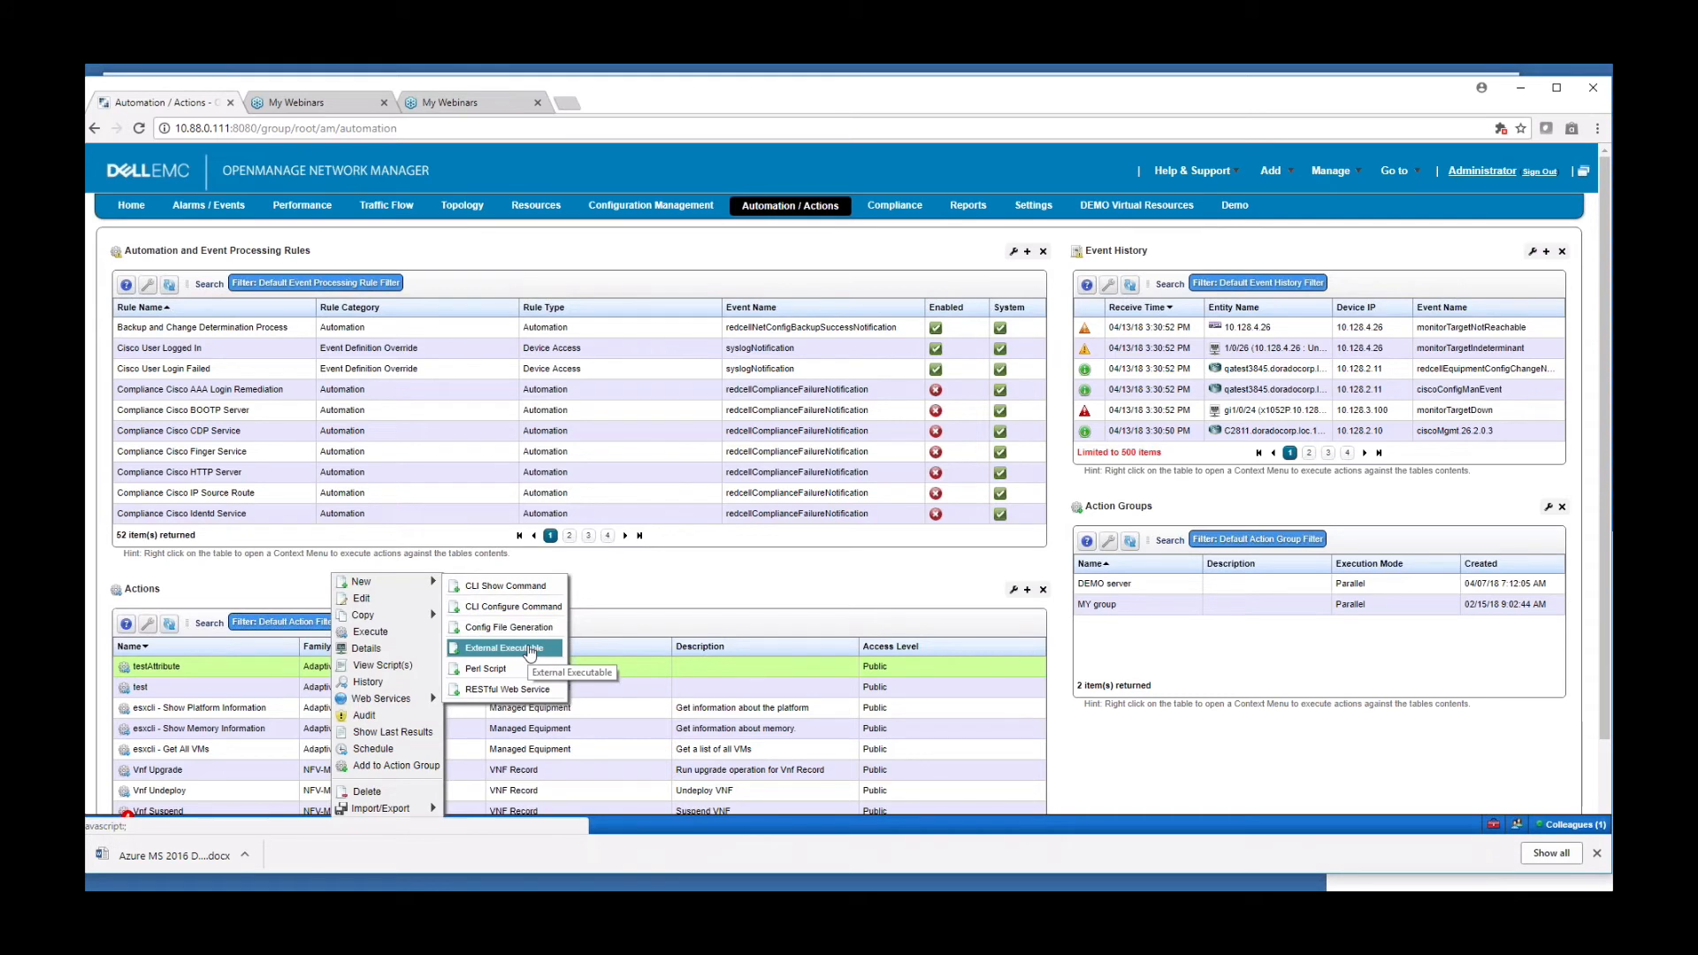
{"action": "mouse_move", "coordinate": [510, 688]}
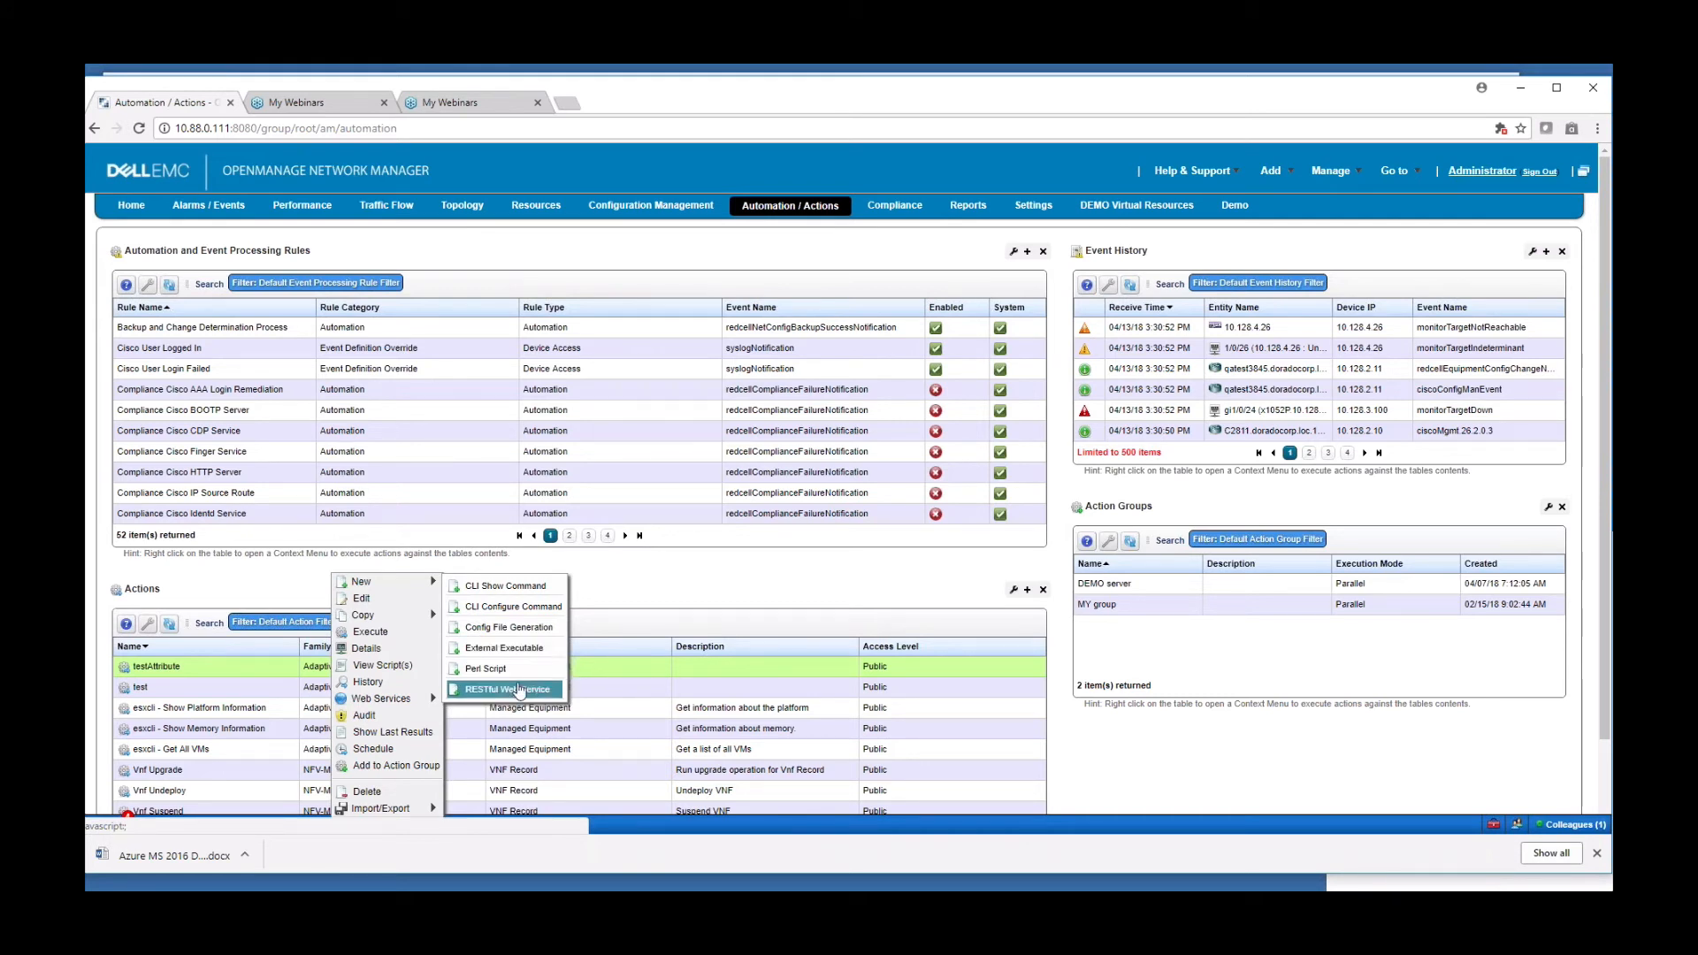
{"action": "mouse_move", "coordinate": [520, 693]}
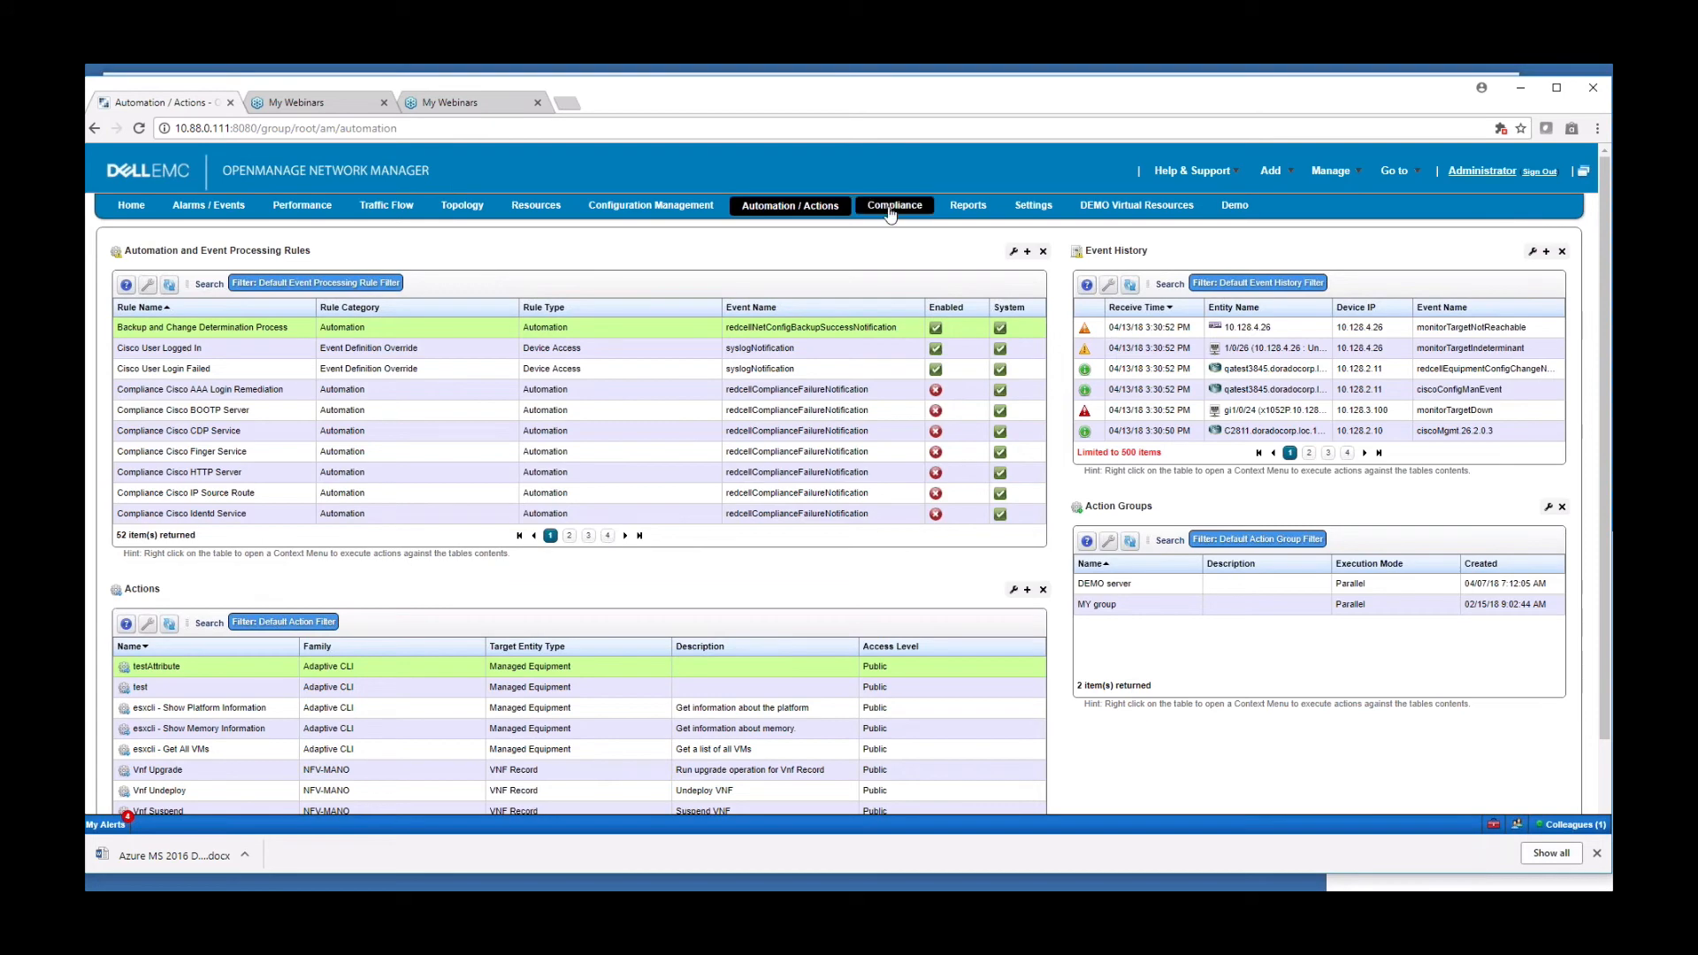
Step: Review the Compliance policies and alarms, then show the Reports page with templates
{"action": "left_click", "coordinate": [893, 205]}
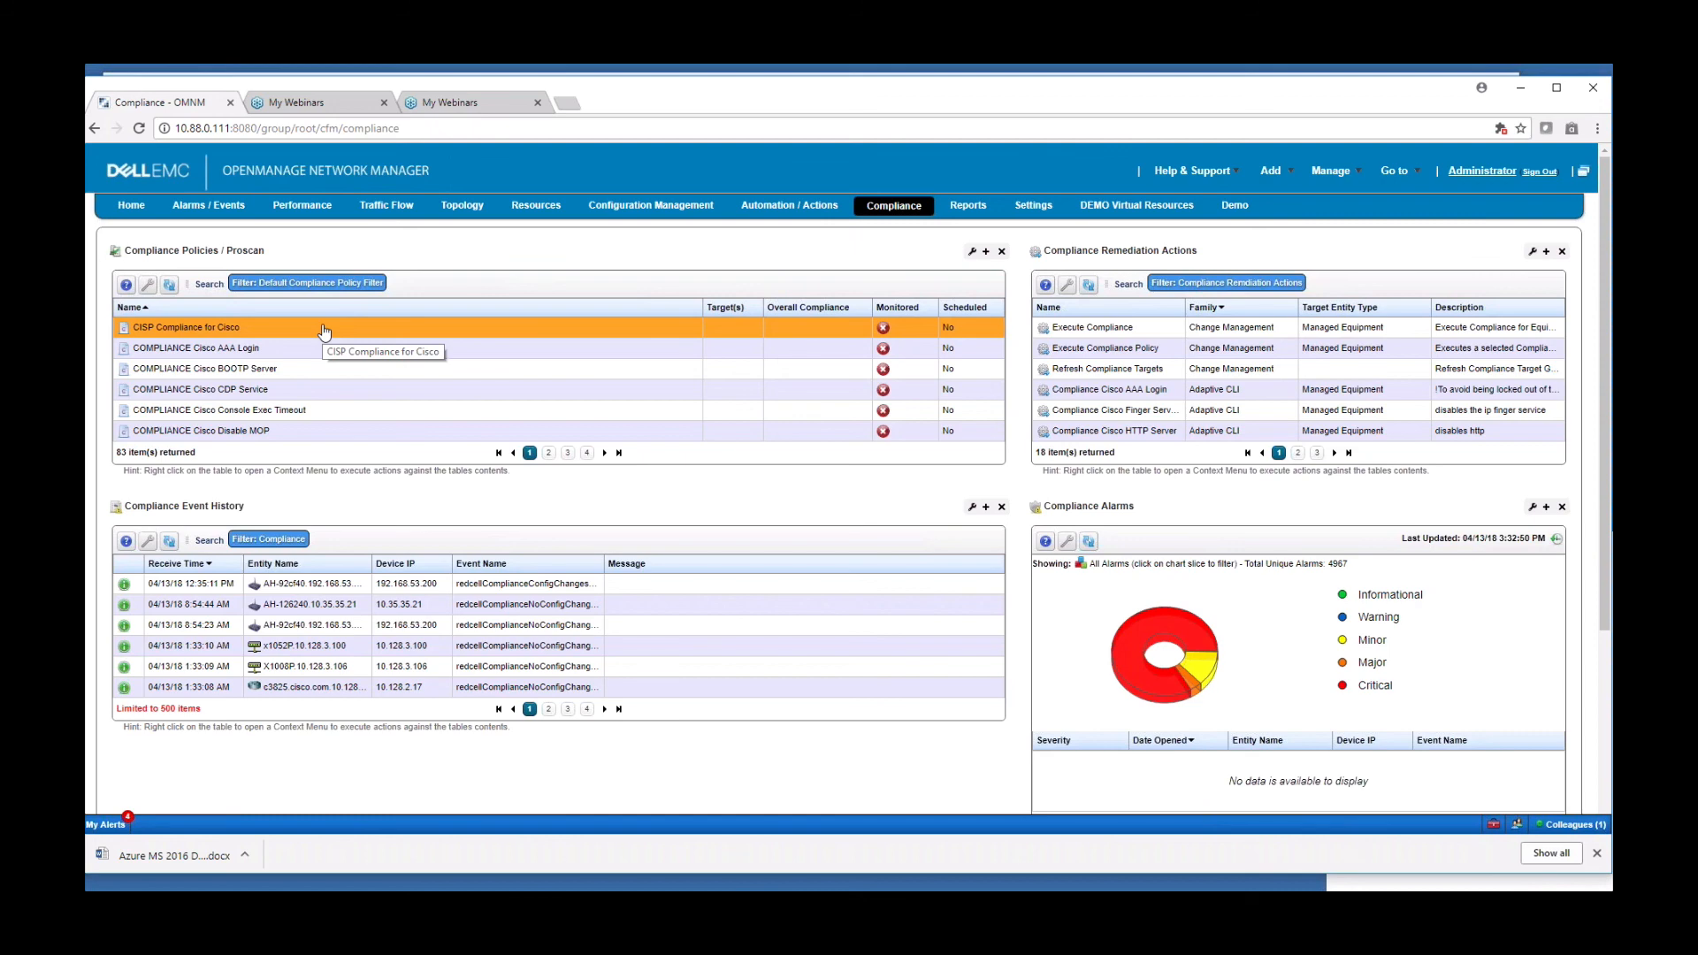
{"action": "left_click", "coordinate": [968, 206]}
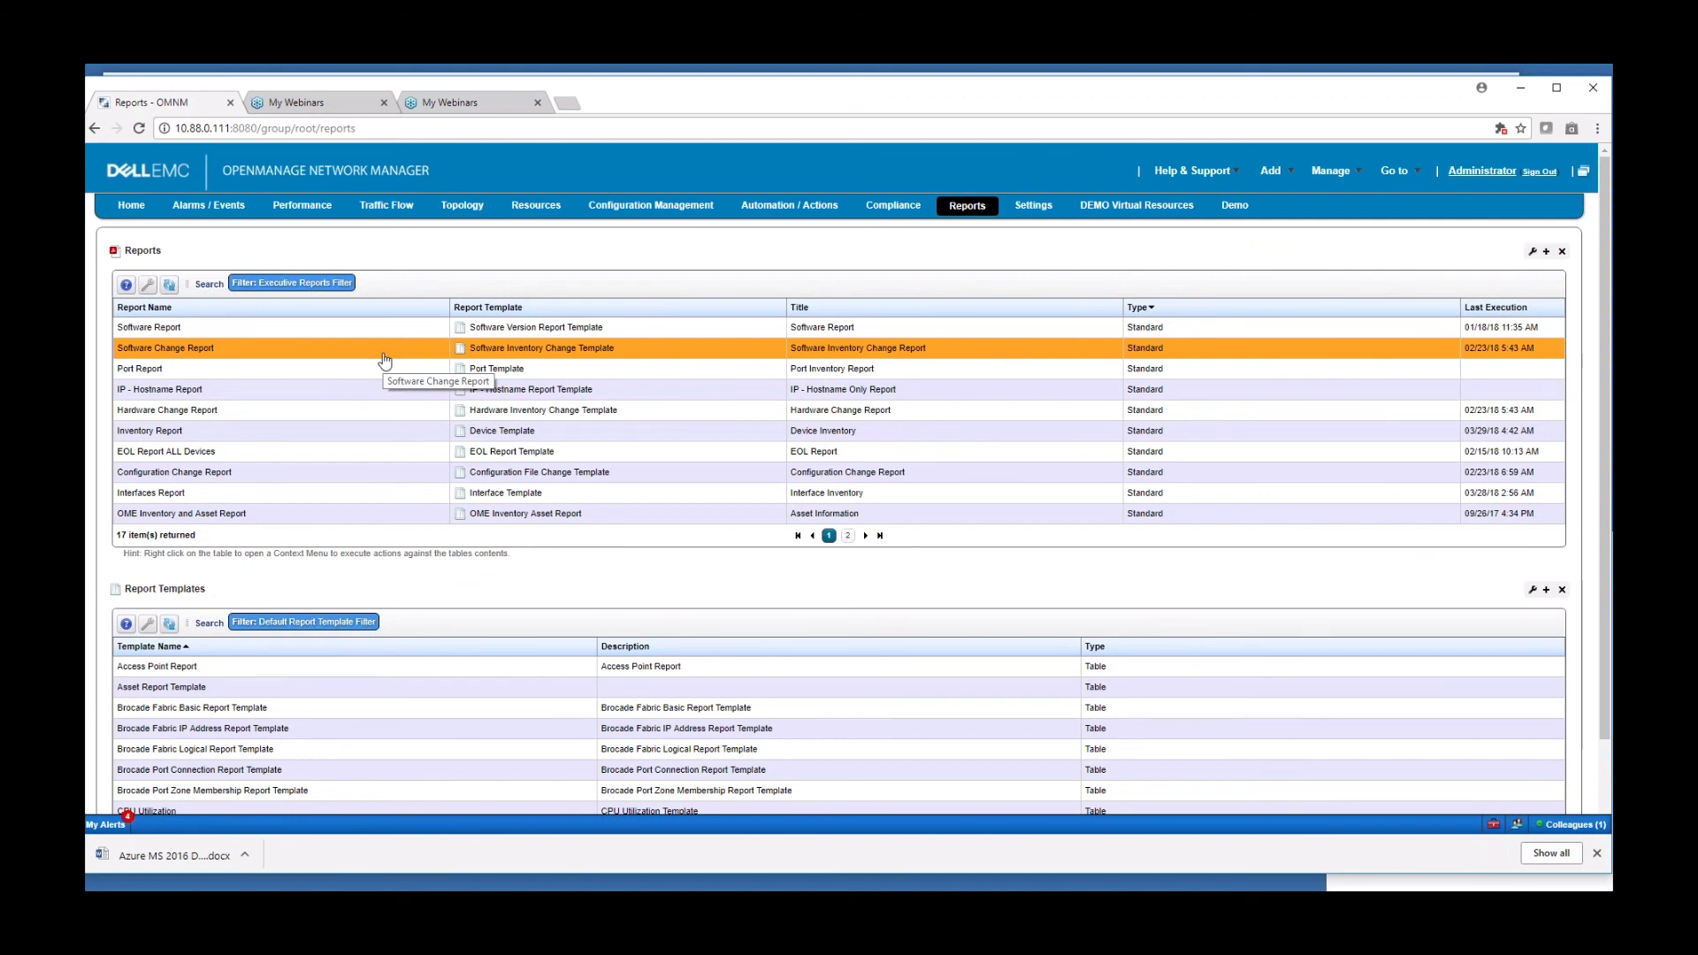
Step: Select the Software Change and Inventory reports, then show the Help & Support resources list
{"action": "left_click", "coordinate": [564, 513]}
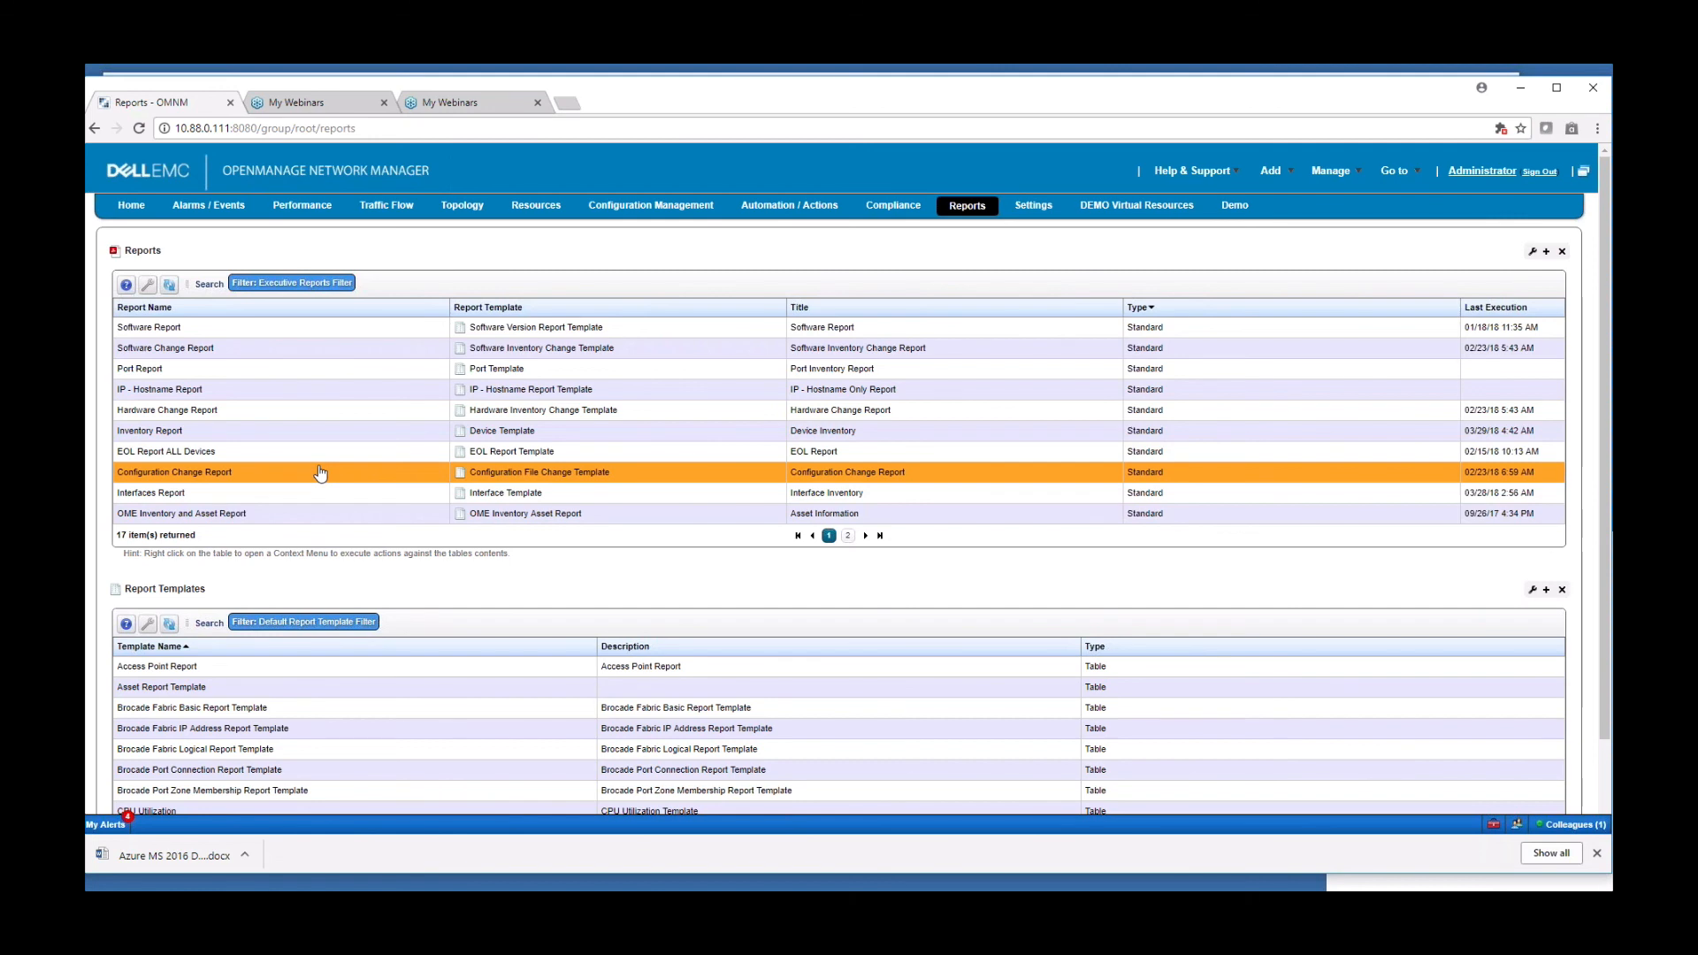
{"action": "left_click", "coordinate": [951, 430]}
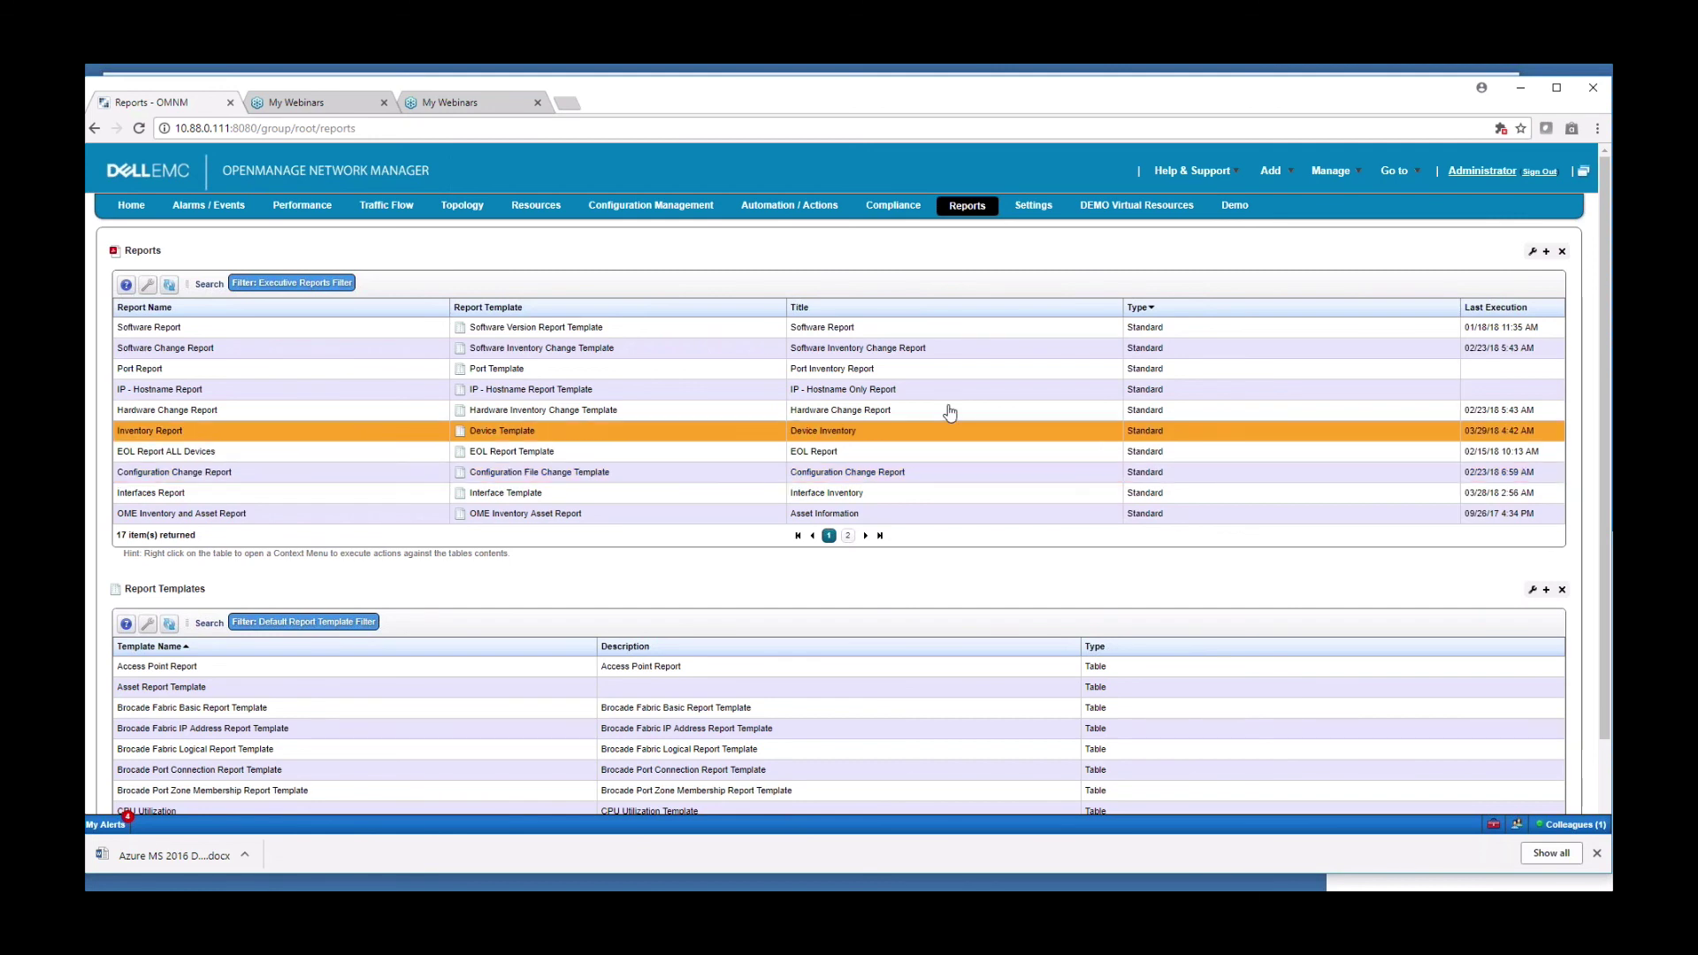
{"action": "left_click", "coordinate": [1193, 170]}
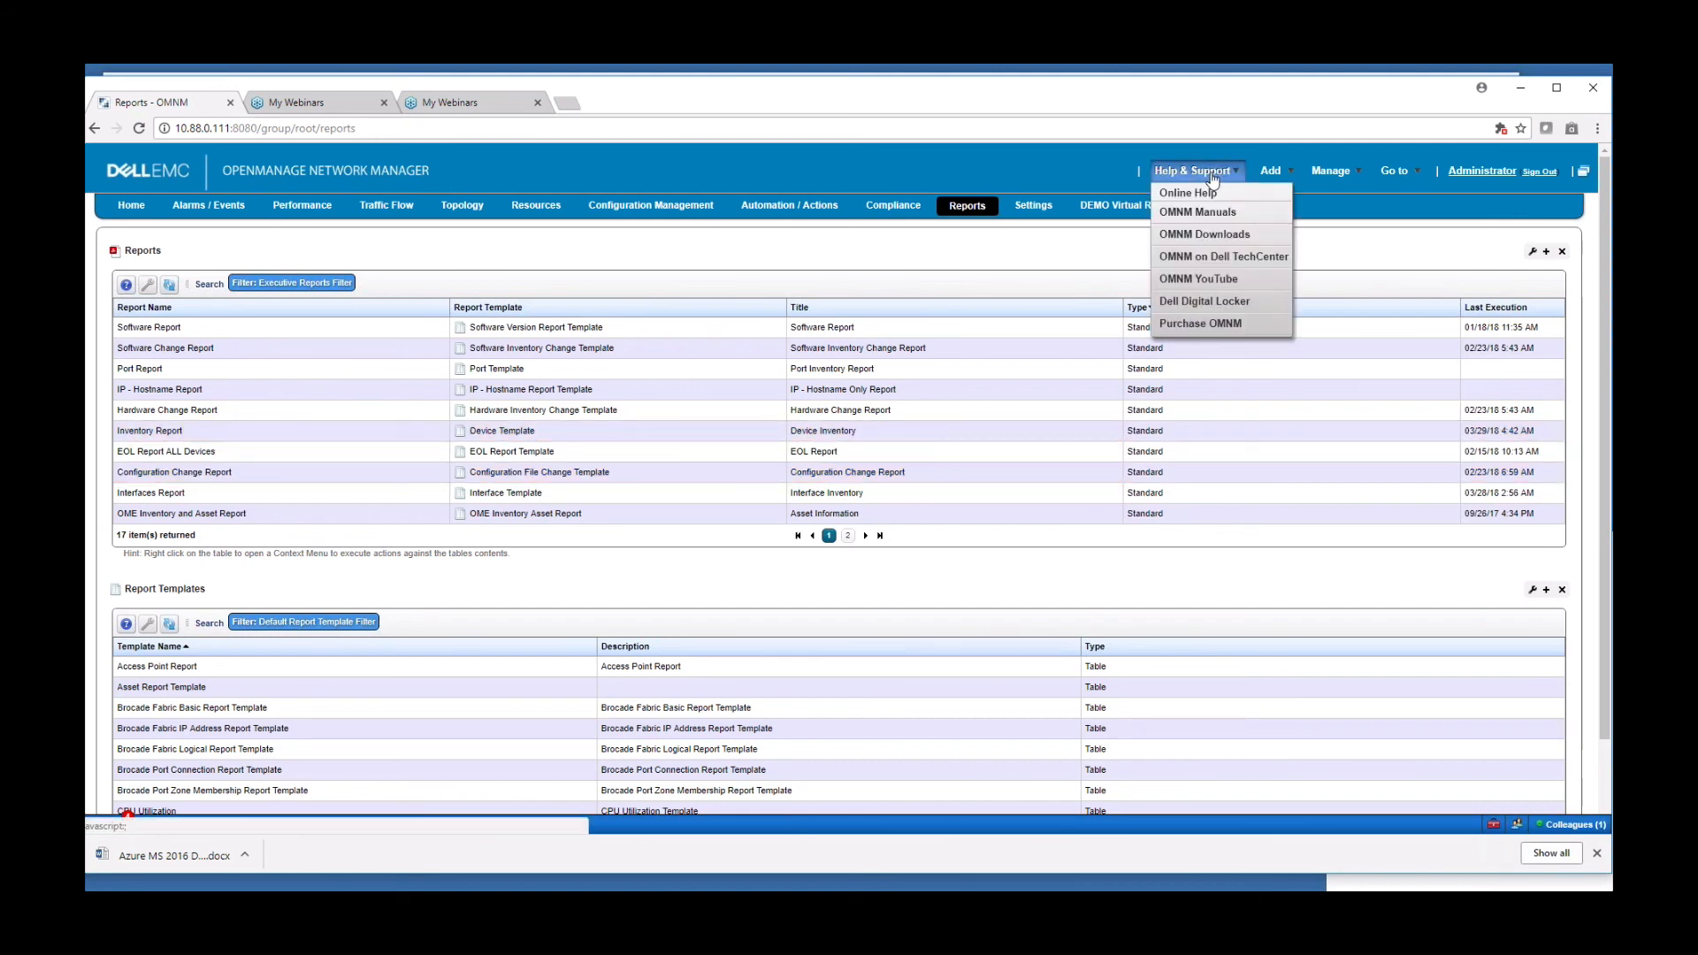
{"action": "mouse_move", "coordinate": [1194, 281]}
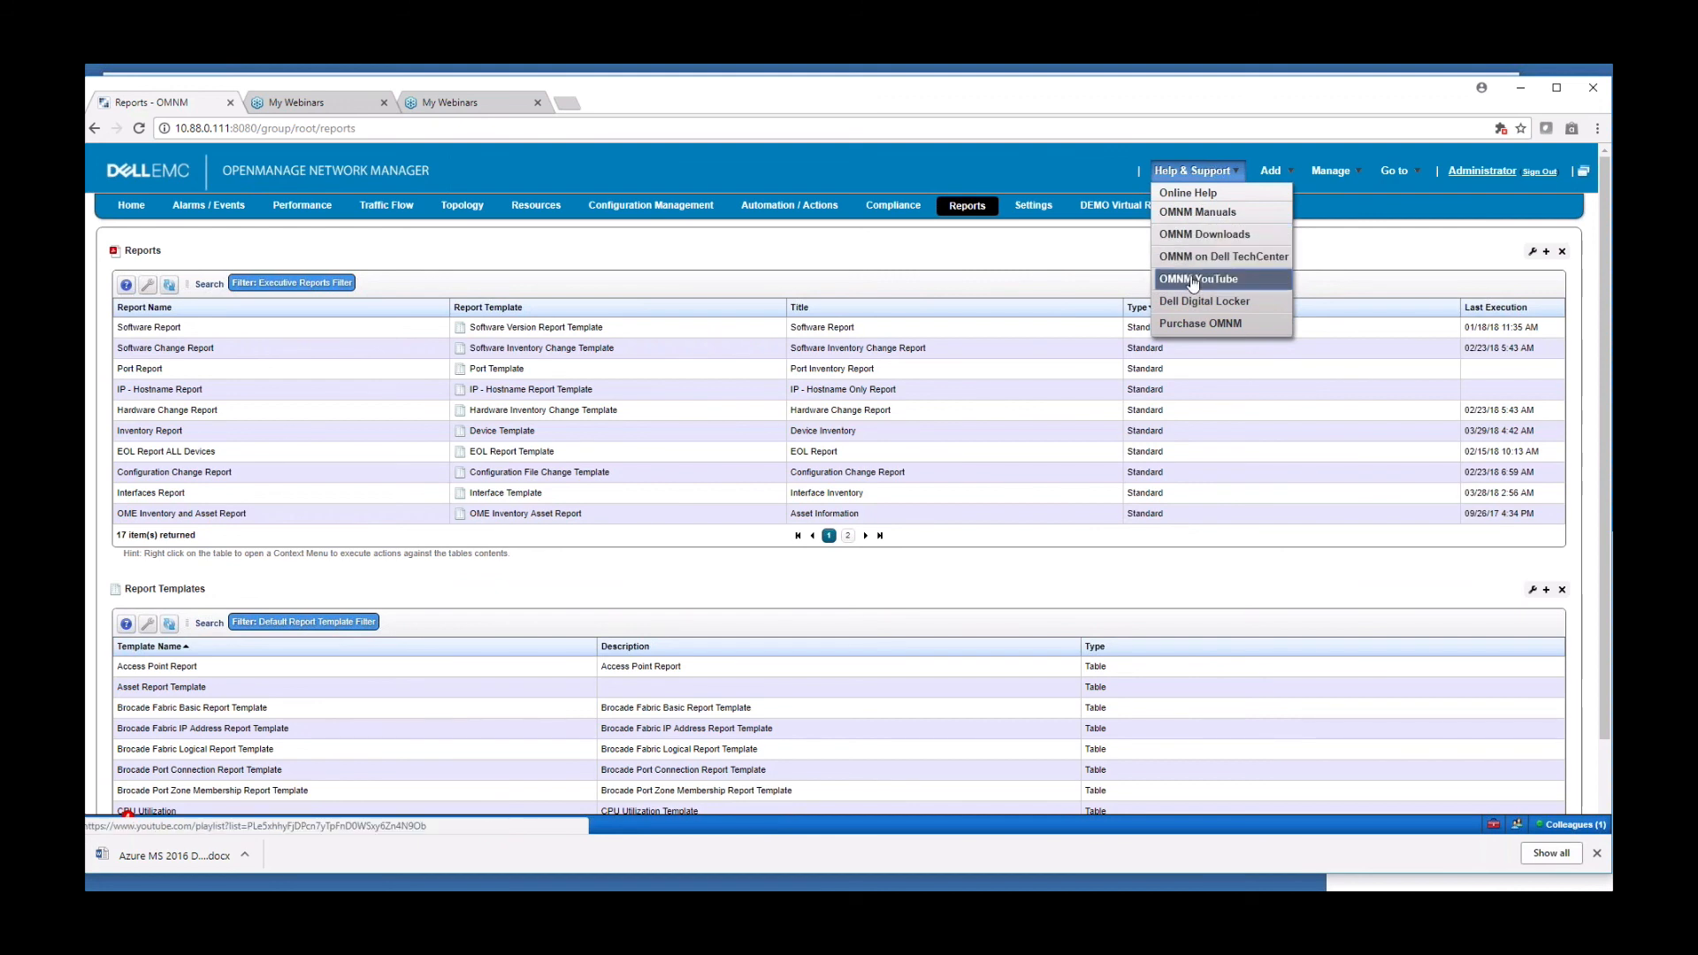